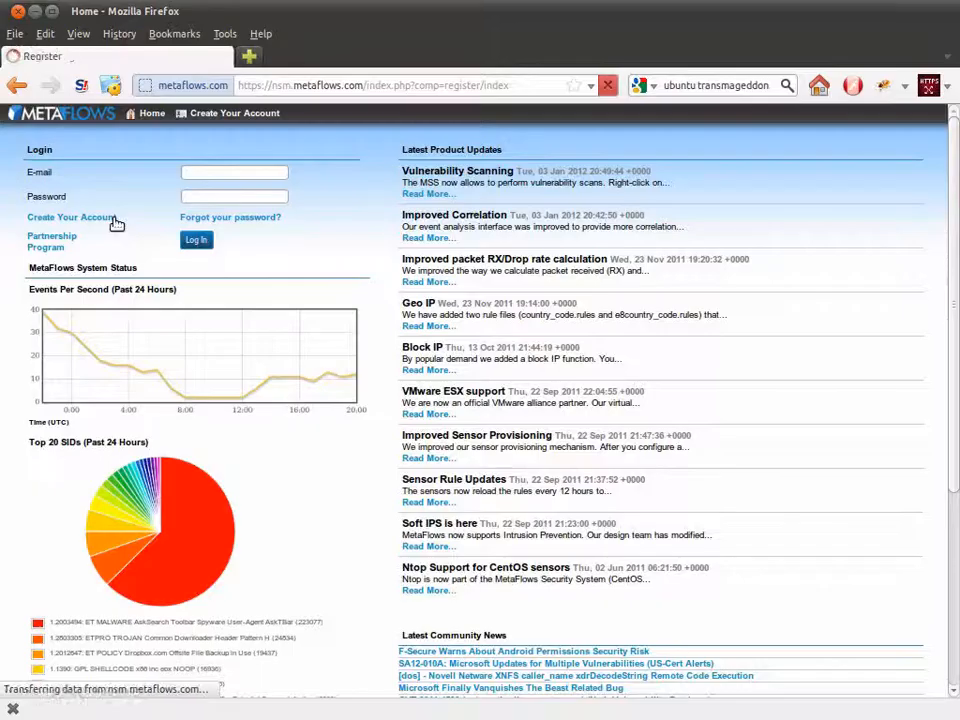
click(72, 216)
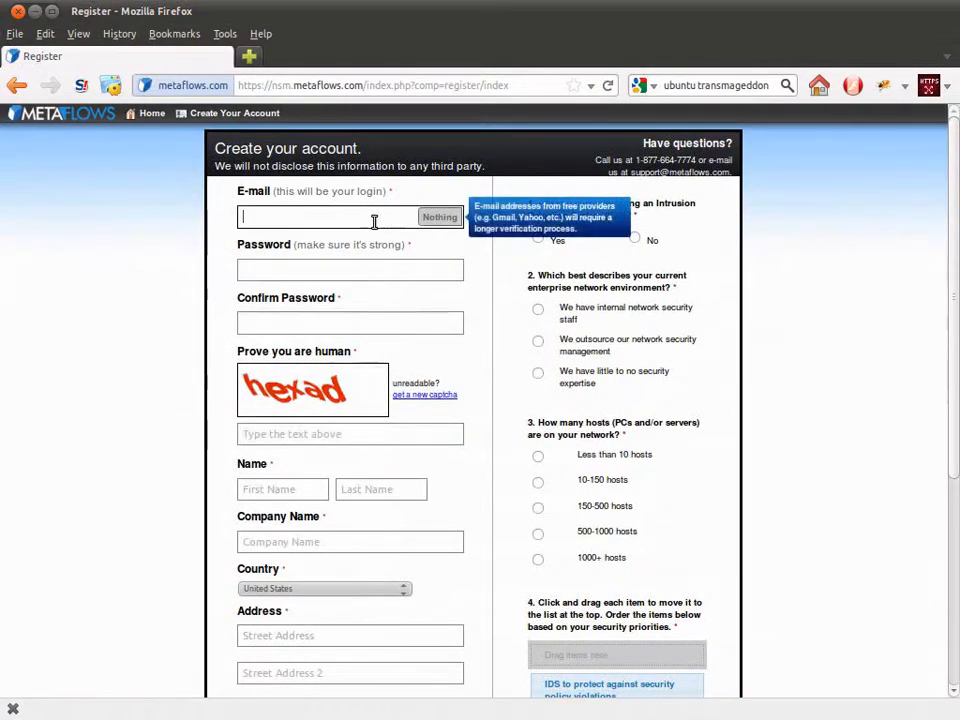
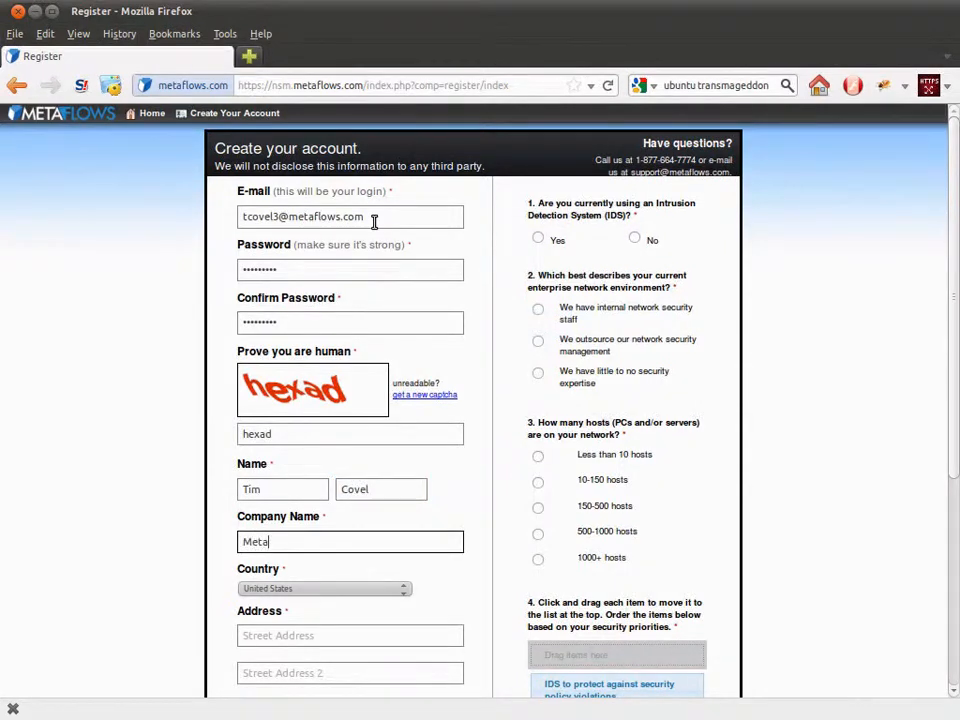
Step: Fill in company MetaFlows, the 715 J... San Diego address, agree to terms and submit
text(Flows)
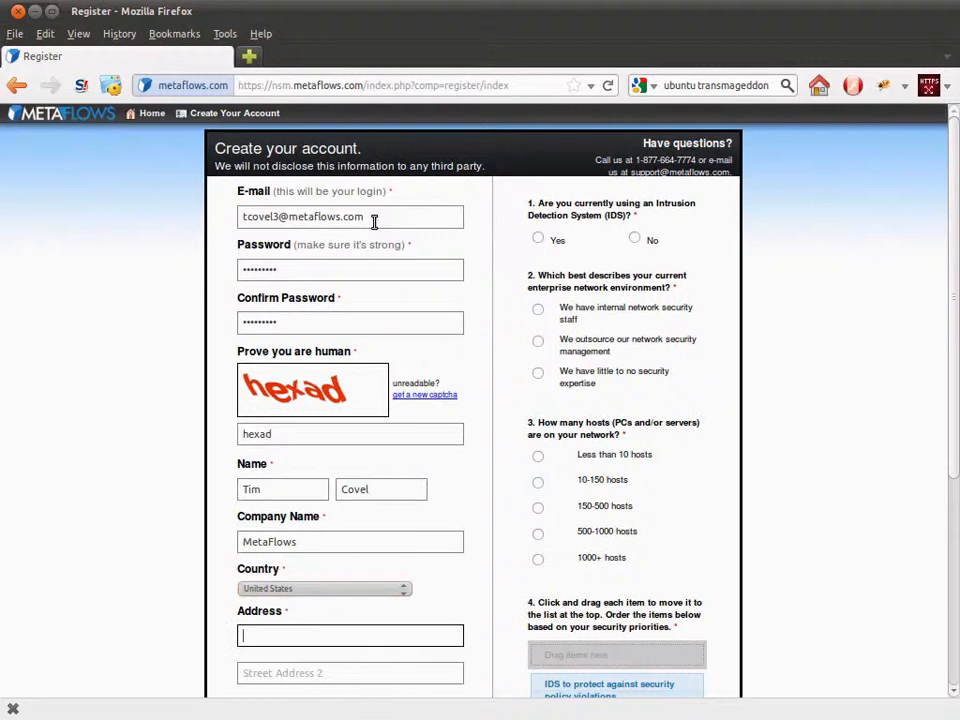
text(715 J)
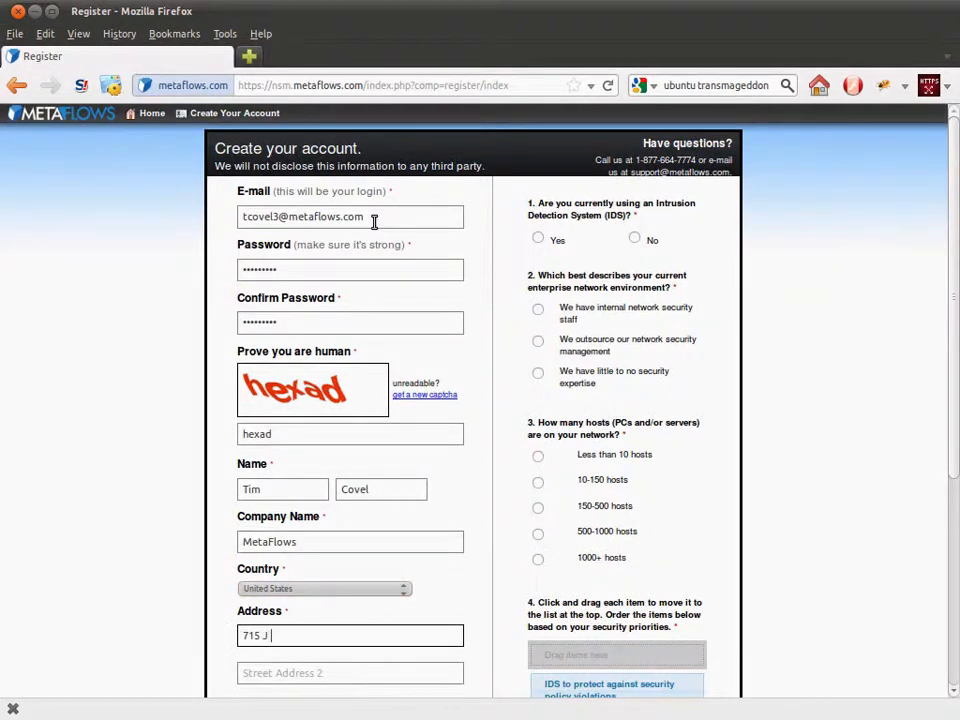
scroll(down, 3)
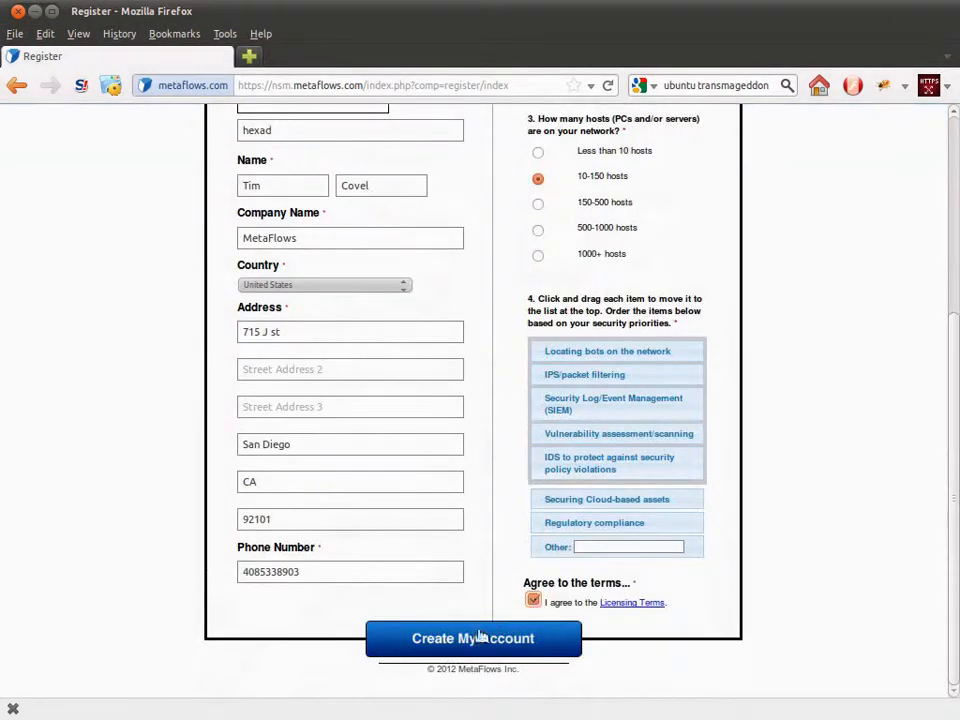
click(472, 638)
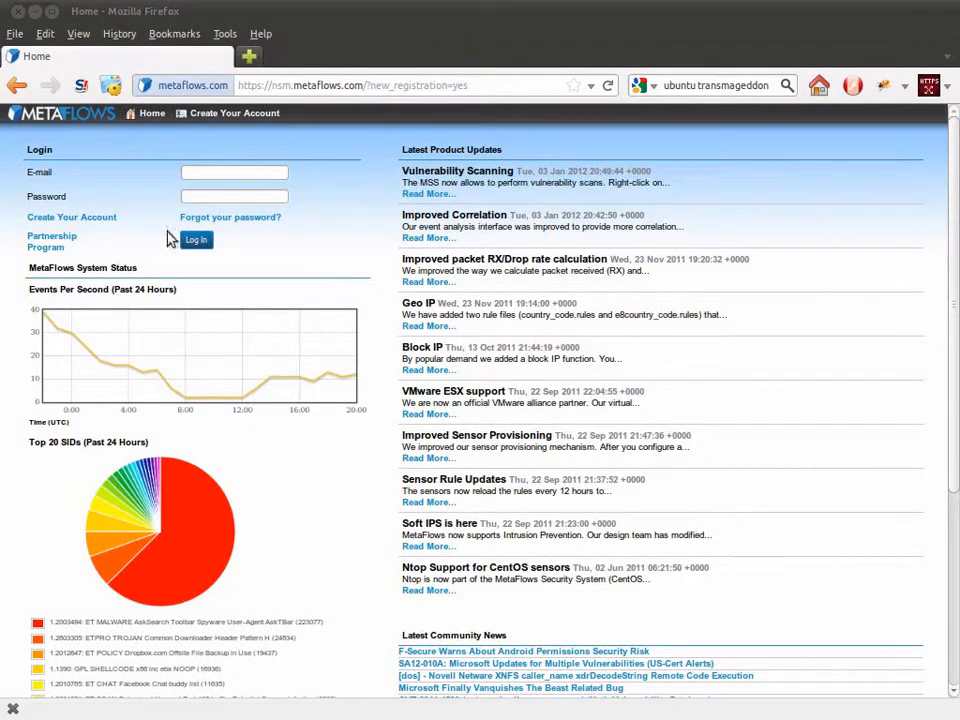
click(234, 172)
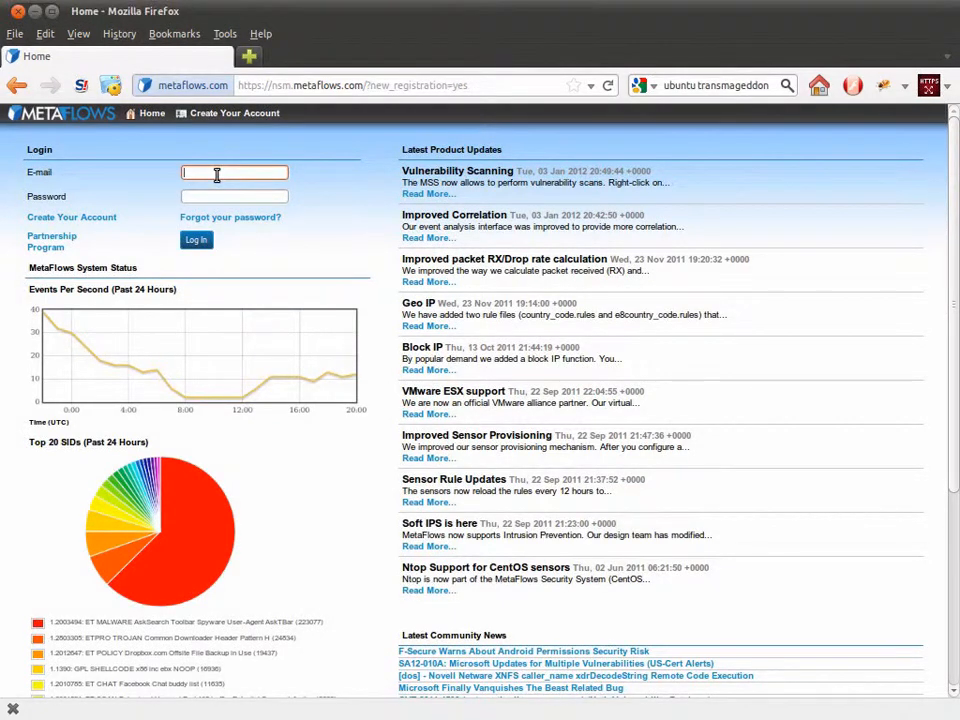
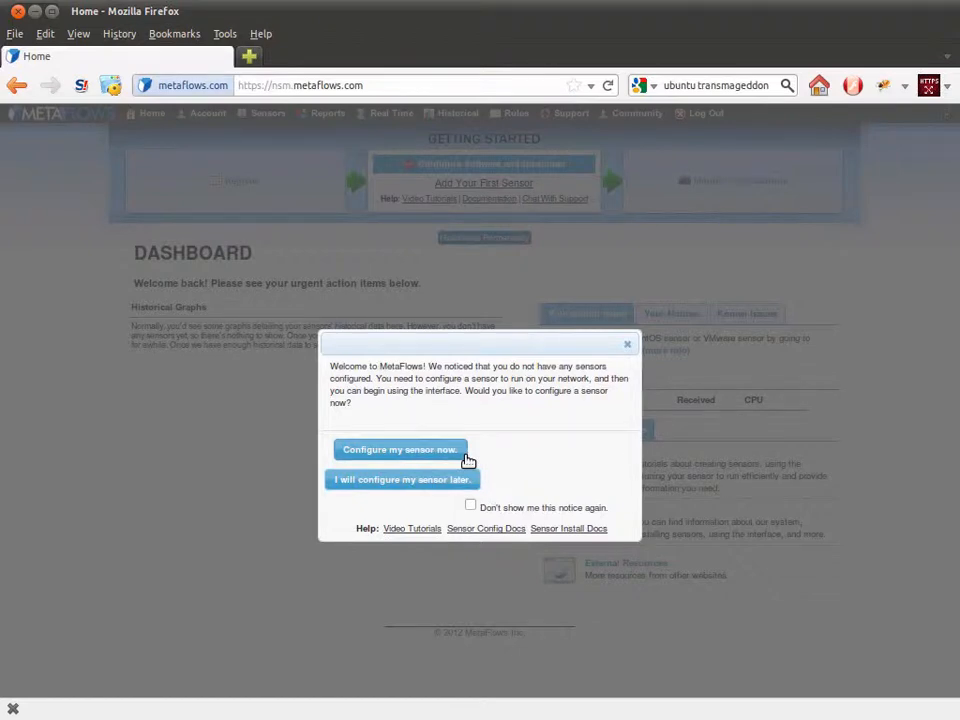
Step: Add sensor S-0 on interface eth1 for home network 192.168.1.0/24 after reviewing more options
click(400, 448)
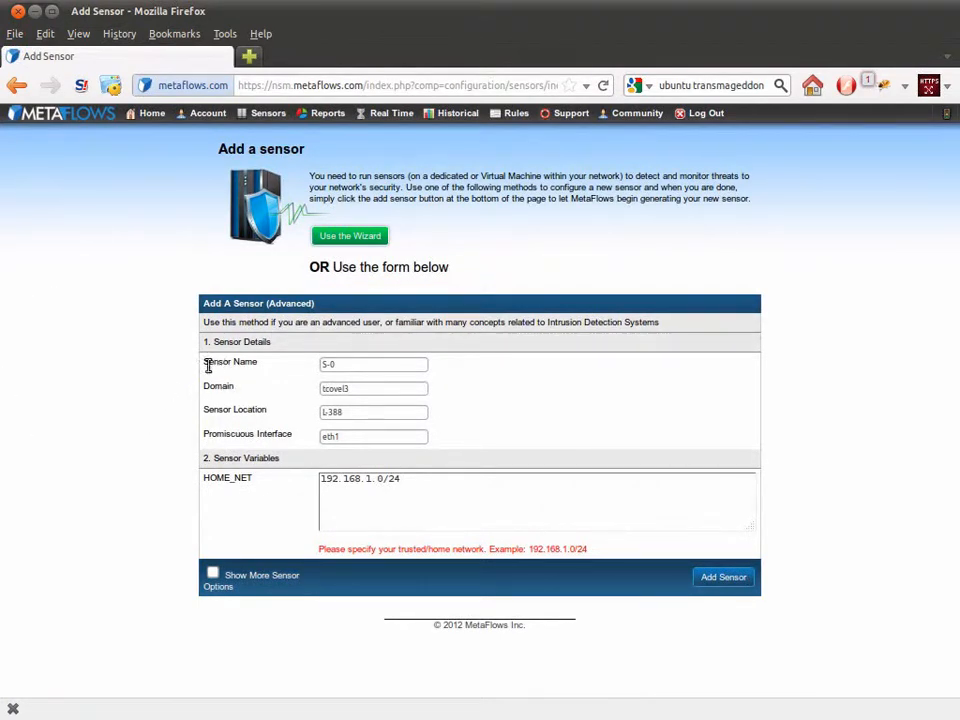
mouse_move(200, 404)
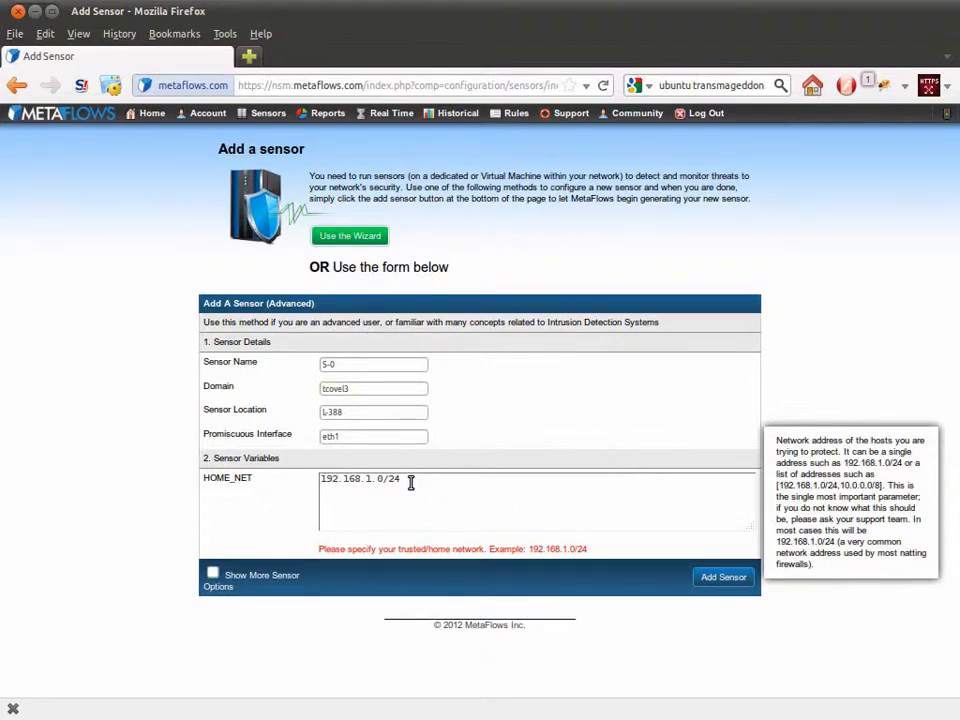
mouse_move(204, 552)
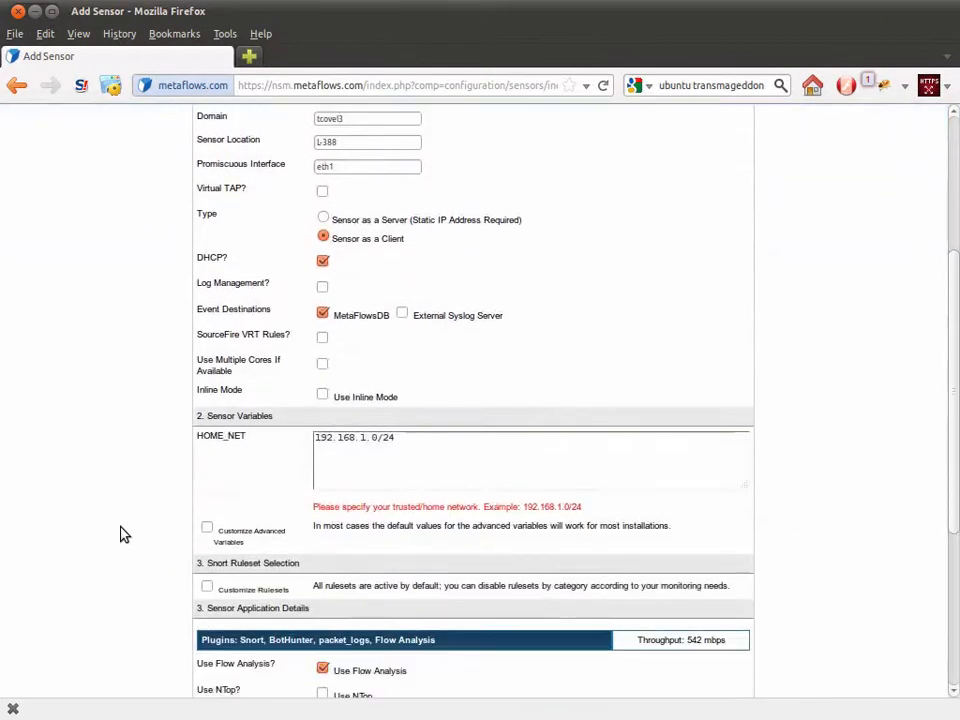
scroll(down, 3)
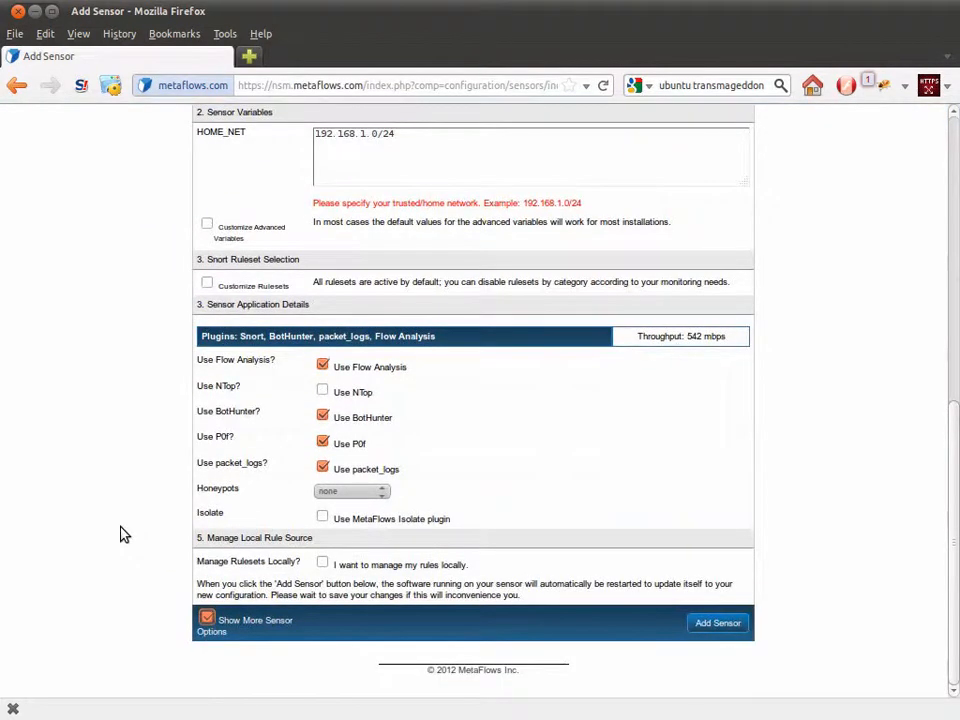
scroll(up, 3)
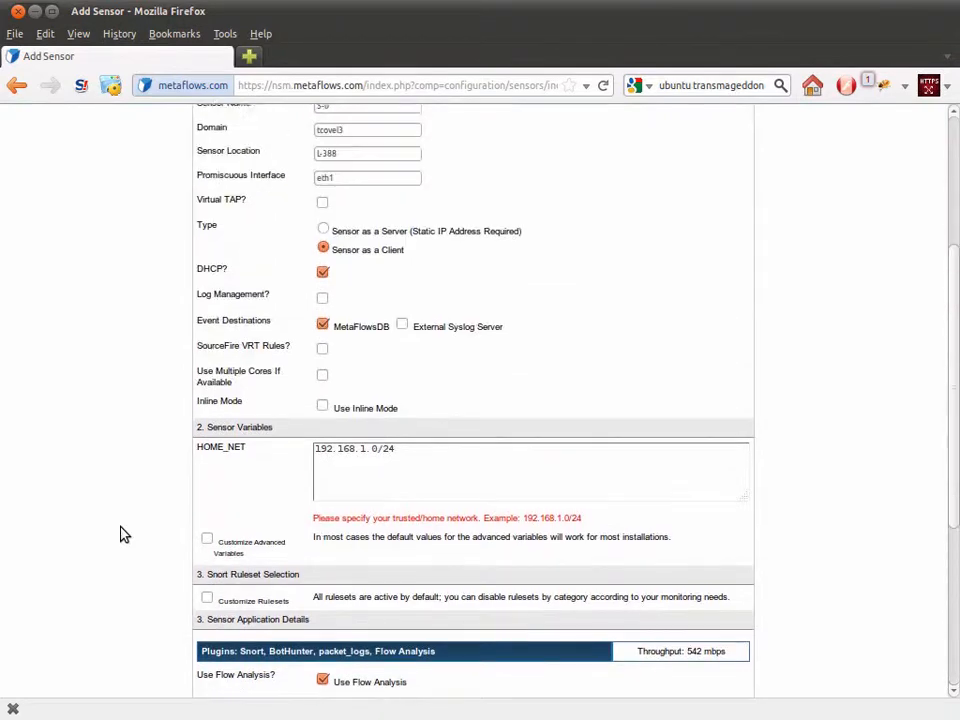
scroll(down, 3)
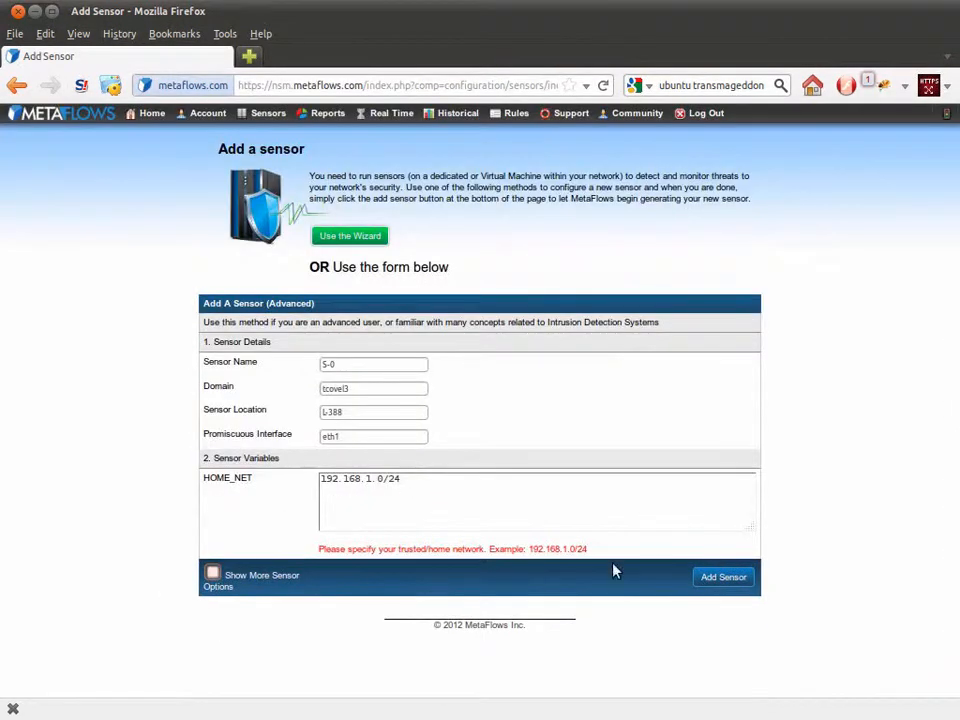
mouse_move(724, 576)
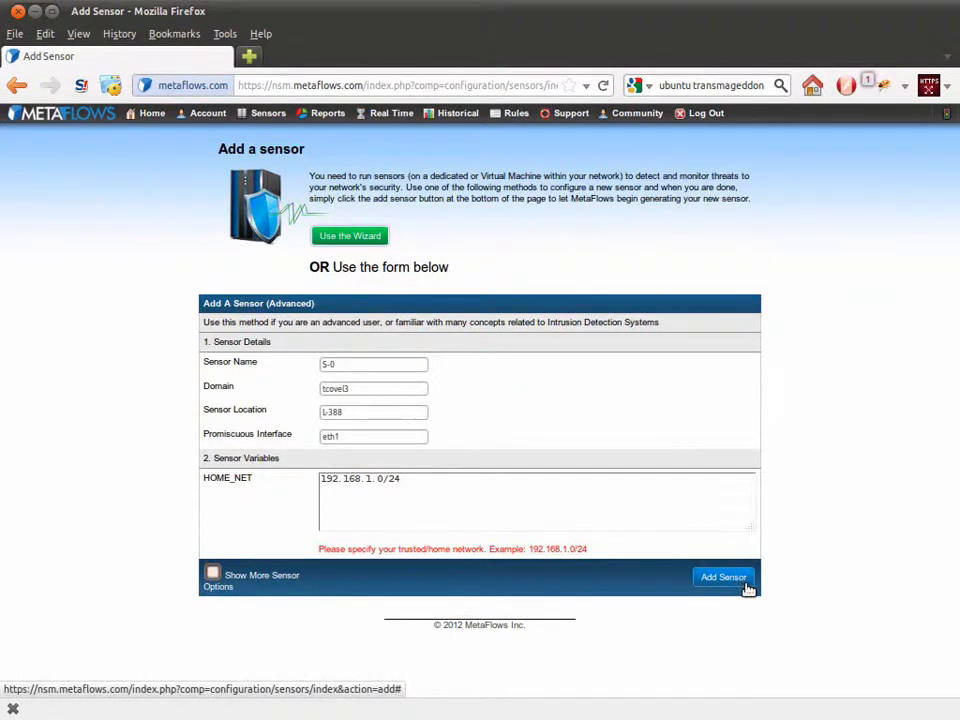
click(724, 576)
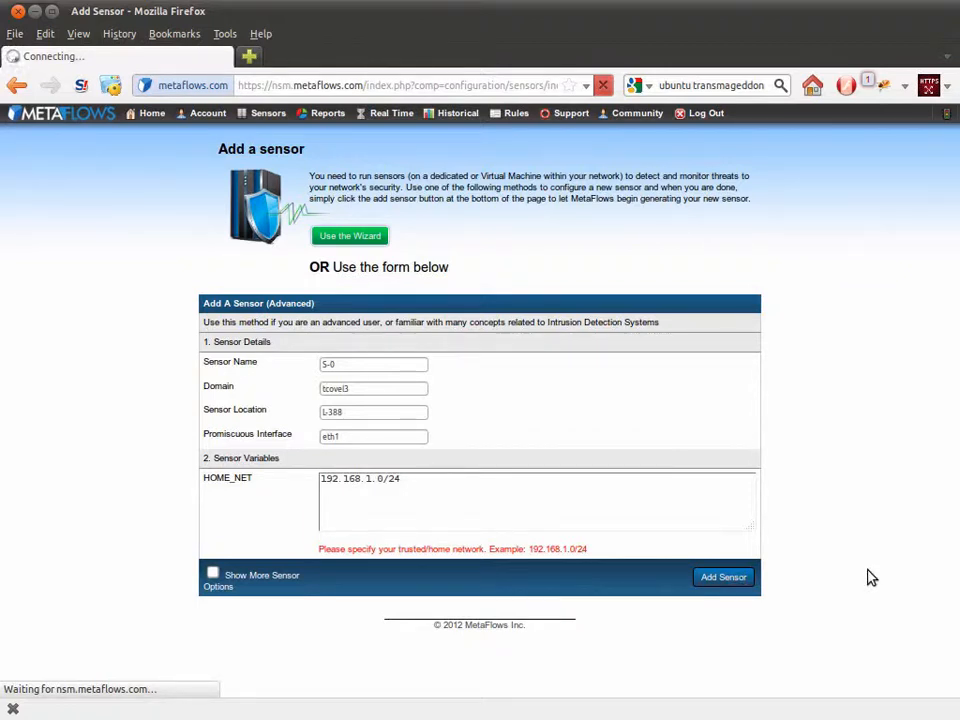
Step: Download the Linux image for sensor S-0 from the View Sensors list
click(724, 576)
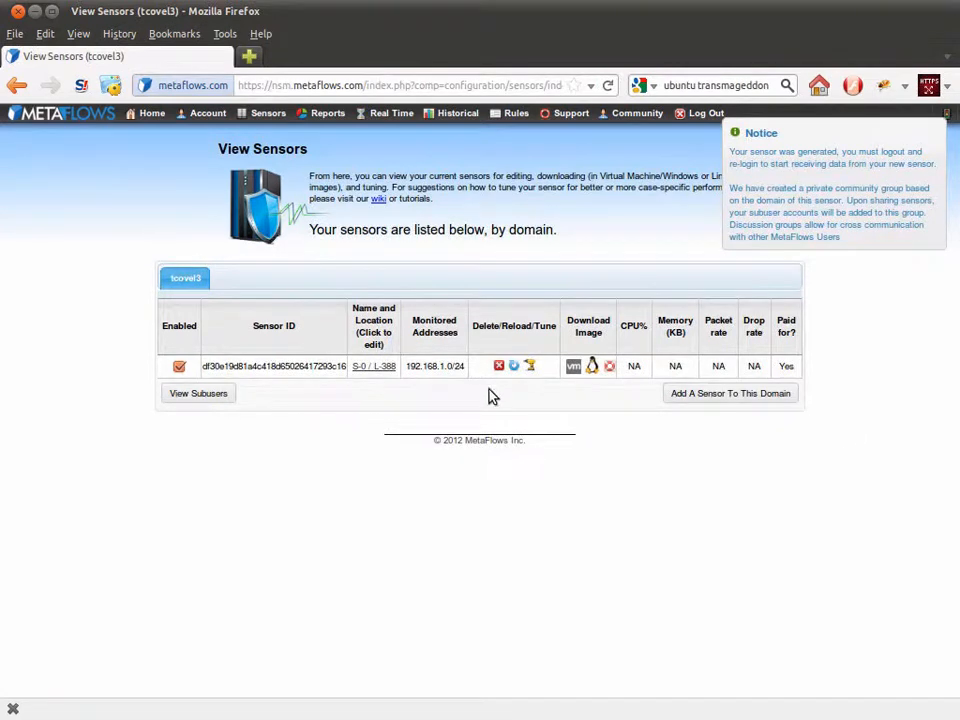
mouse_move(592, 366)
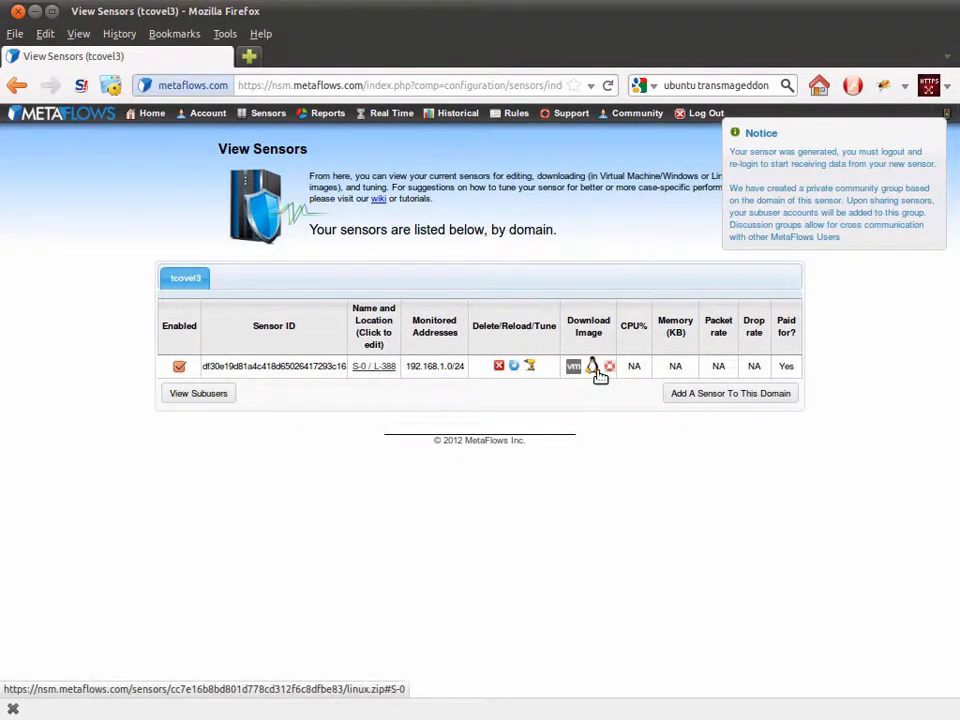
click(572, 364)
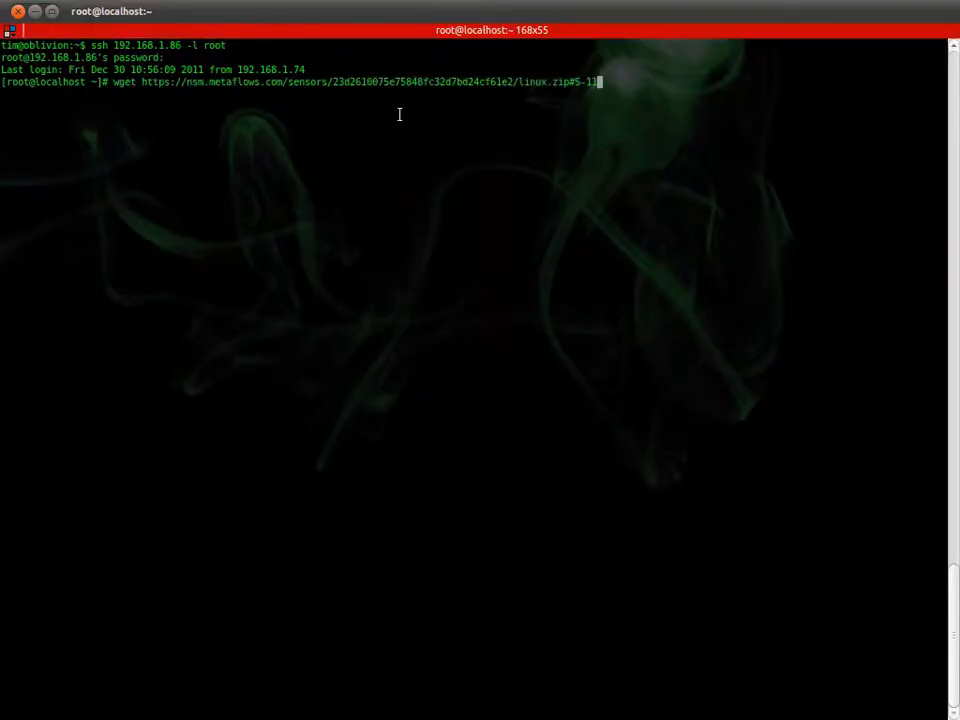
Step: Run the wget download of the sensor package and unzip linux.zip on the server
key(Return)
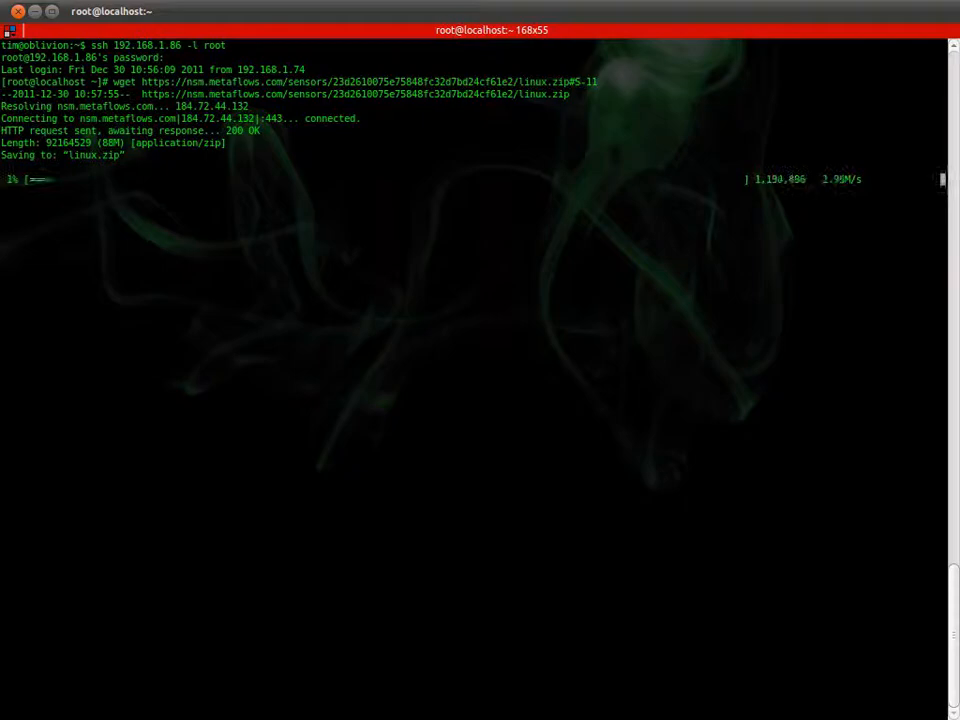
text(un)
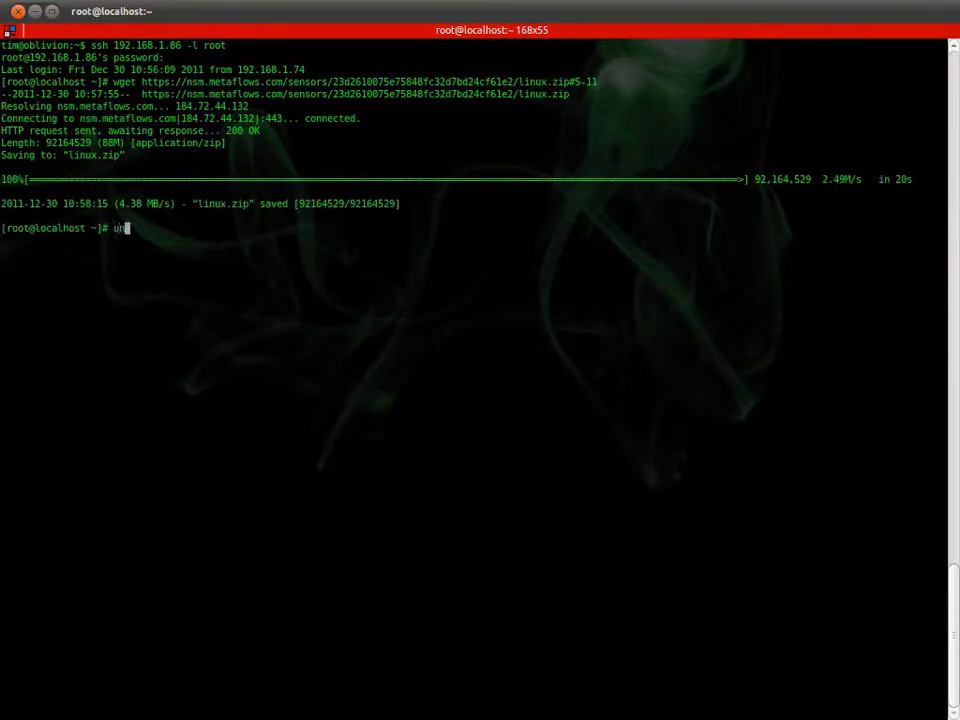
text(nzip linux.zip)
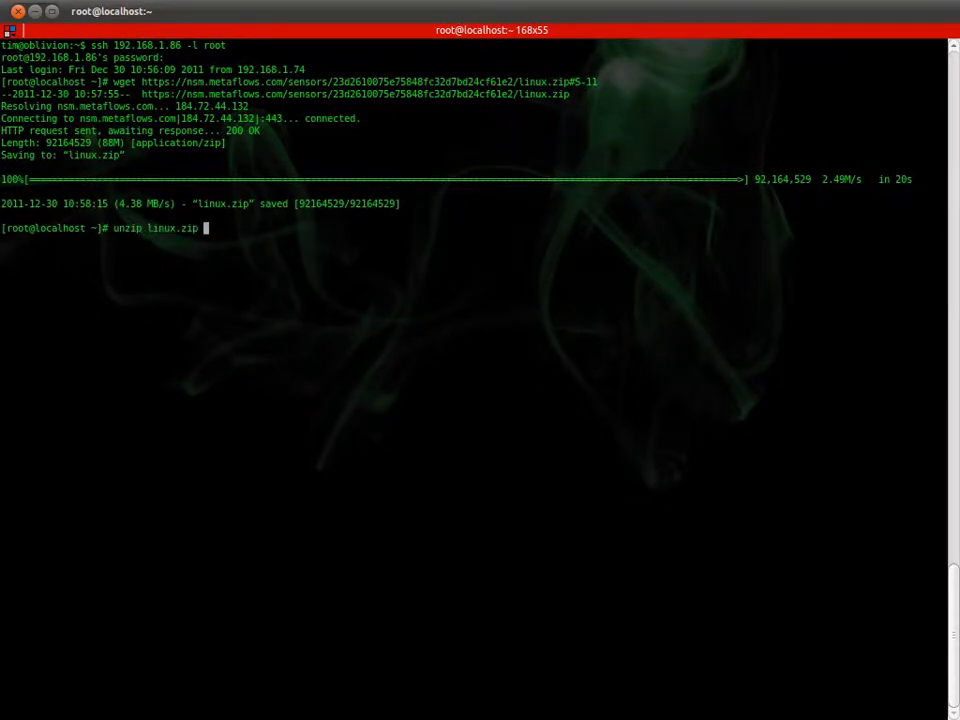
key(Return)
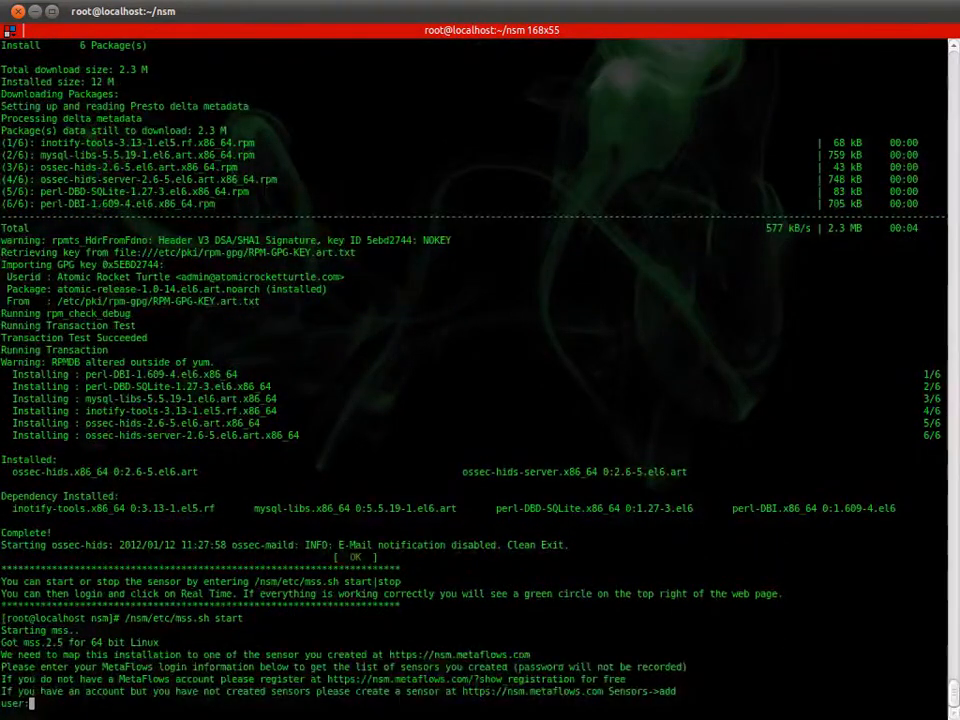
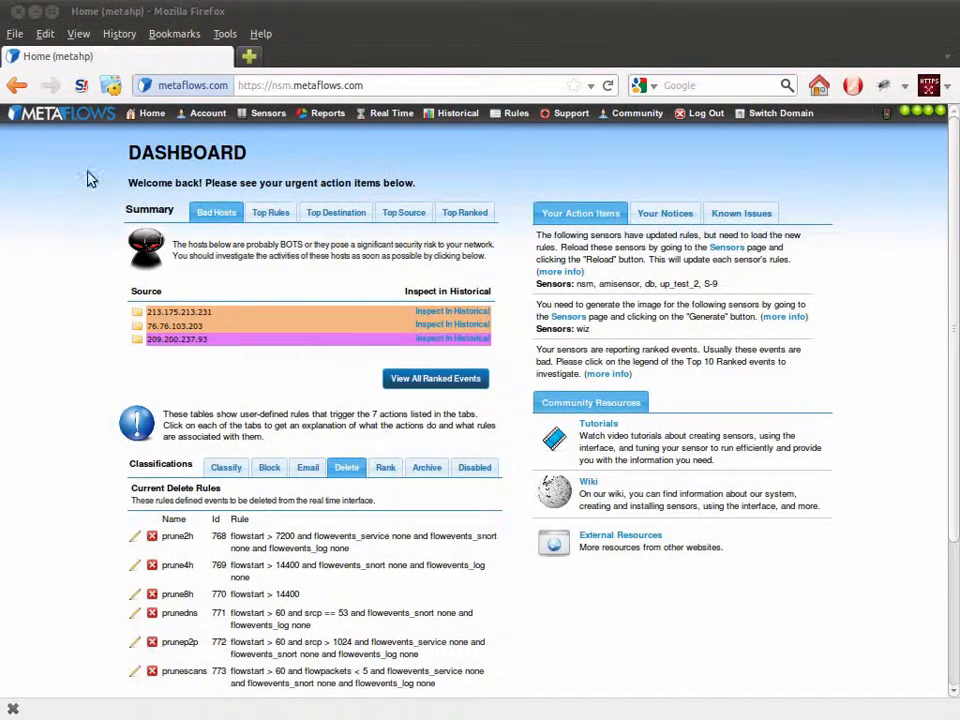
mouse_move(84, 296)
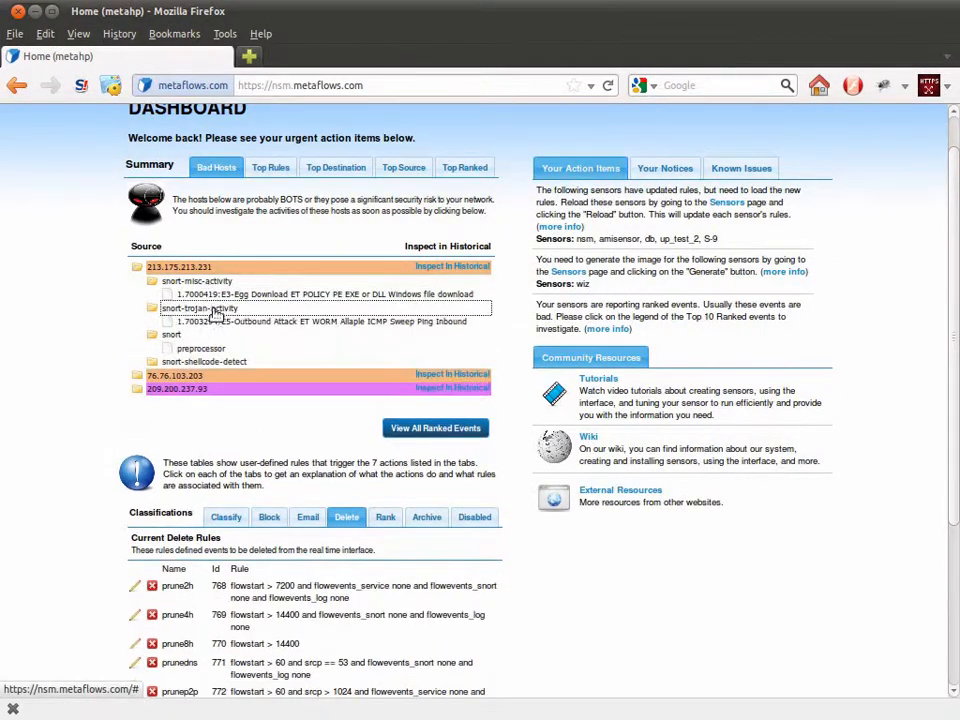
Step: Expand the top bad host's shellcode alert and review classification rules and sensor connections below
click(204, 360)
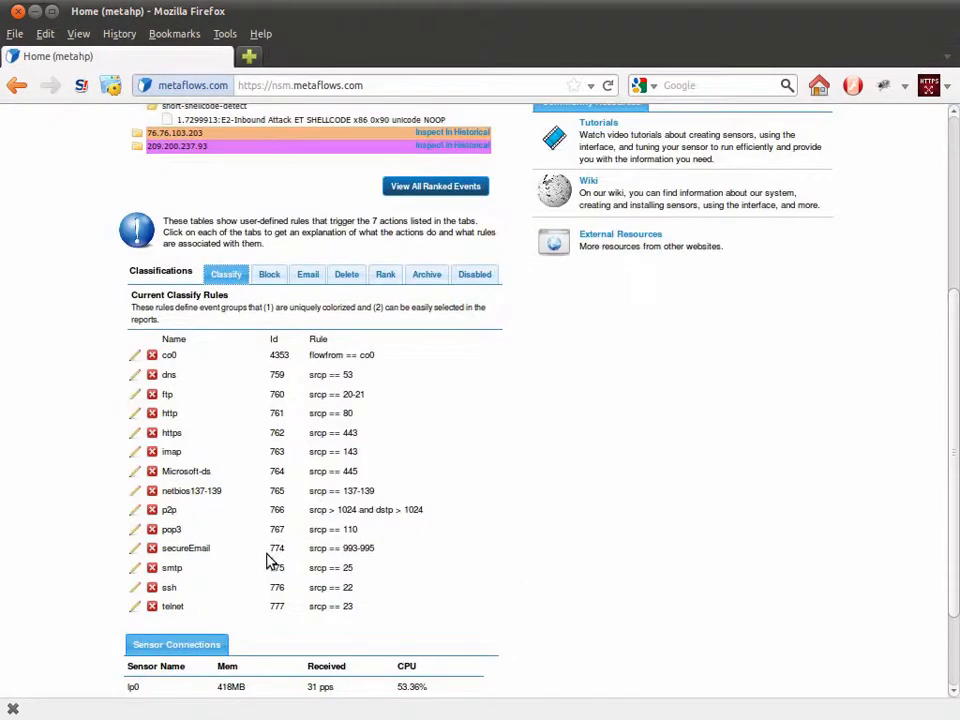
scroll(down, 3)
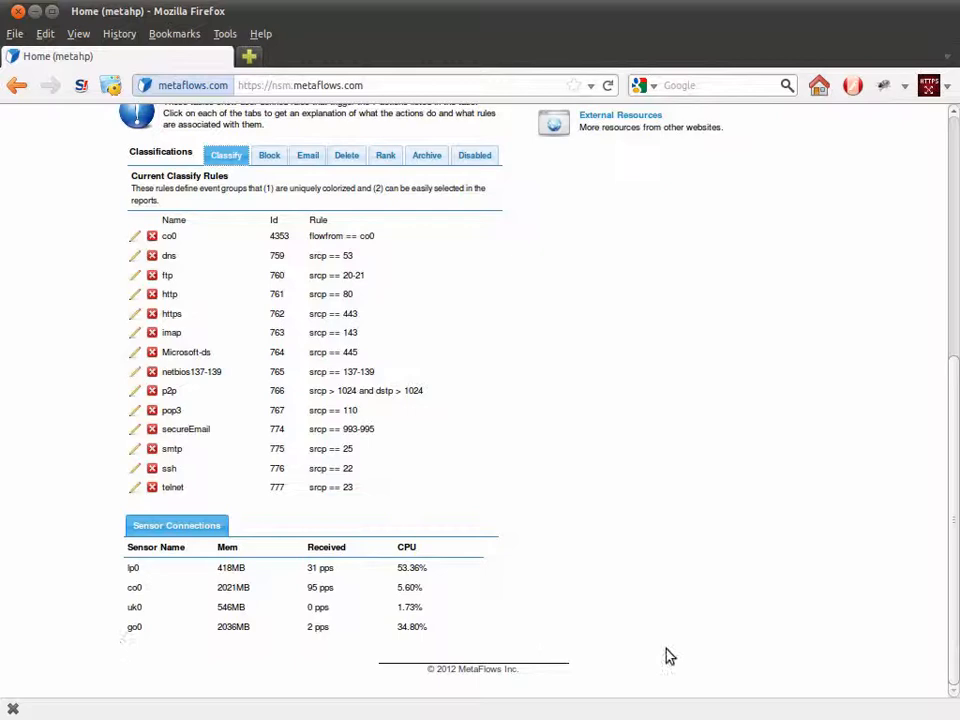
scroll(up, 3)
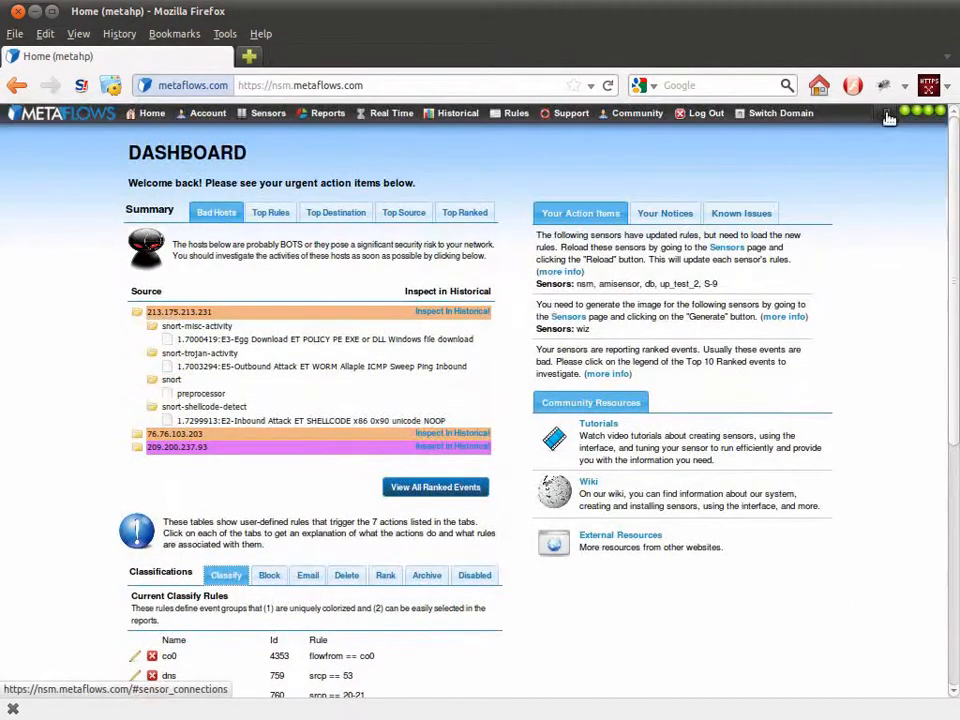
mouse_move(764, 520)
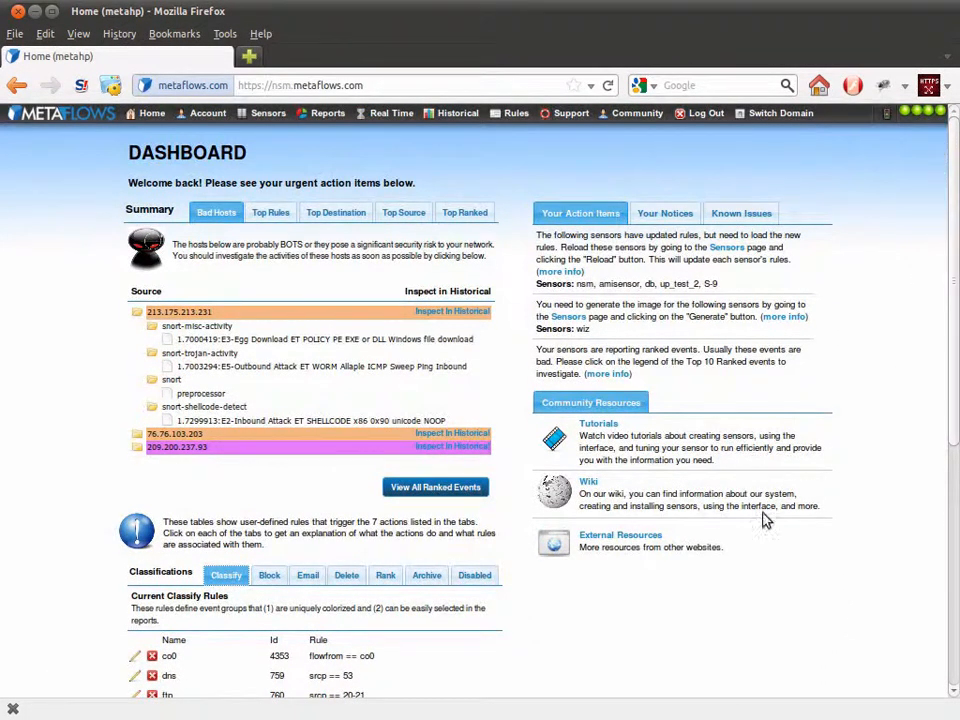
mouse_move(632, 638)
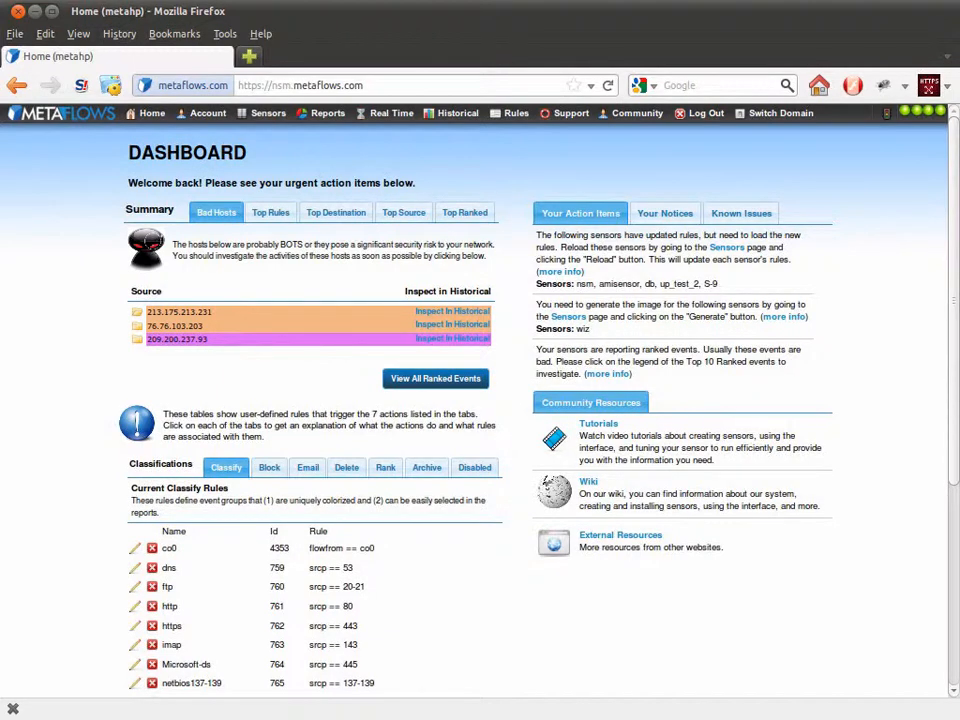
mouse_move(156, 434)
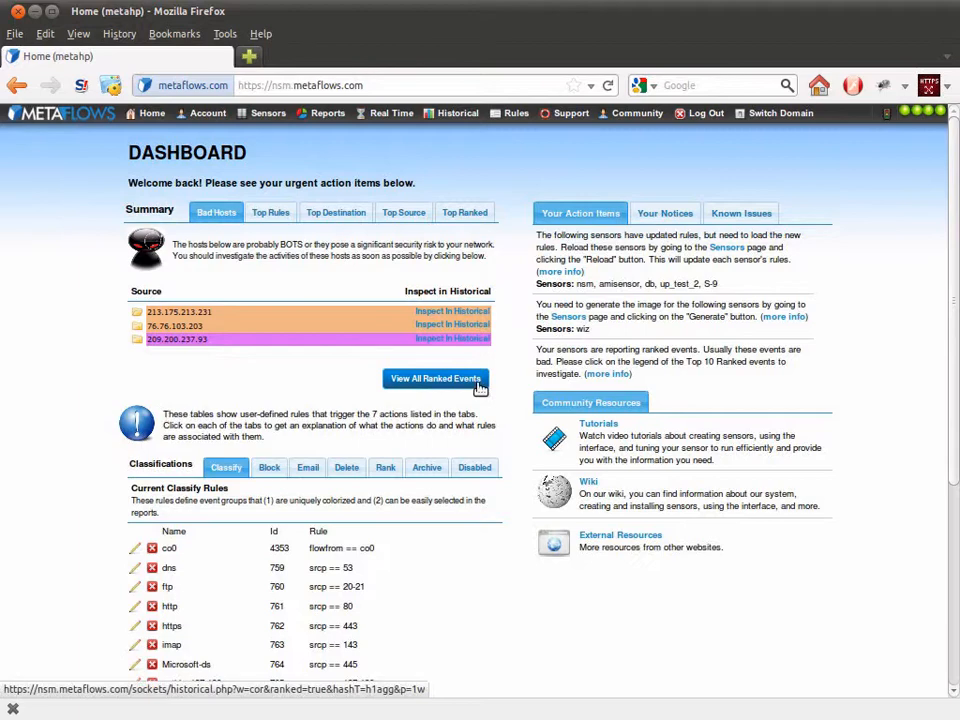
Step: View all ranked events and expand the top row's shellcode-detect and other event categories
click(436, 378)
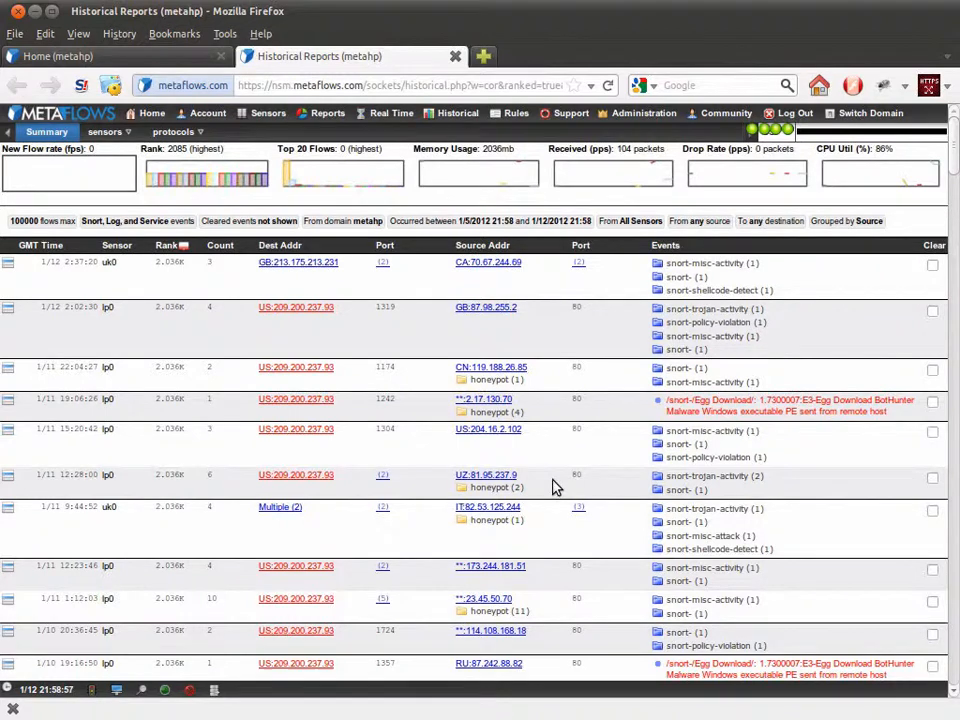
mouse_move(670, 328)
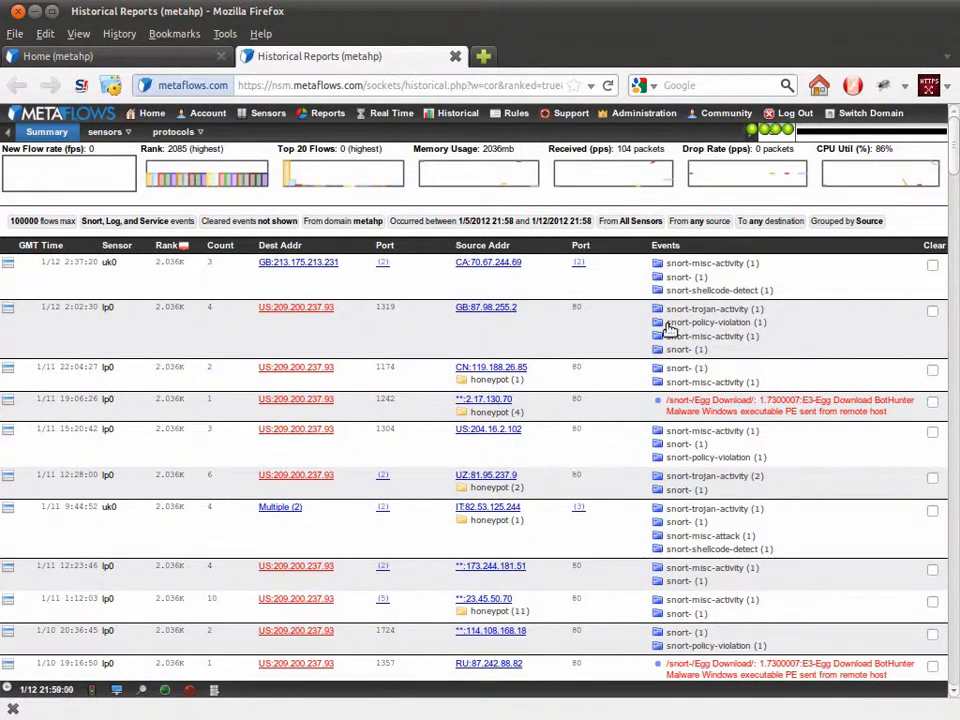
click(712, 290)
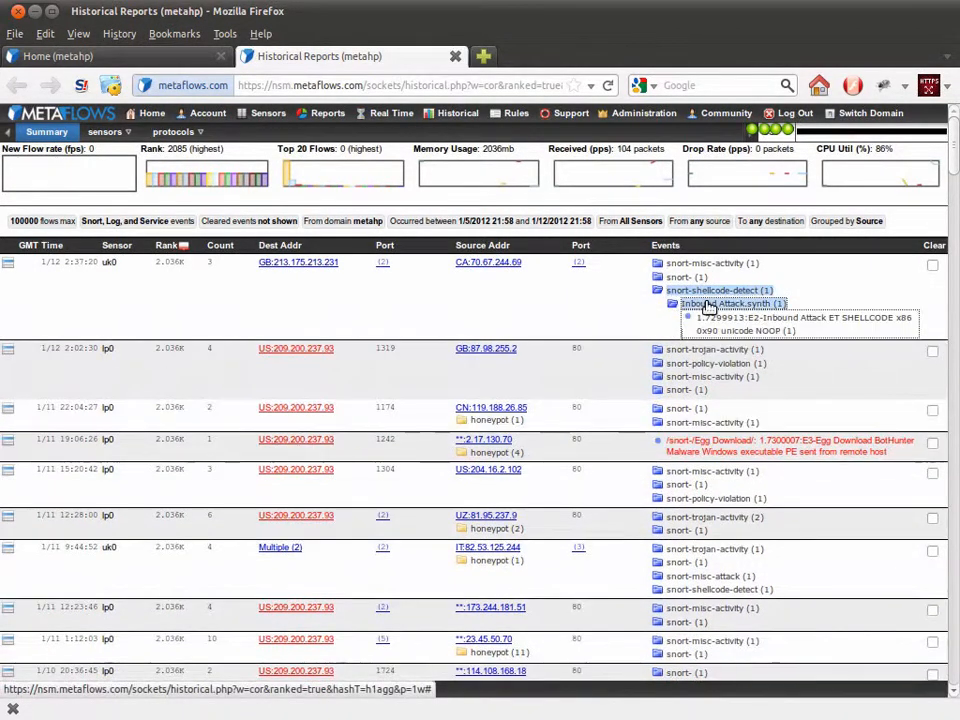
click(680, 276)
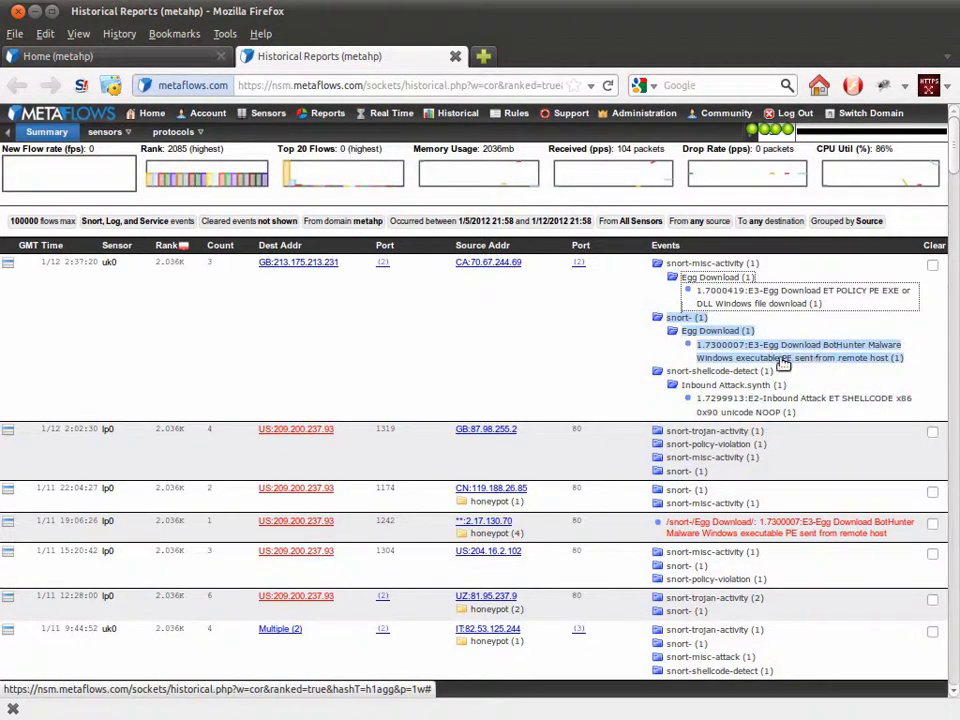
mouse_move(490, 276)
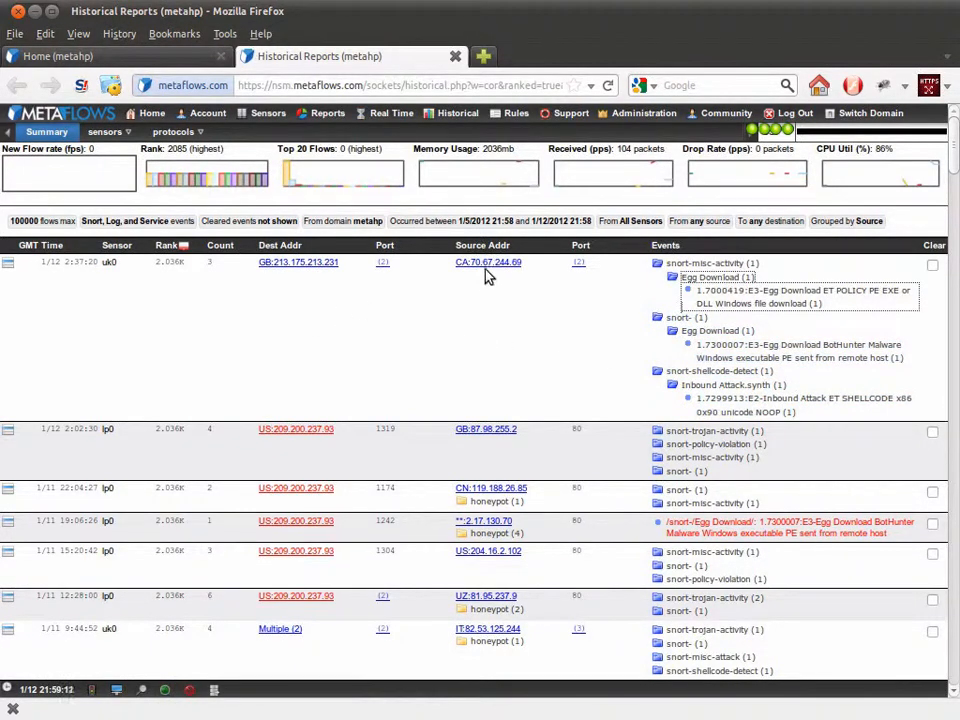
Step: Drill down from the top-ranked event group to its individual event records
right_click(488, 262)
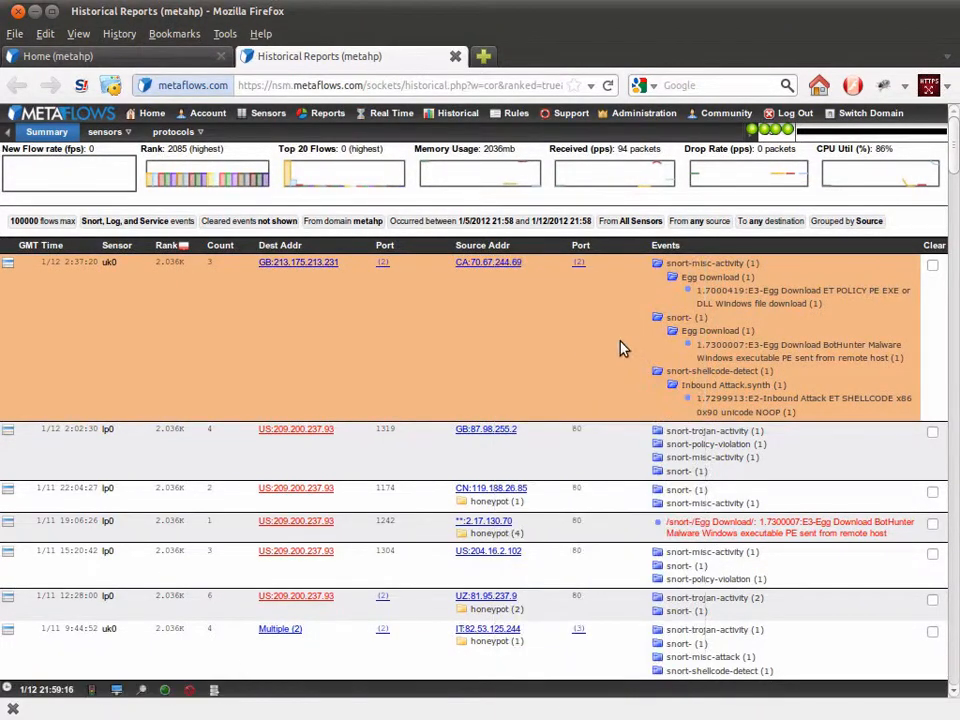
click(488, 262)
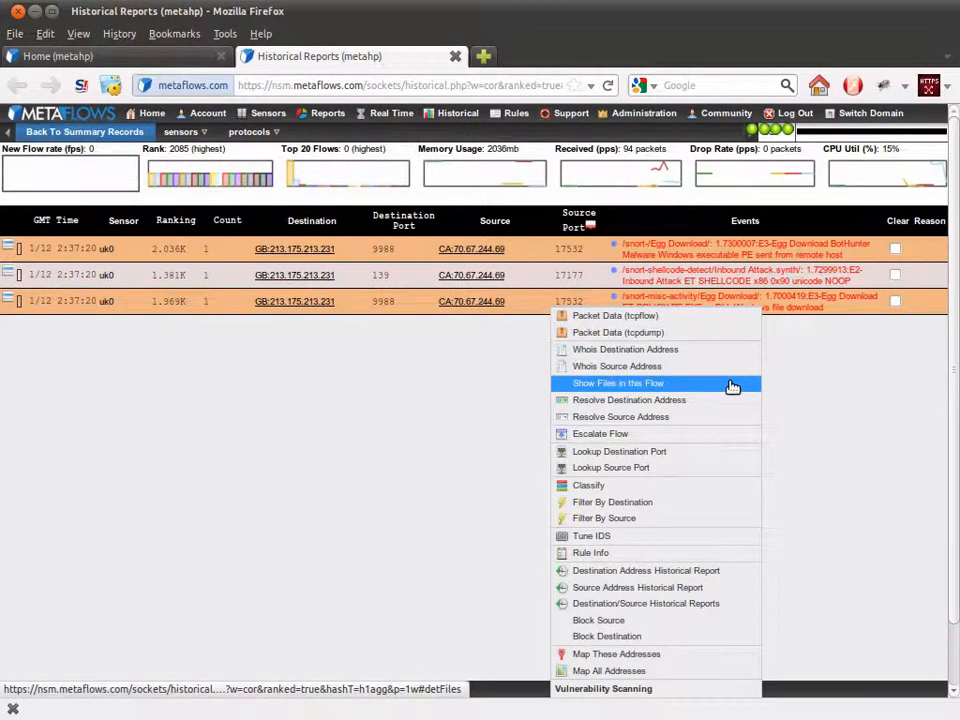
click(616, 384)
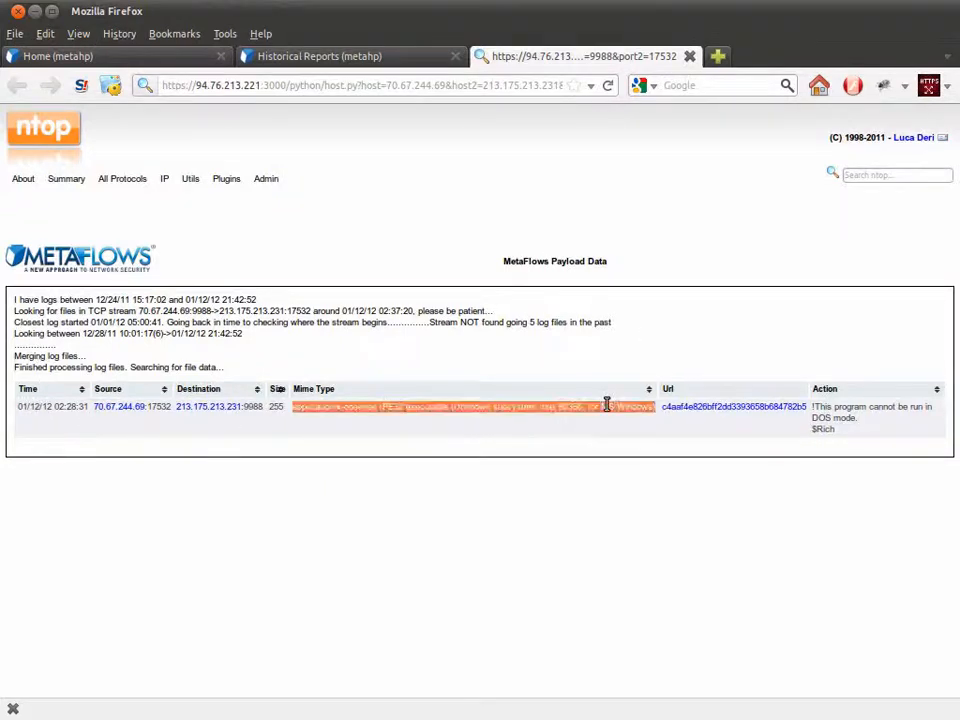
mouse_move(784, 406)
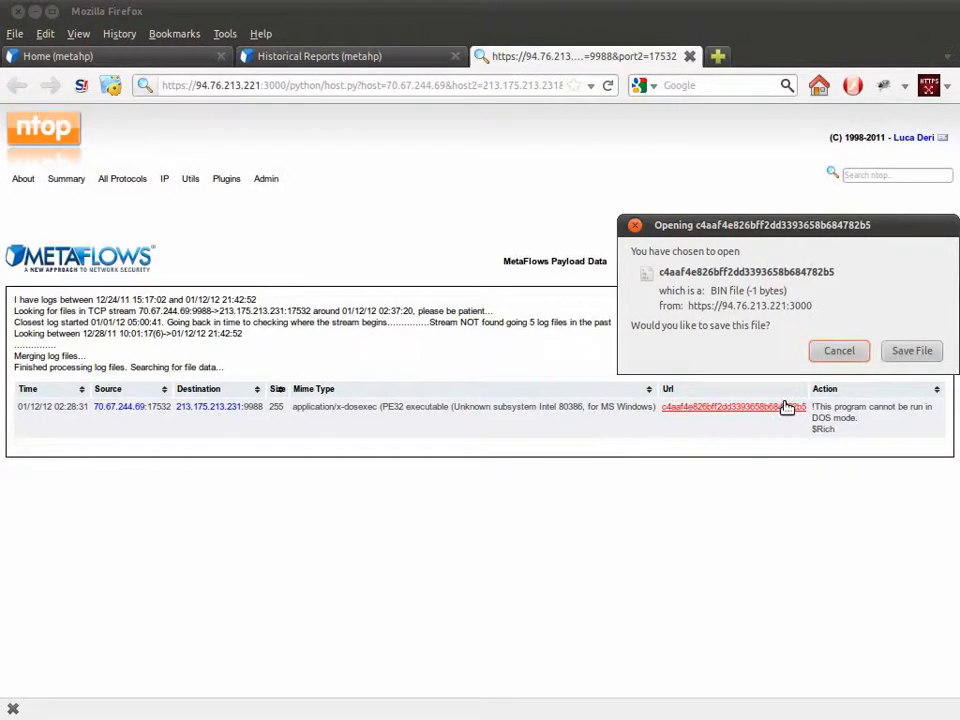
click(912, 350)
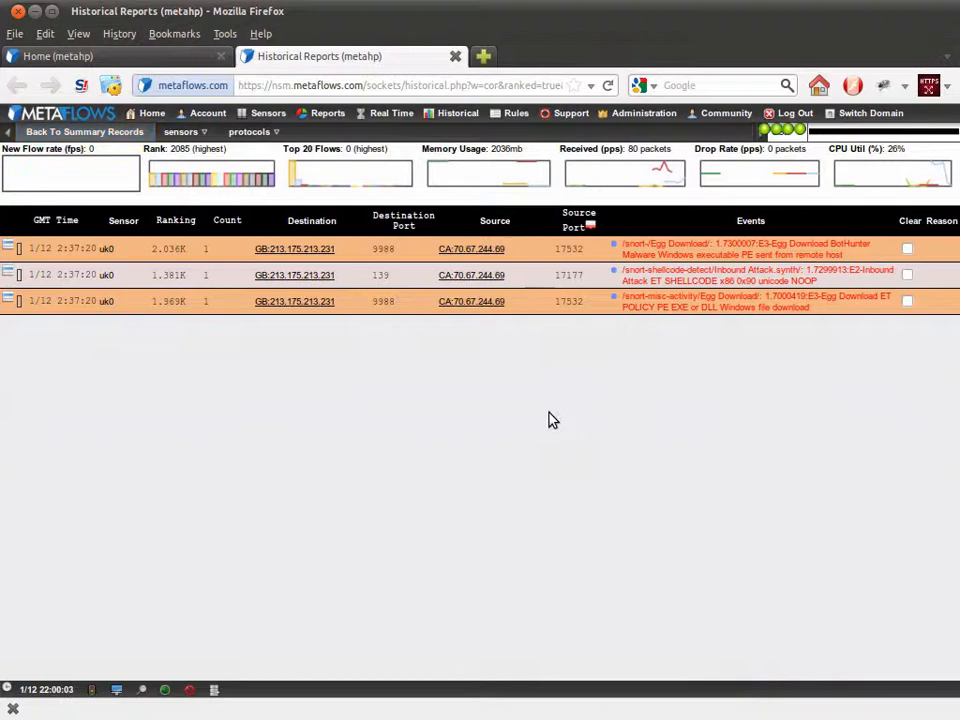
Step: Escalate the flow and review its Server/Client Whois, Payloads and Flow Data details
right_click(470, 248)
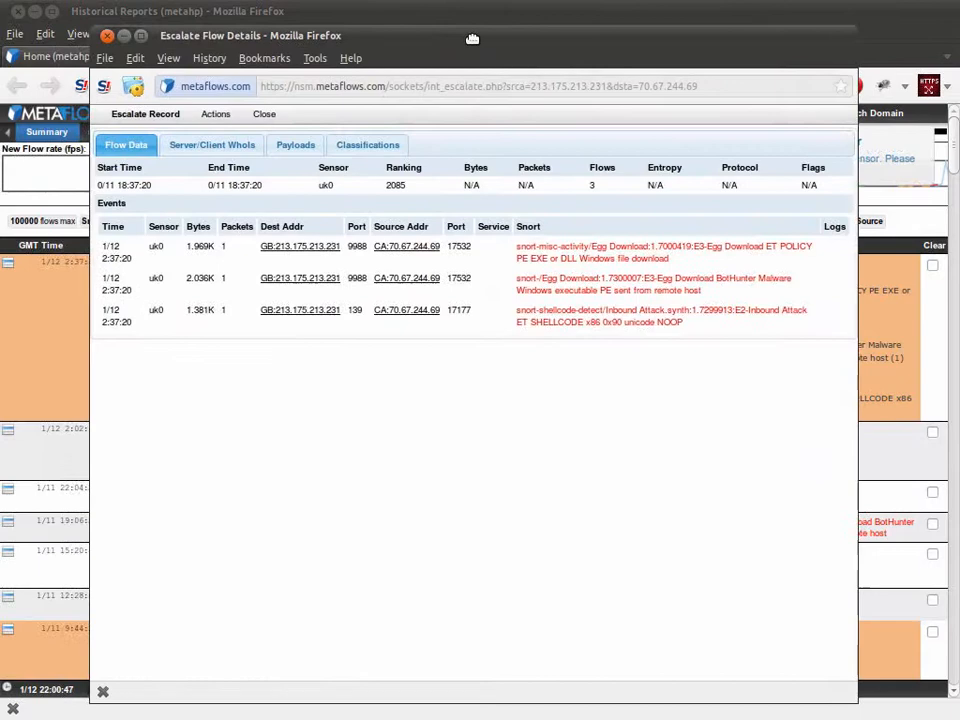
click(212, 144)
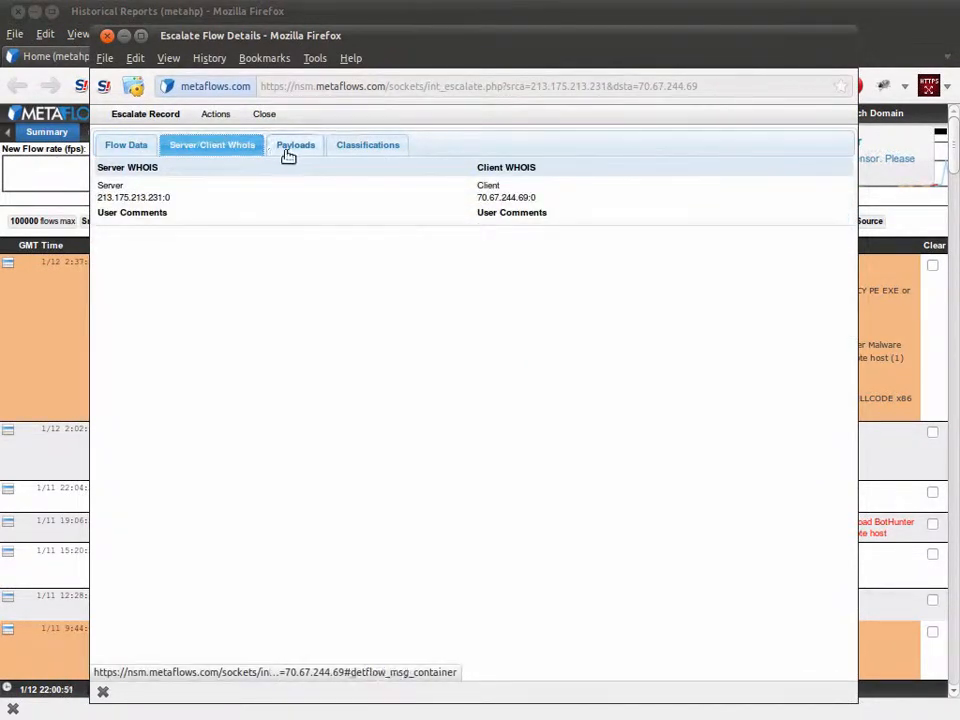
click(296, 144)
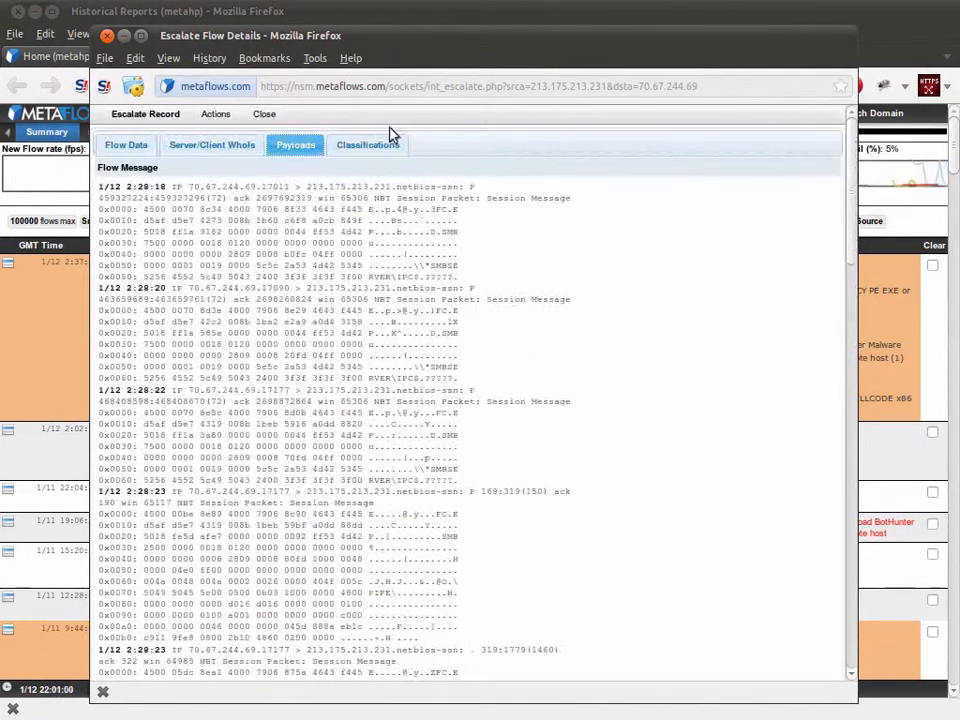
click(126, 144)
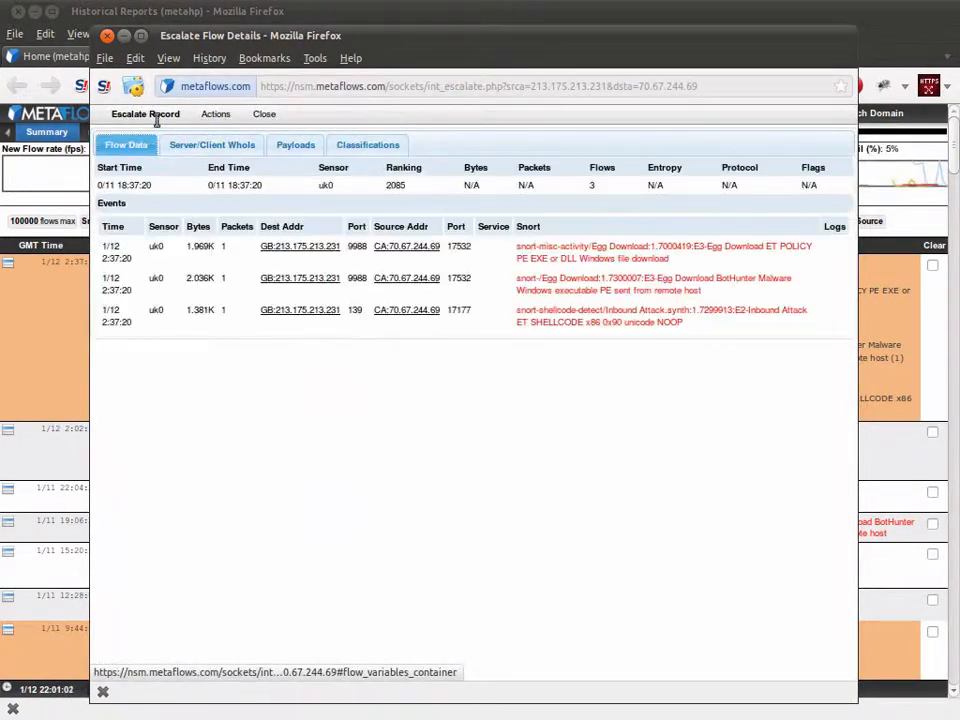
click(216, 112)
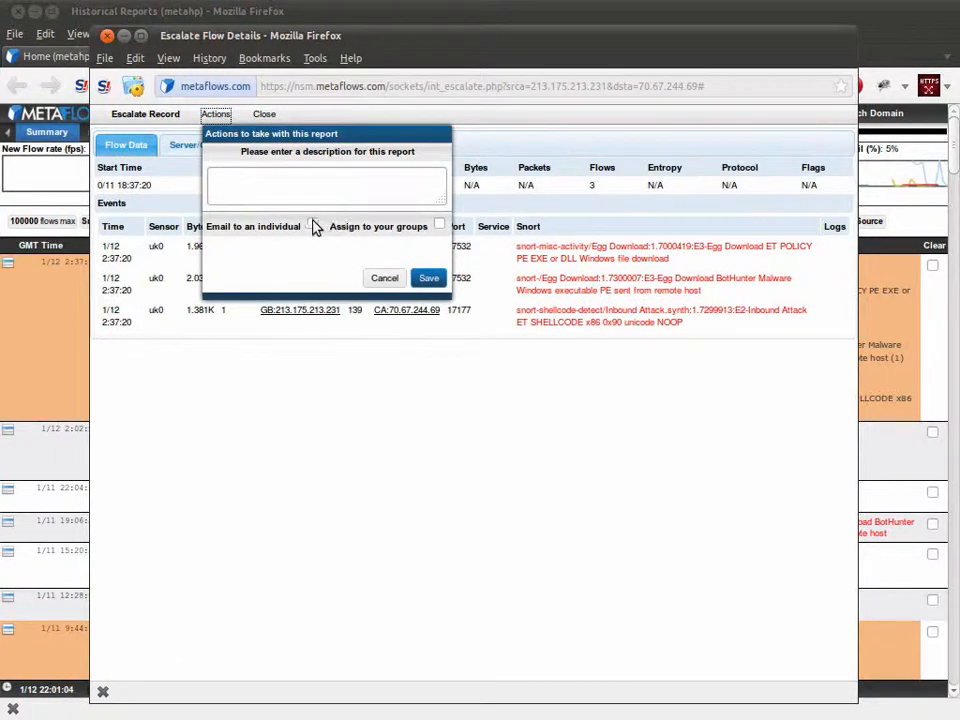
click(320, 224)
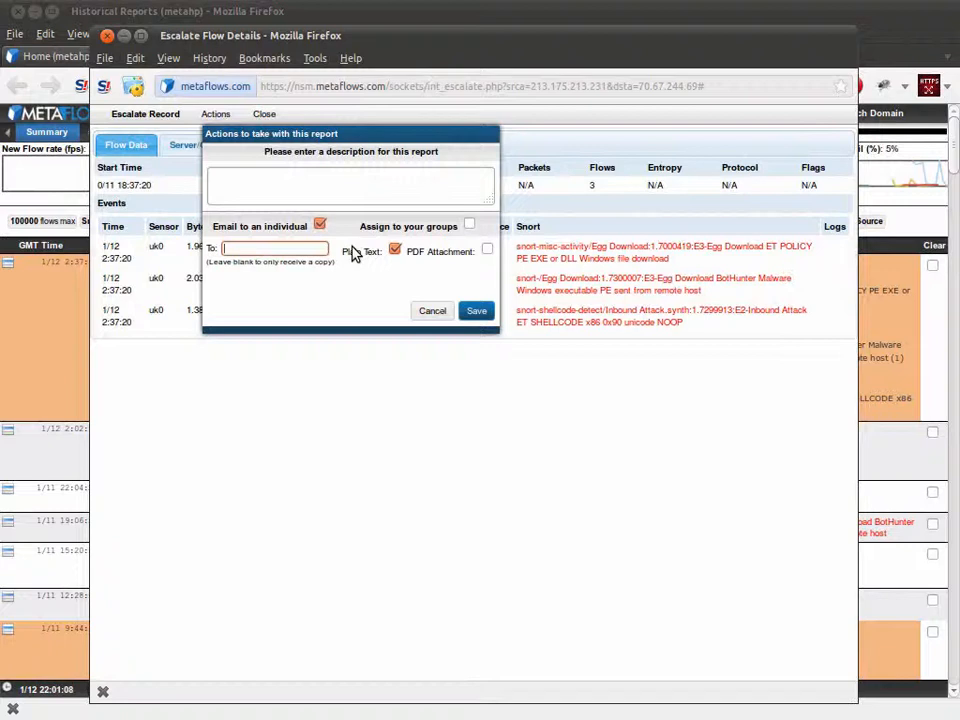
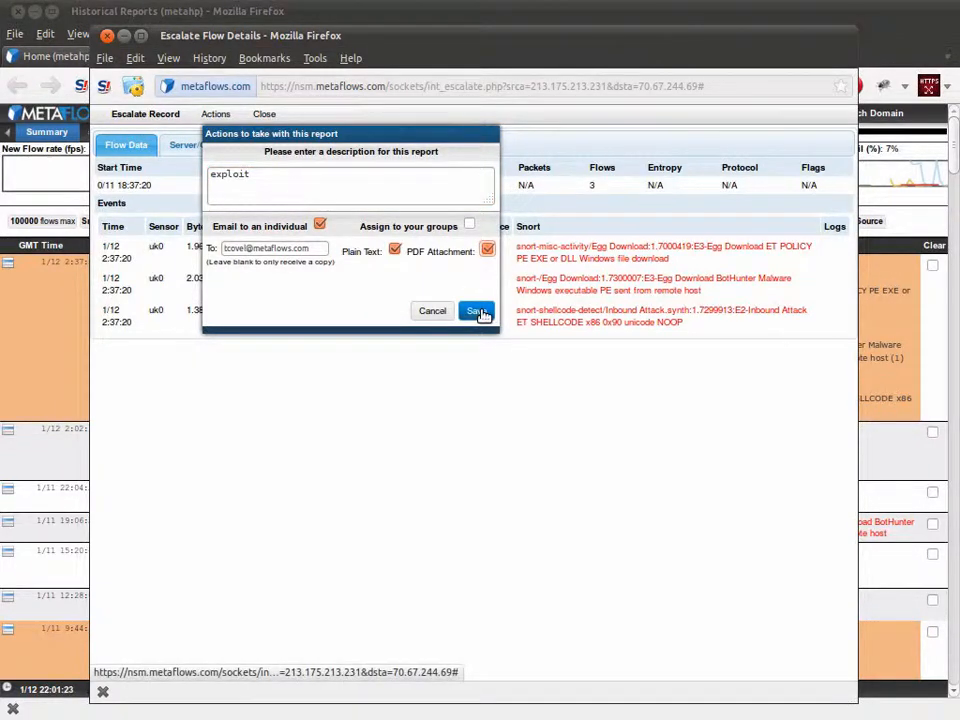
click(476, 312)
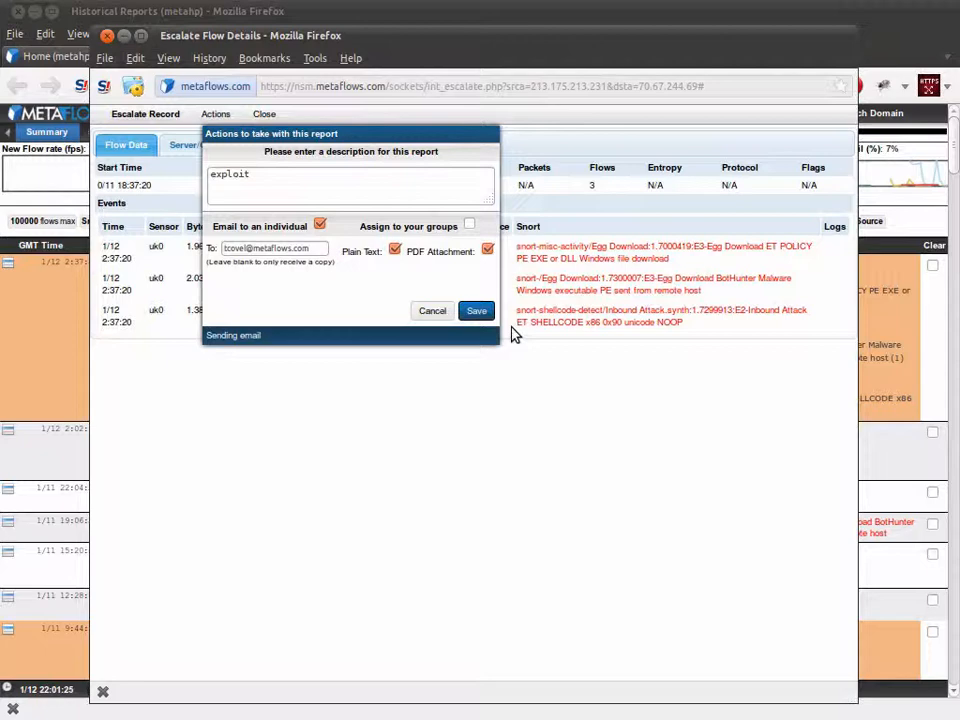
click(476, 312)
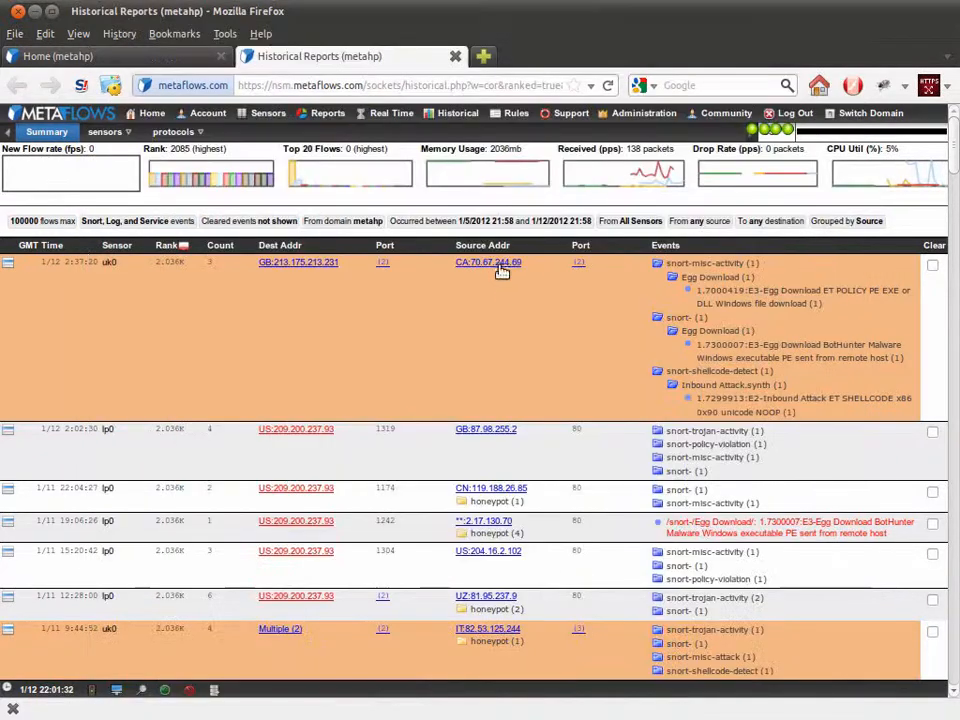
Step: Dismiss the top source's action menu and return Home to the Dashboard
right_click(488, 262)
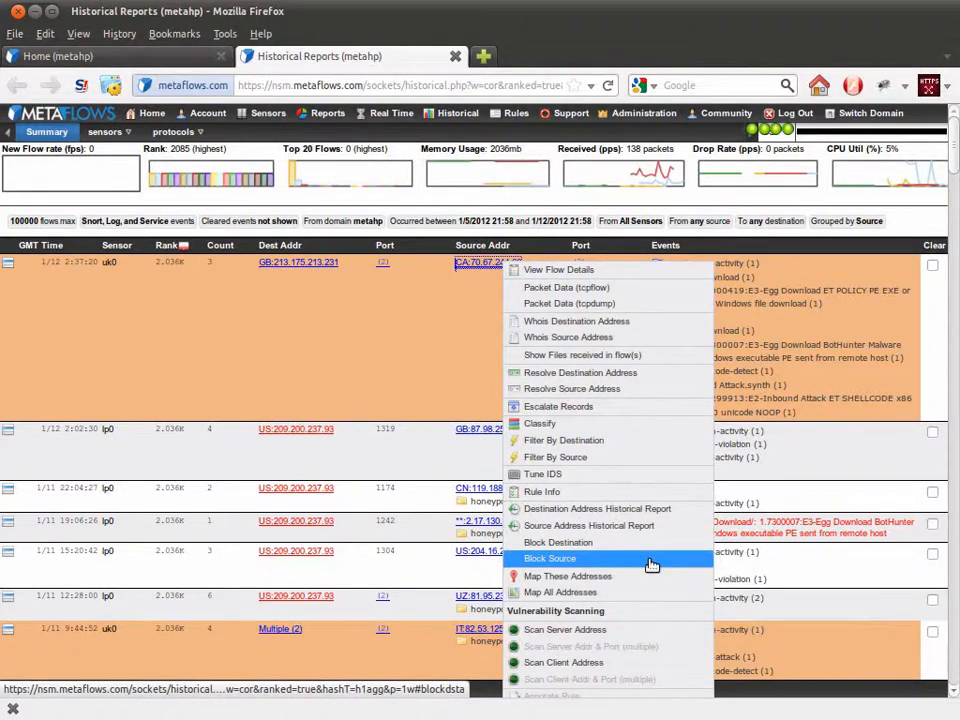
click(464, 352)
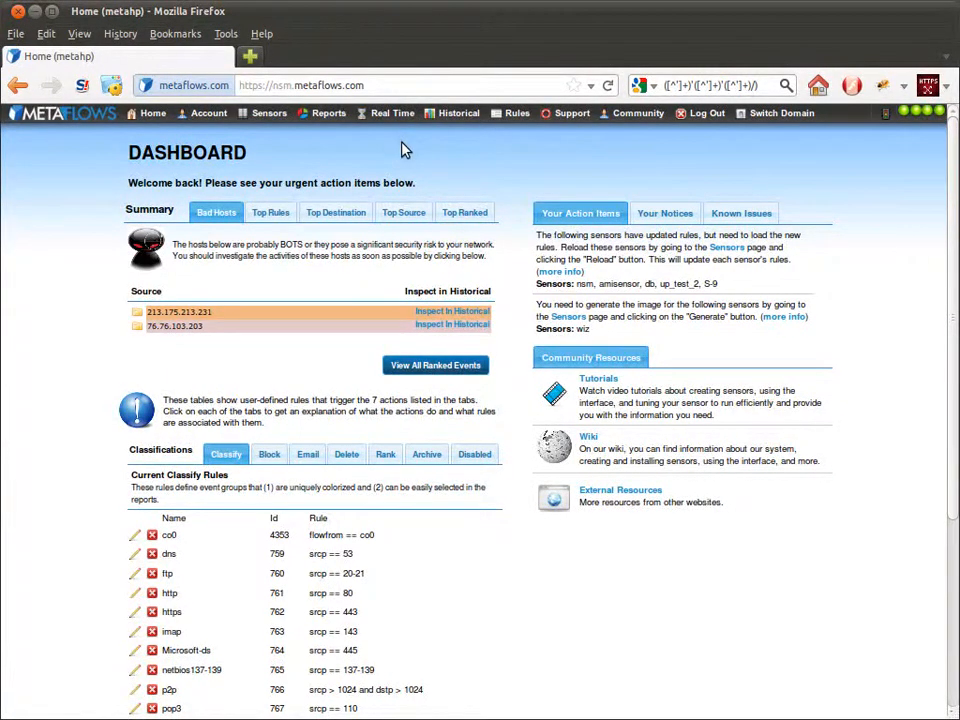
Step: Switch to Real Time monitoring and close the classification side panel over the events
click(392, 112)
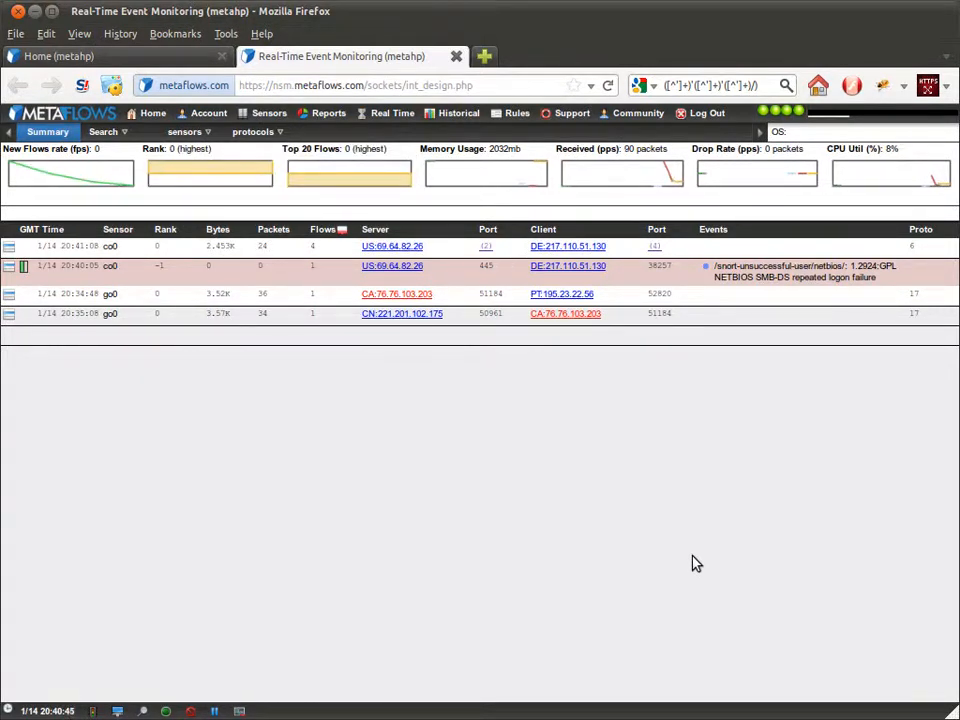
mouse_move(144, 284)
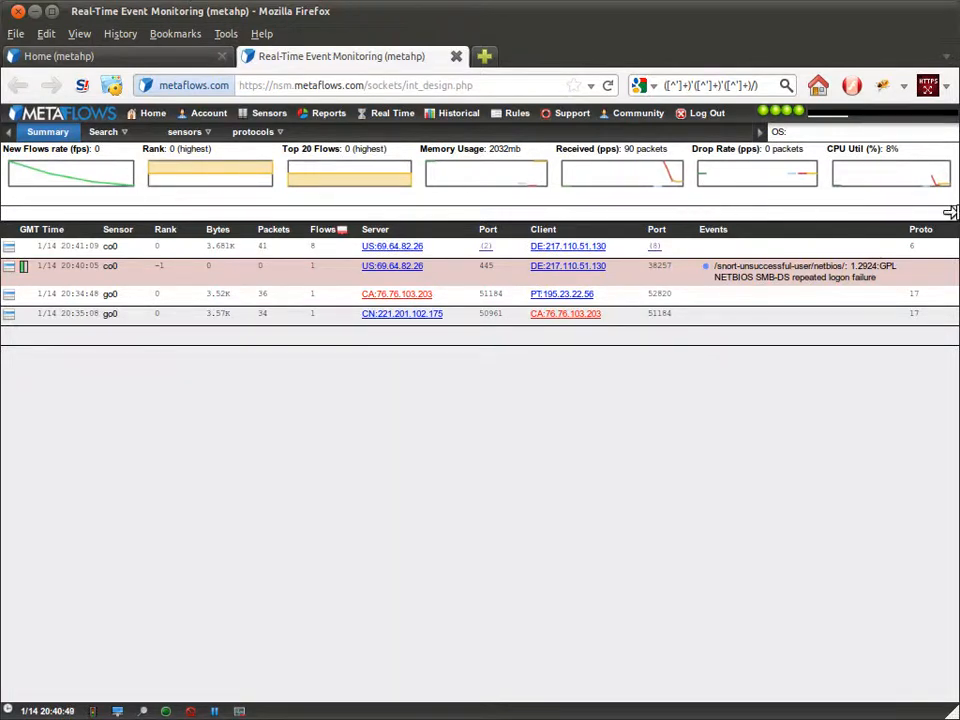
mouse_move(396, 220)
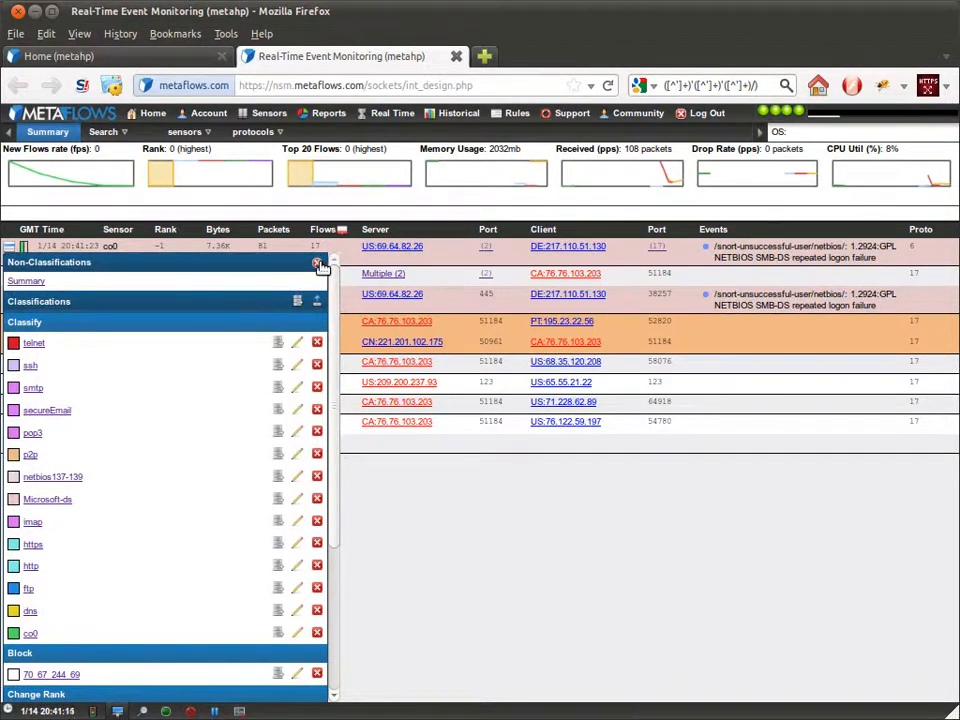
click(320, 262)
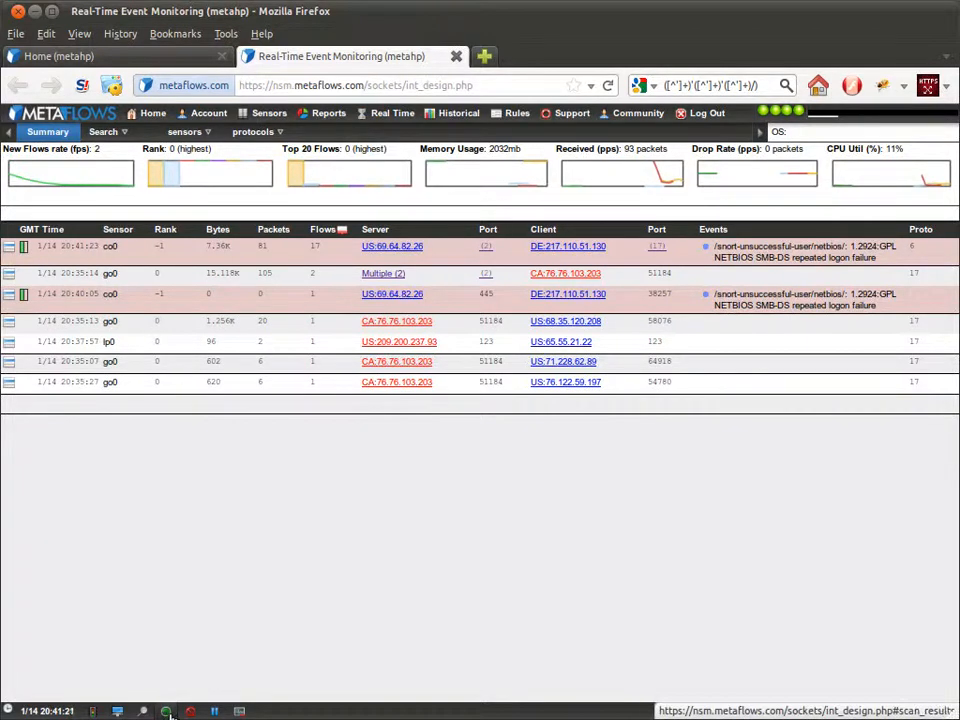
mouse_move(168, 710)
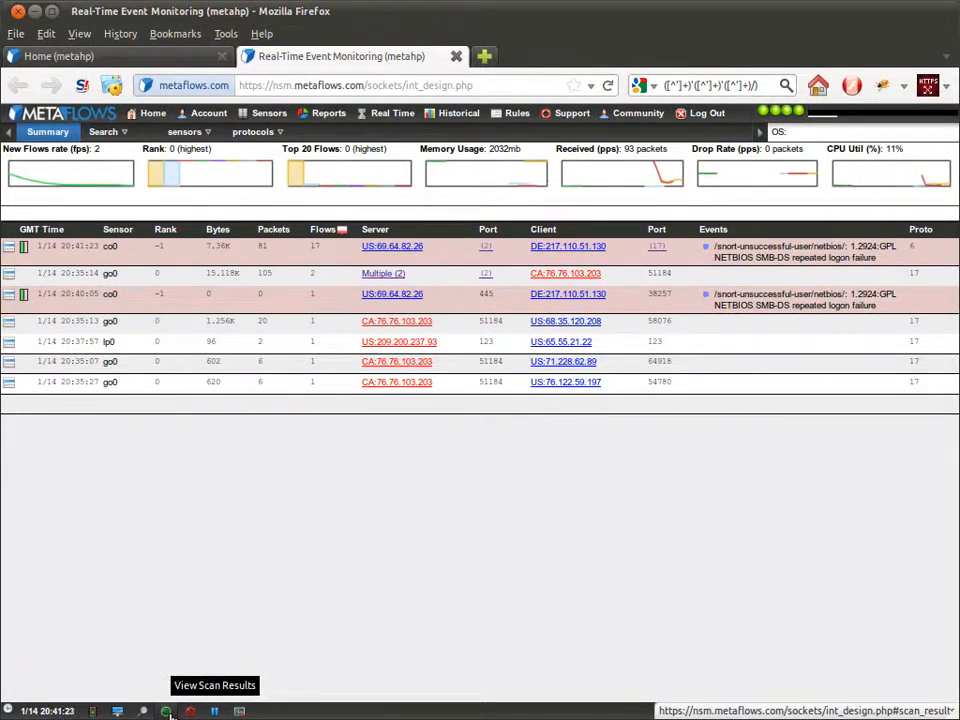
Step: Launch a vulnerability scan of 76.76.103.203 from its event and view the finished Nmap results
click(214, 684)
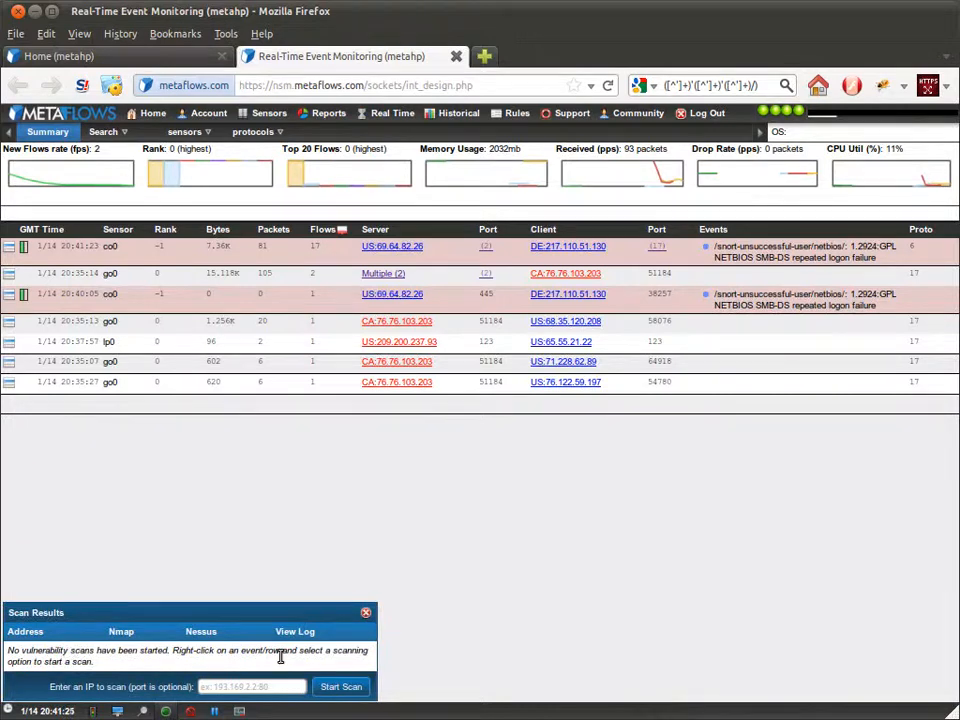
click(250, 686)
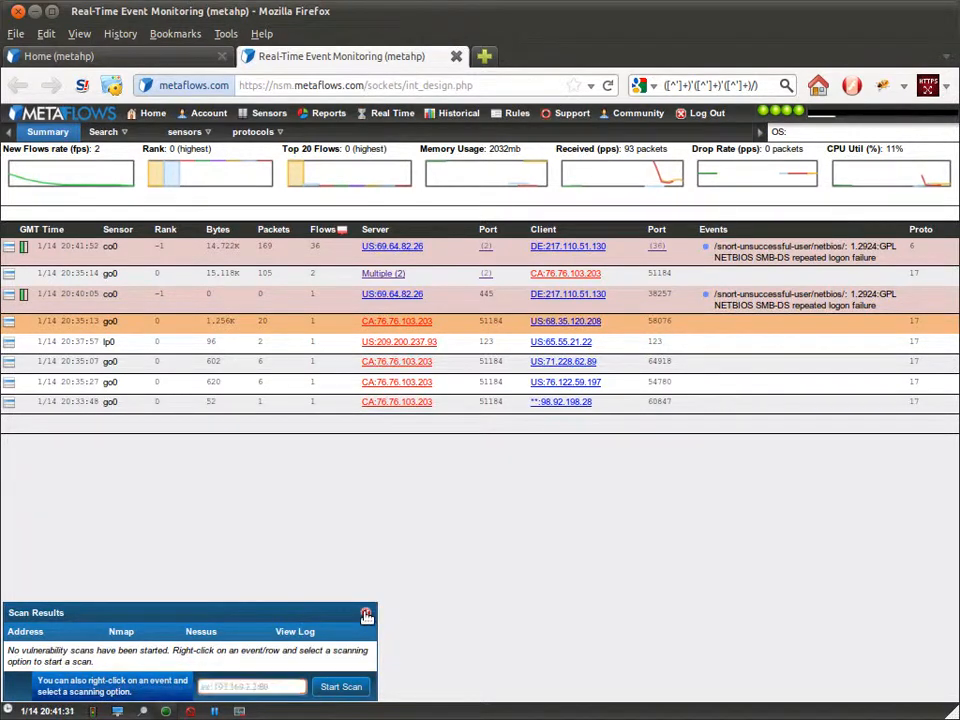
click(368, 616)
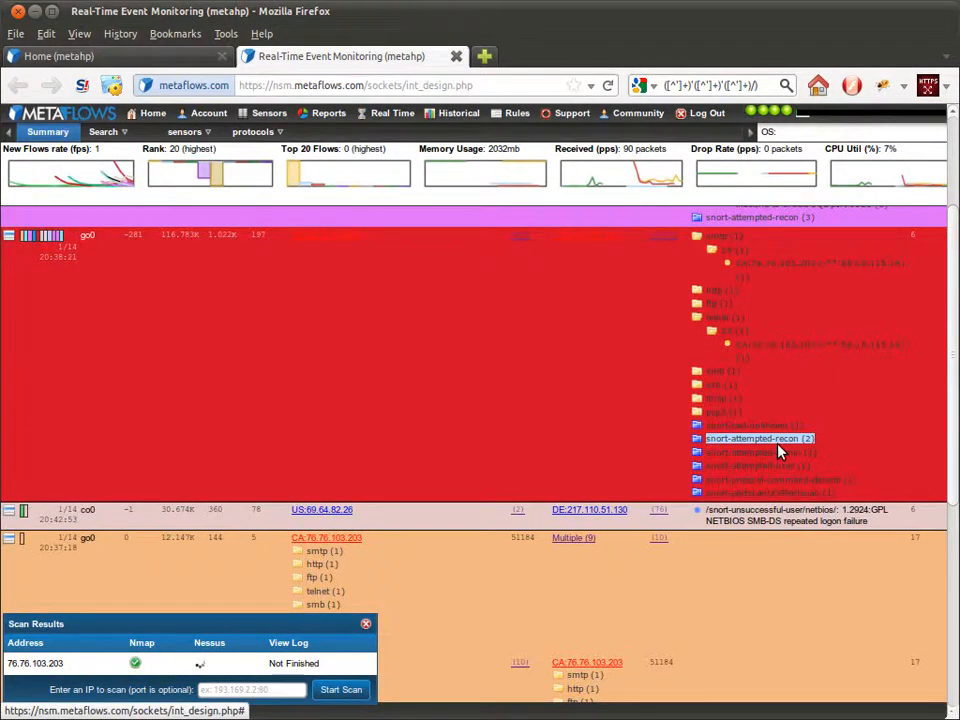
click(760, 438)
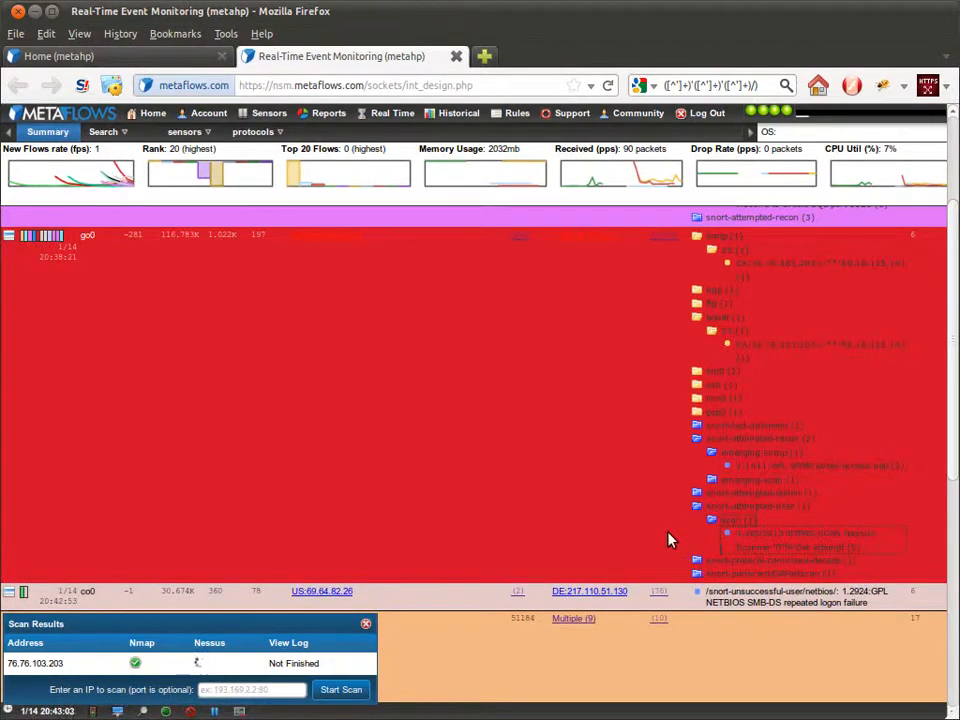
click(136, 664)
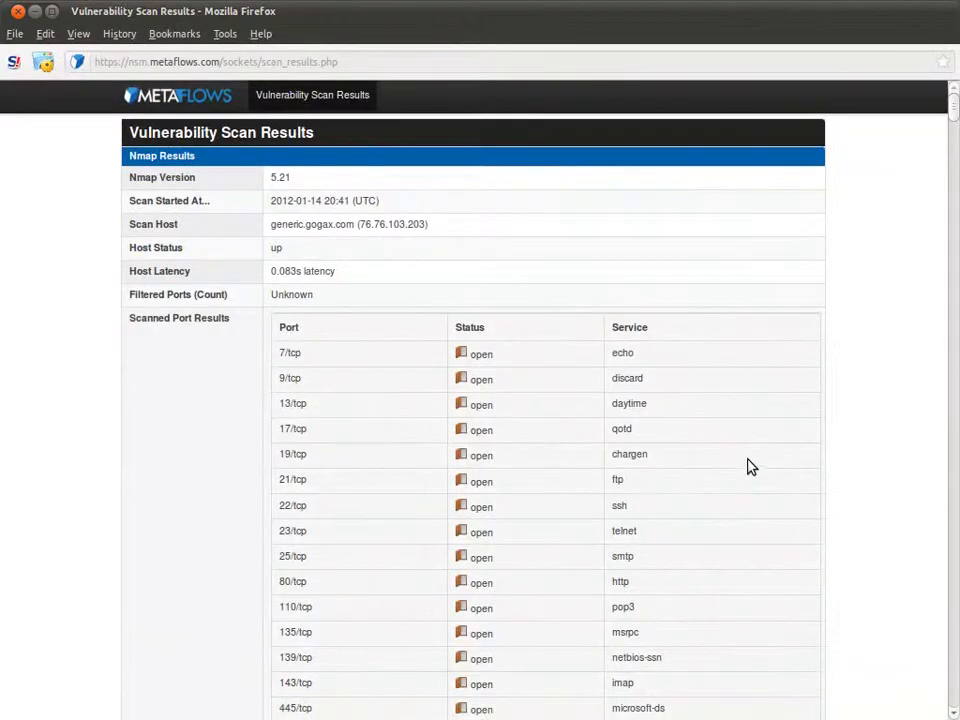
Step: Review the host's open ports and Nessus summary, then view details of Nessus plugin 51956
scroll(down, 3)
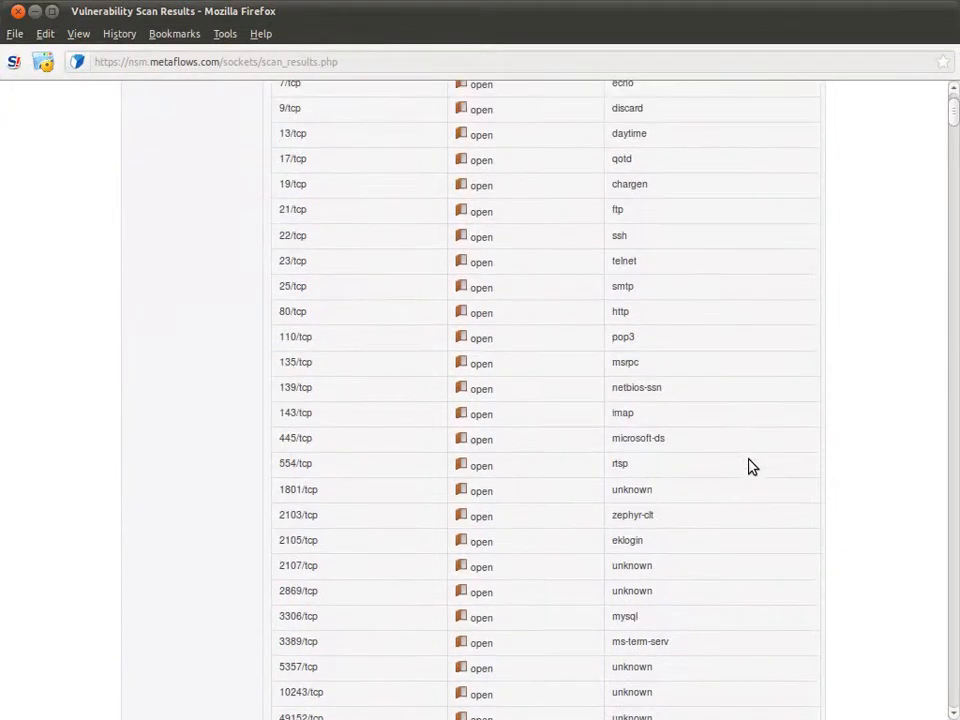
scroll(down, 3)
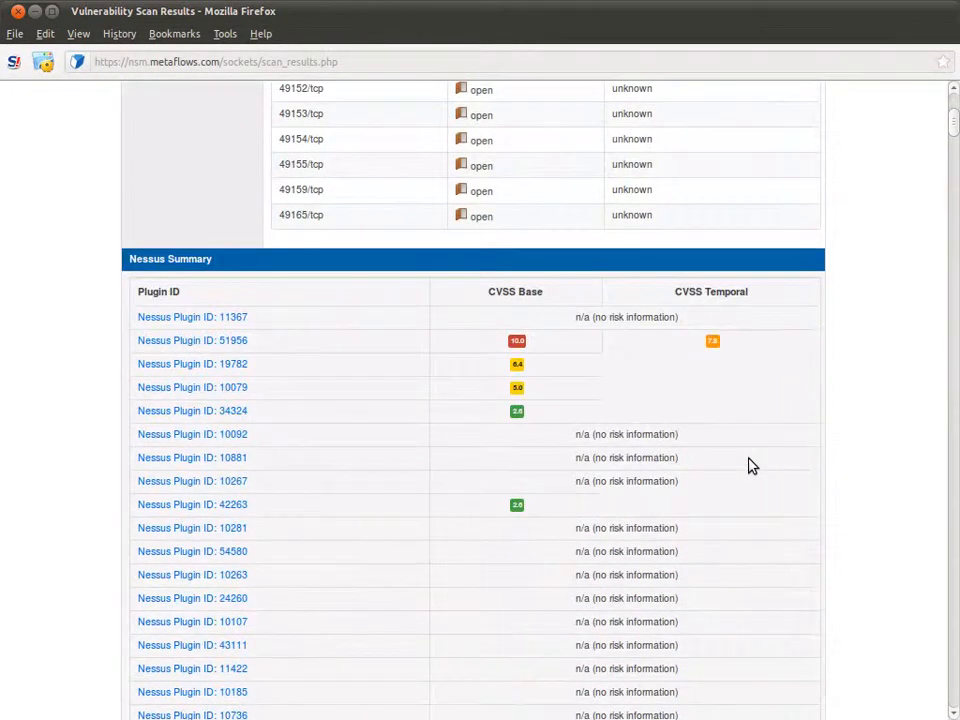
scroll(down, 3)
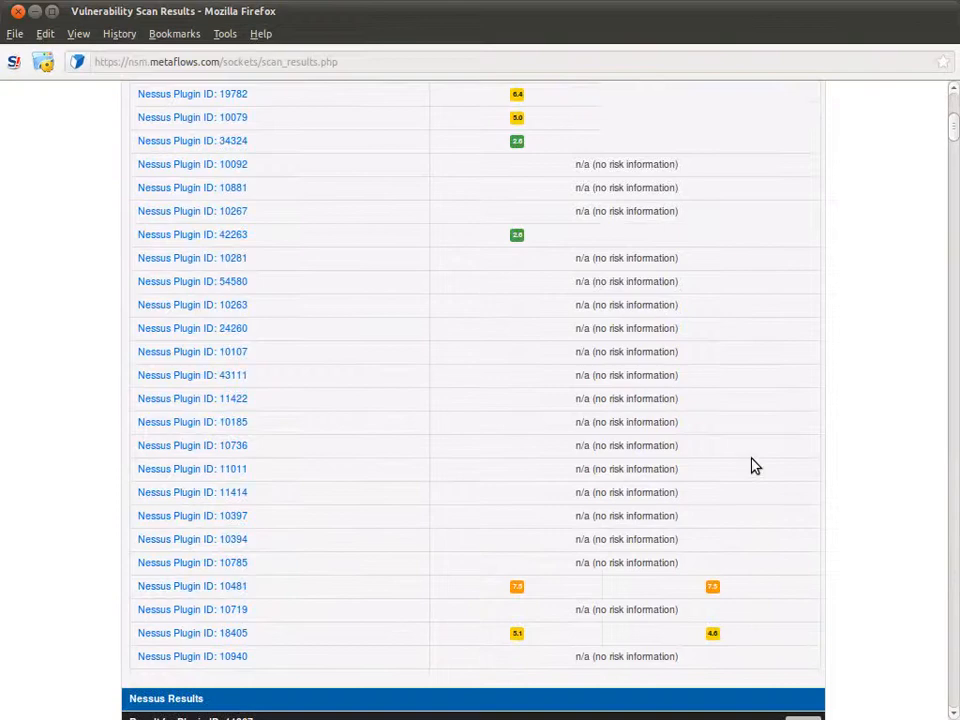
mouse_move(432, 632)
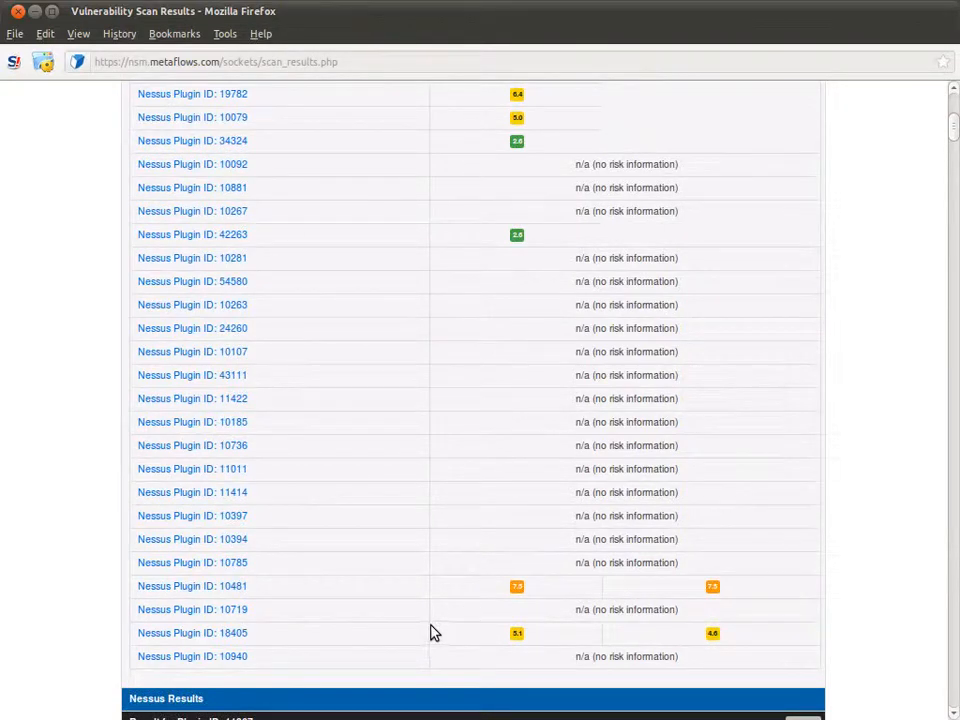
scroll(up, 3)
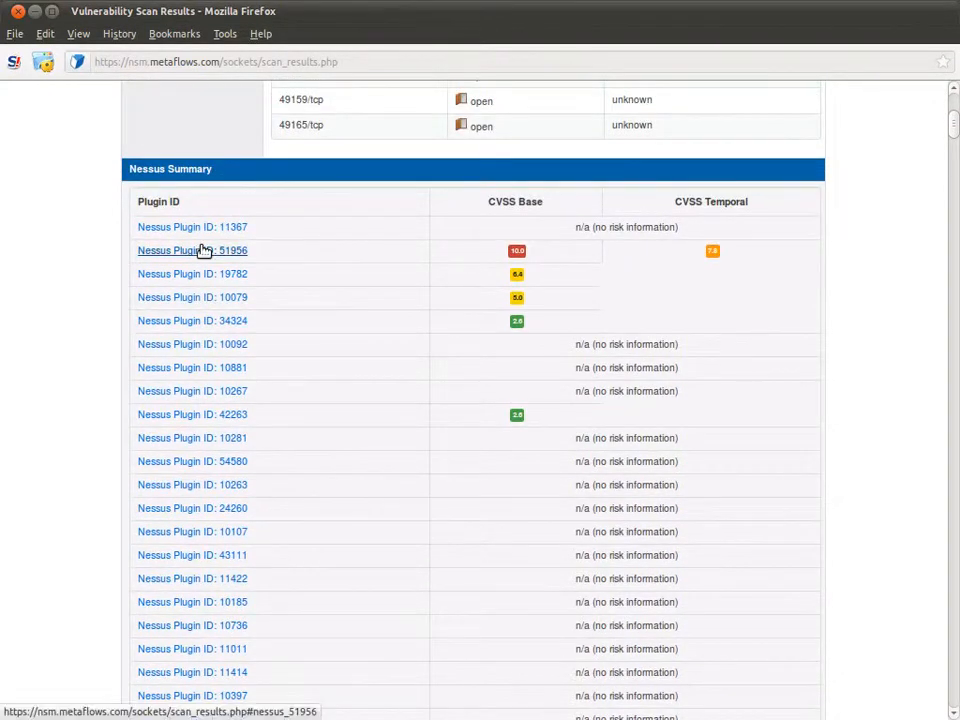
click(192, 250)
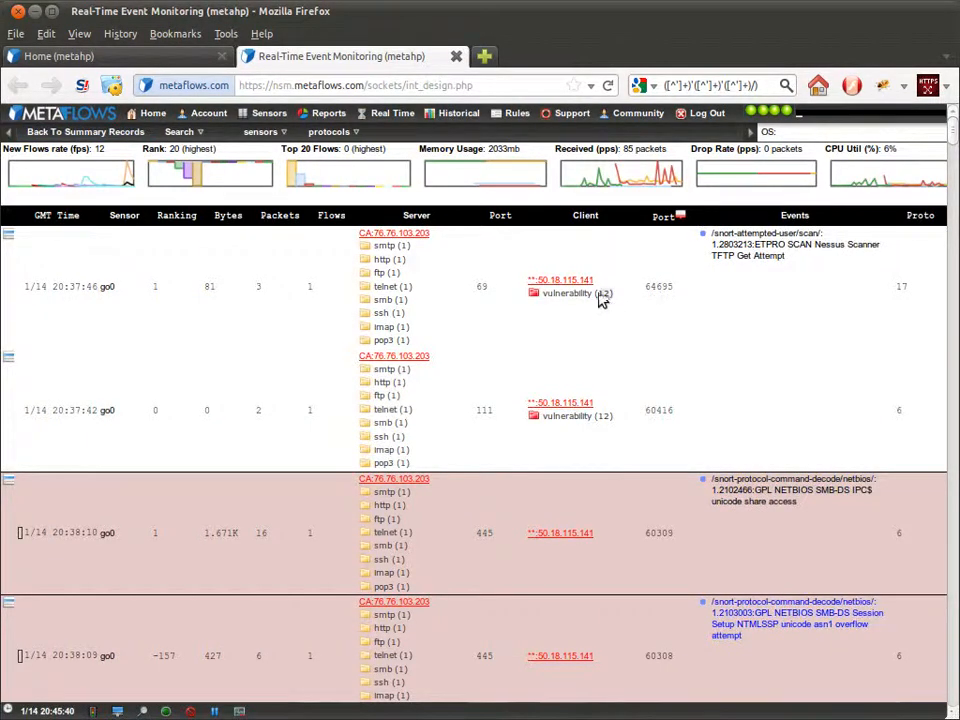
Step: Expand the client's scanner (12) vulnerability folder to list its plugin findings
scroll(down, 3)
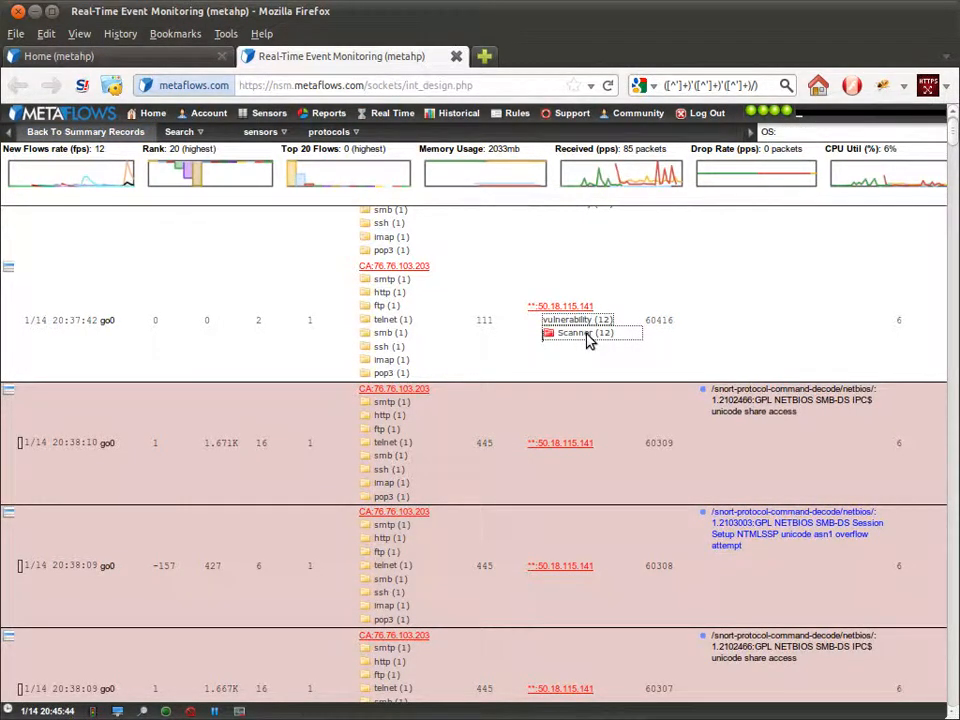
click(576, 332)
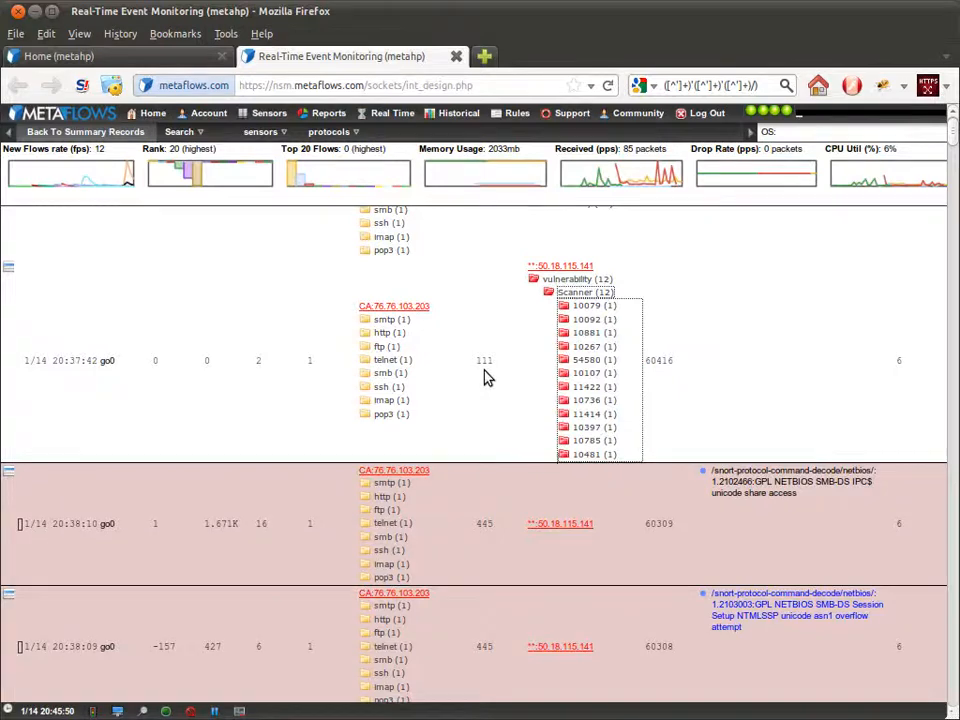
scroll(up, 3)
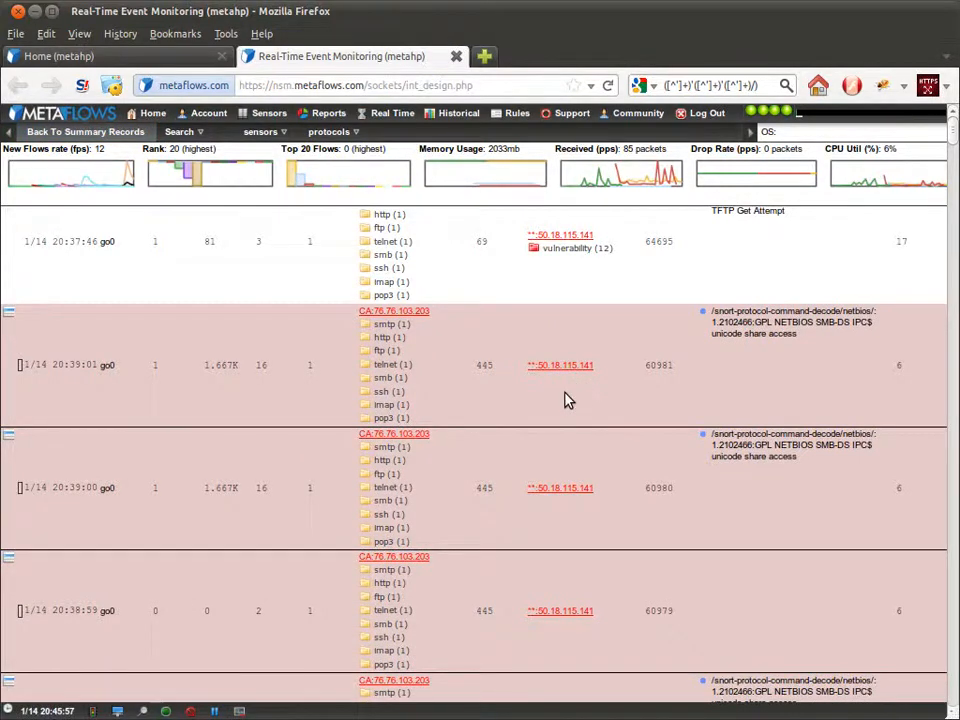
mouse_move(556, 418)
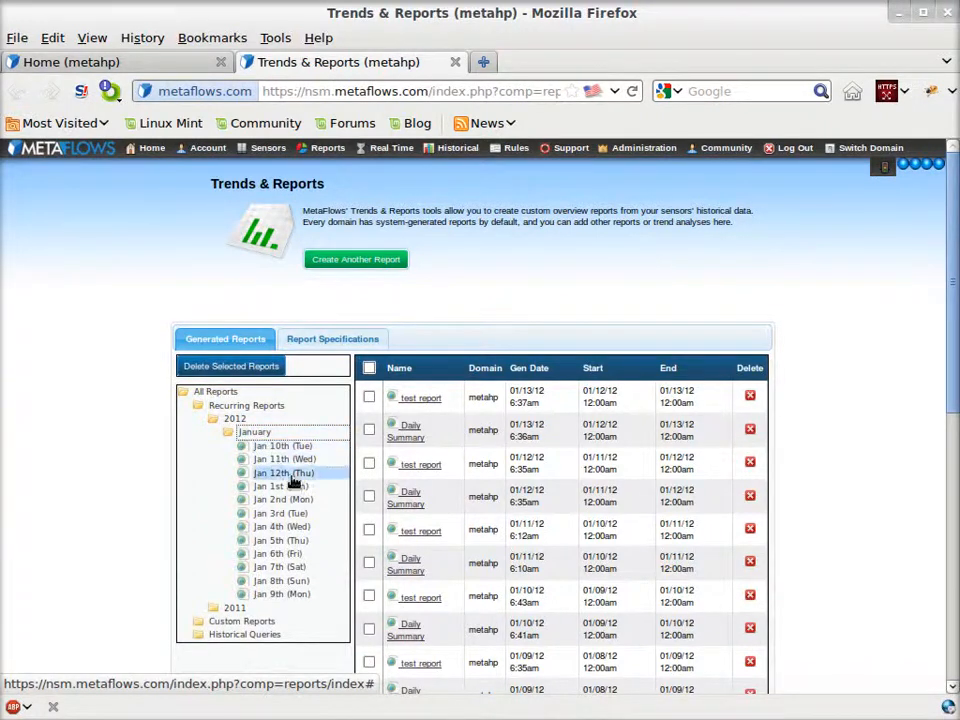
Step: Open the Jan 3rd (Tue) Daily Summary report and scroll to its Rule Updates rows
click(280, 512)
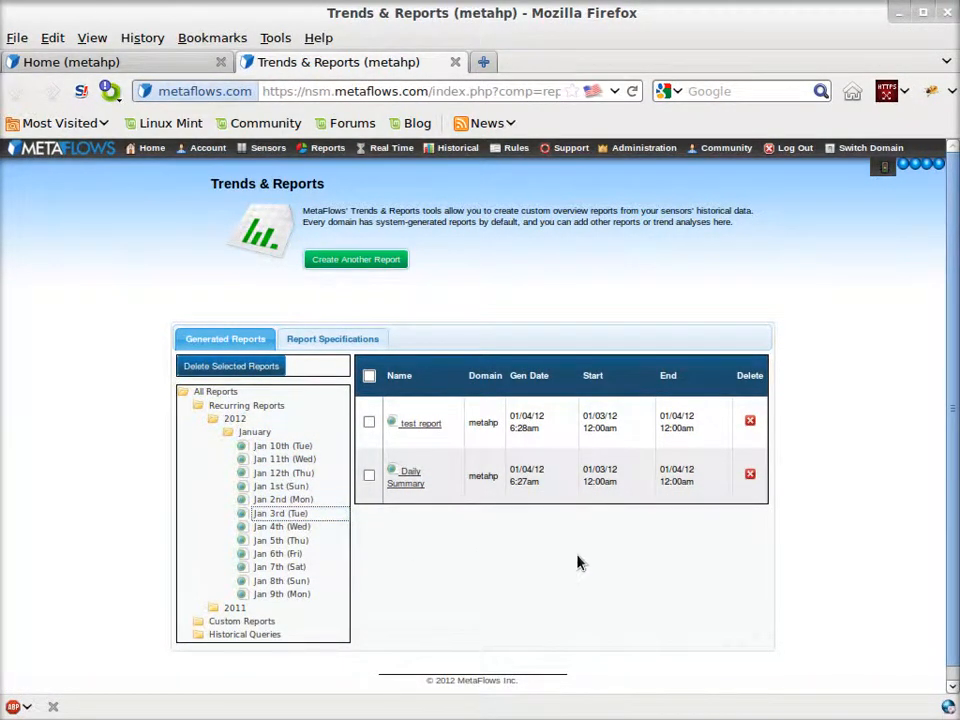
mouse_move(406, 476)
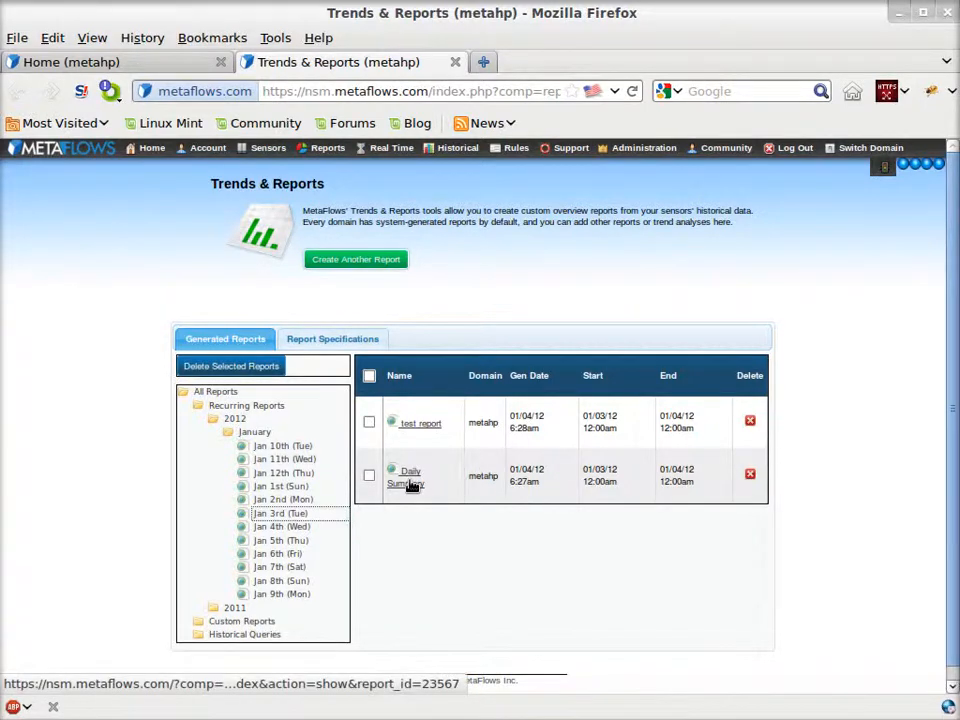
click(406, 476)
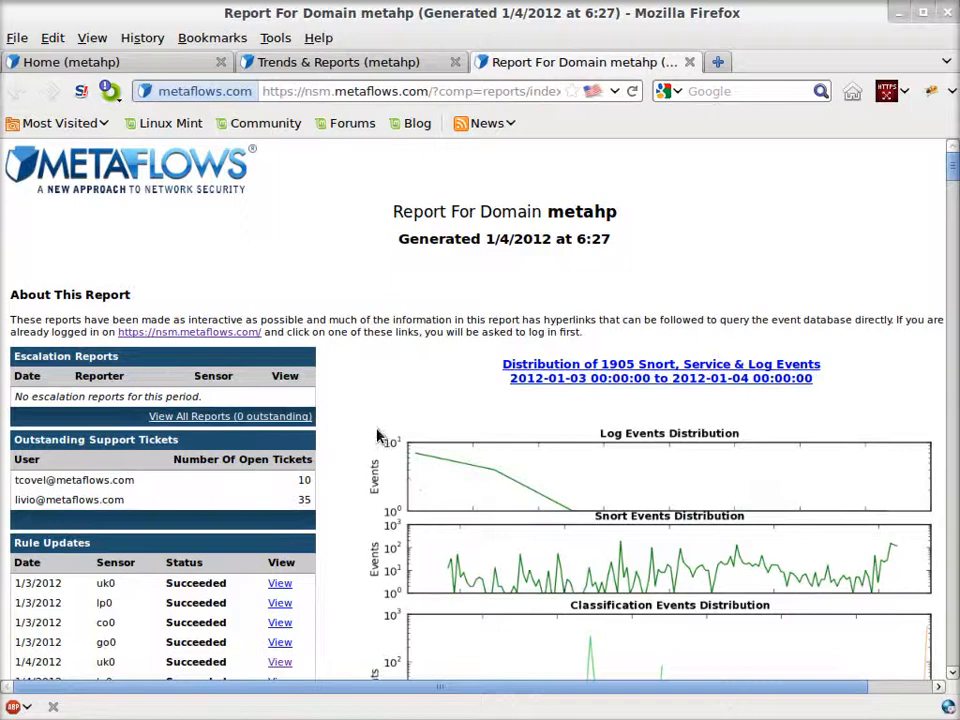
scroll(down, 3)
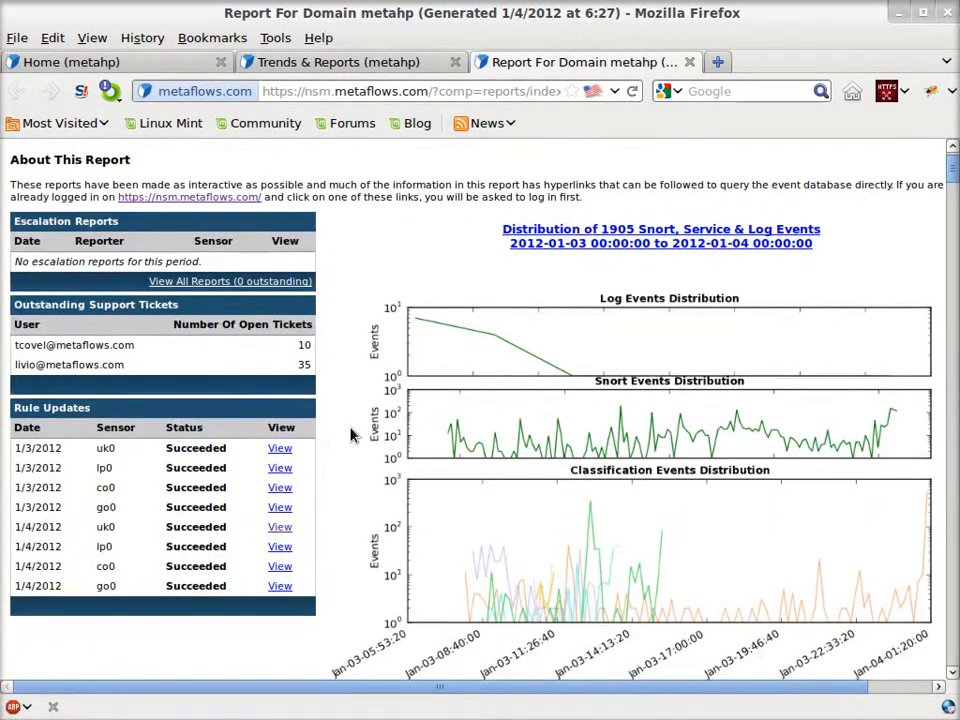
scroll(down, 3)
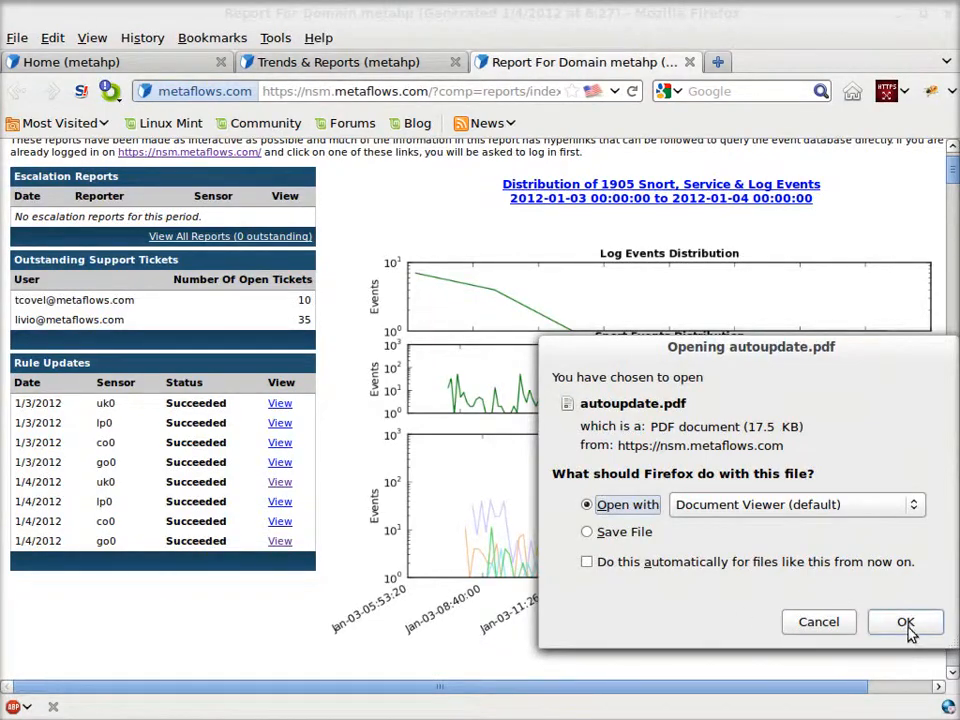
Step: Open autoupdate.pdf in Document Viewer and look over the rules added per ruleset
click(904, 620)
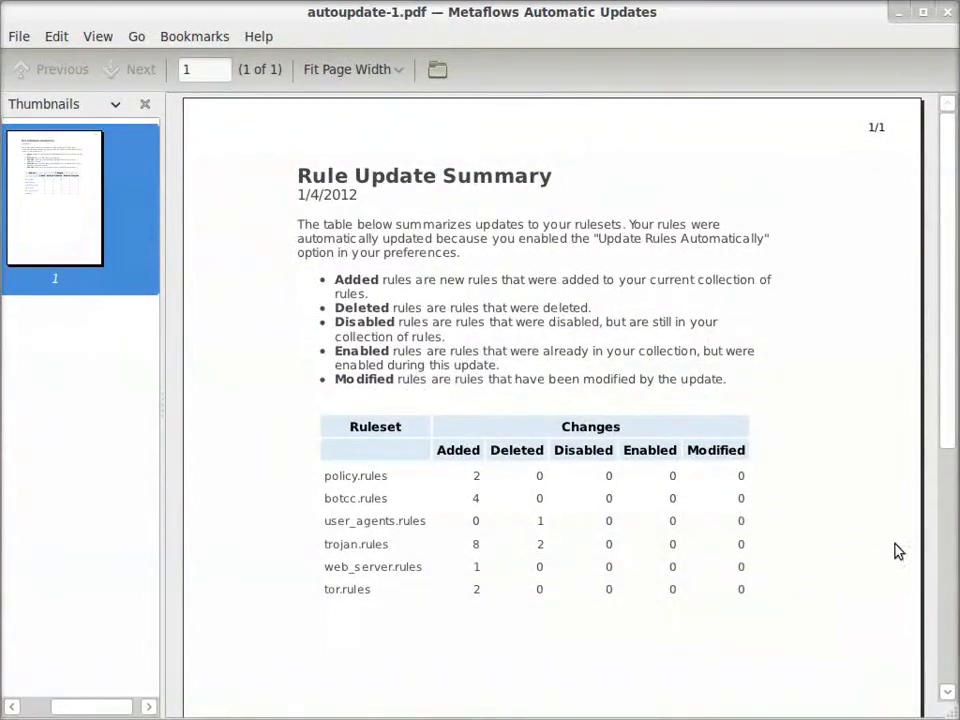
scroll(down, 3)
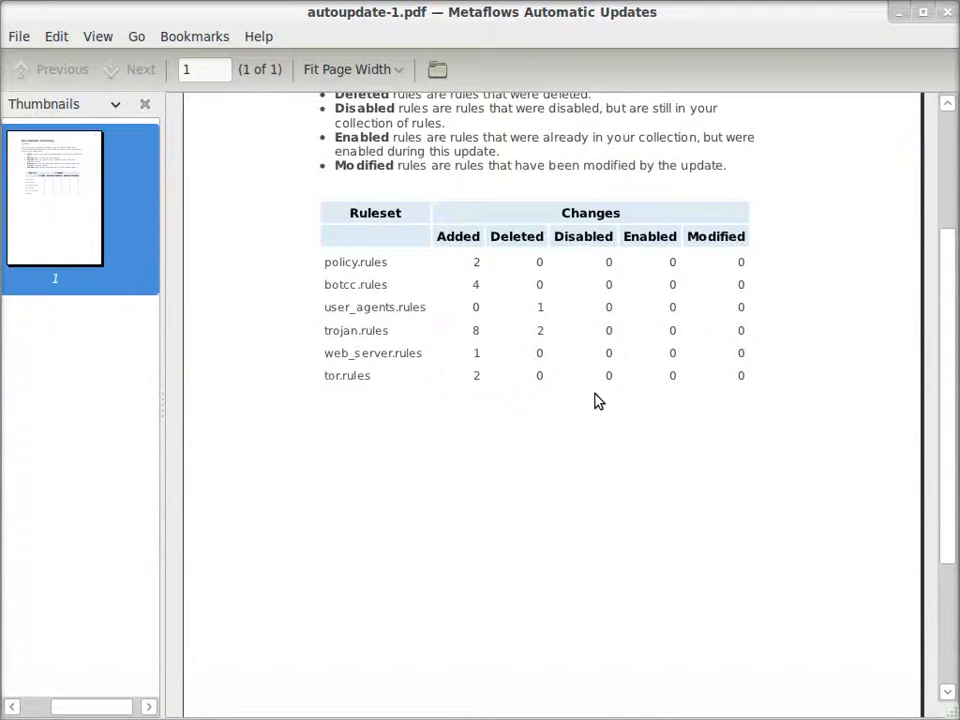
scroll(up, 3)
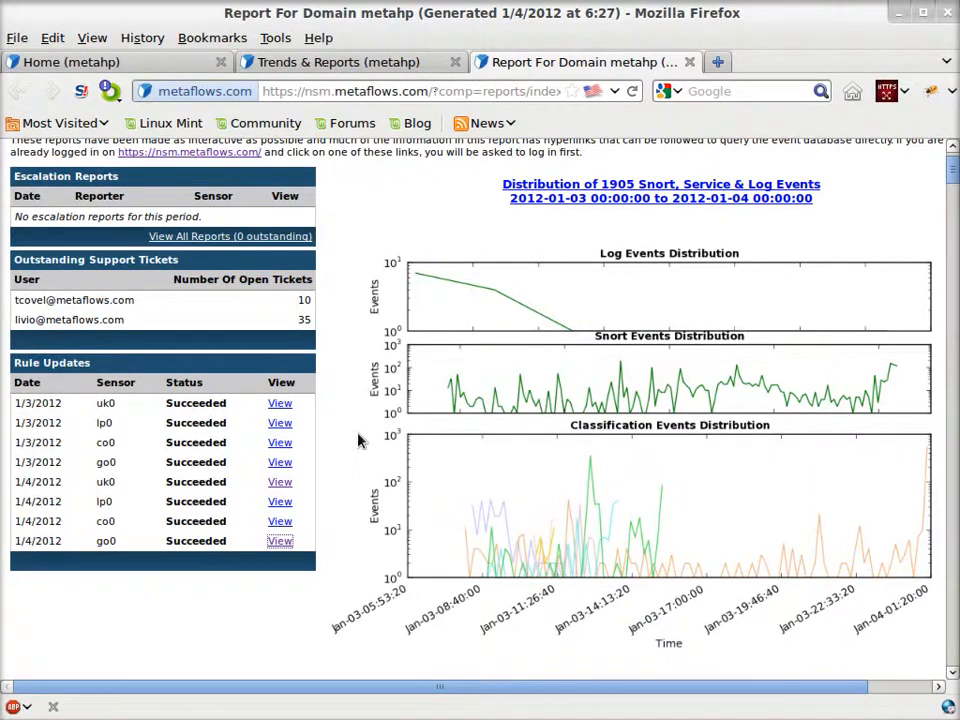
Step: Scroll the domain report past its pie charts through the top hosts, services and Snort ID lists
scroll(down, 3)
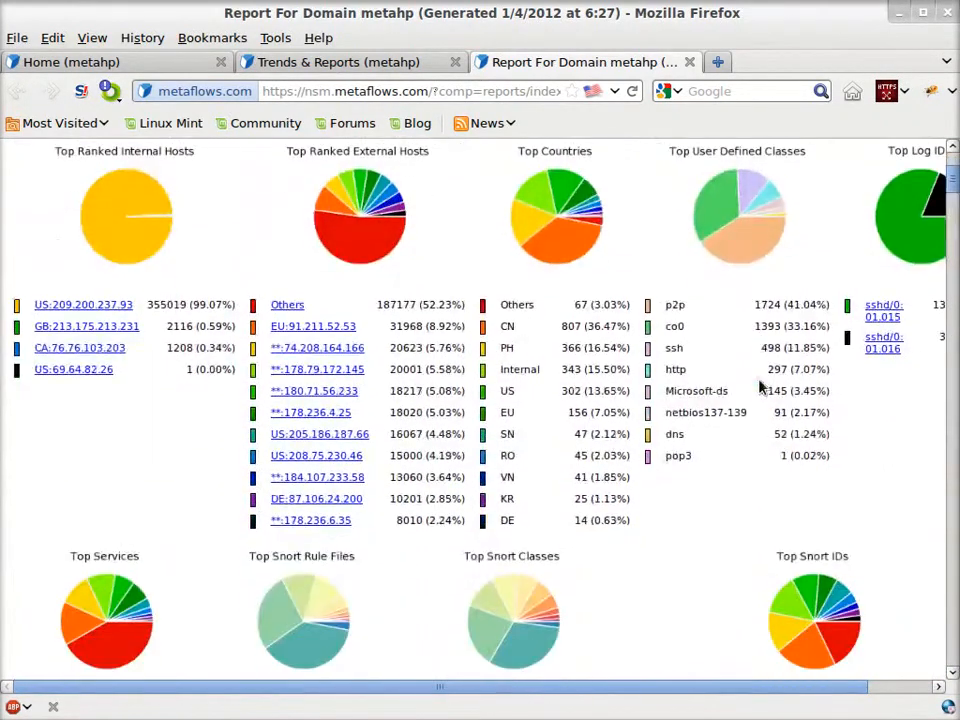
scroll(down, 3)
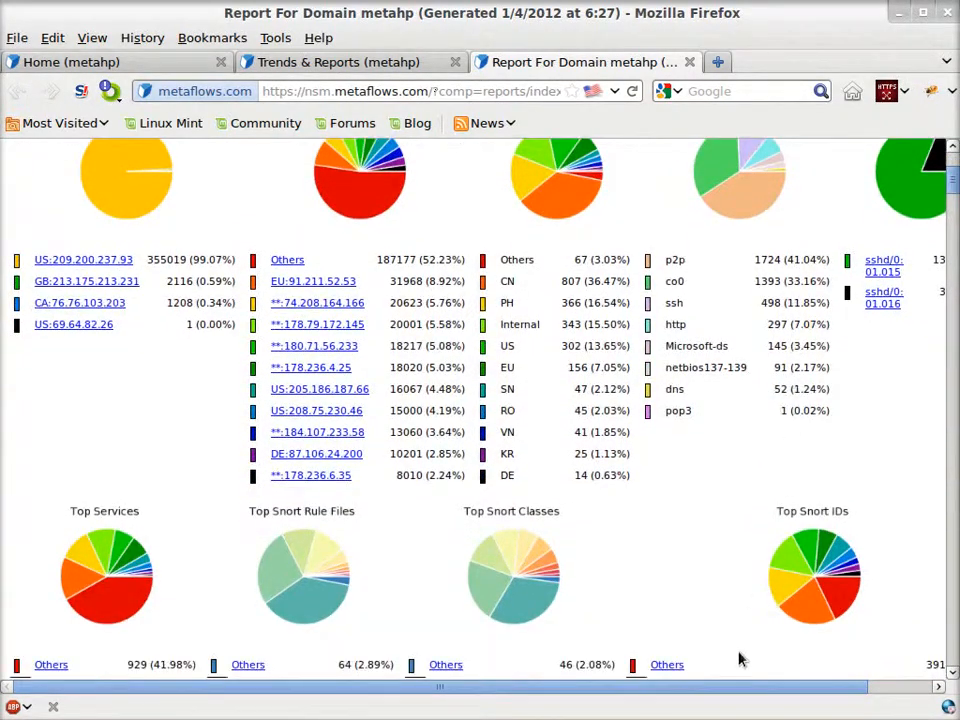
scroll(down, 3)
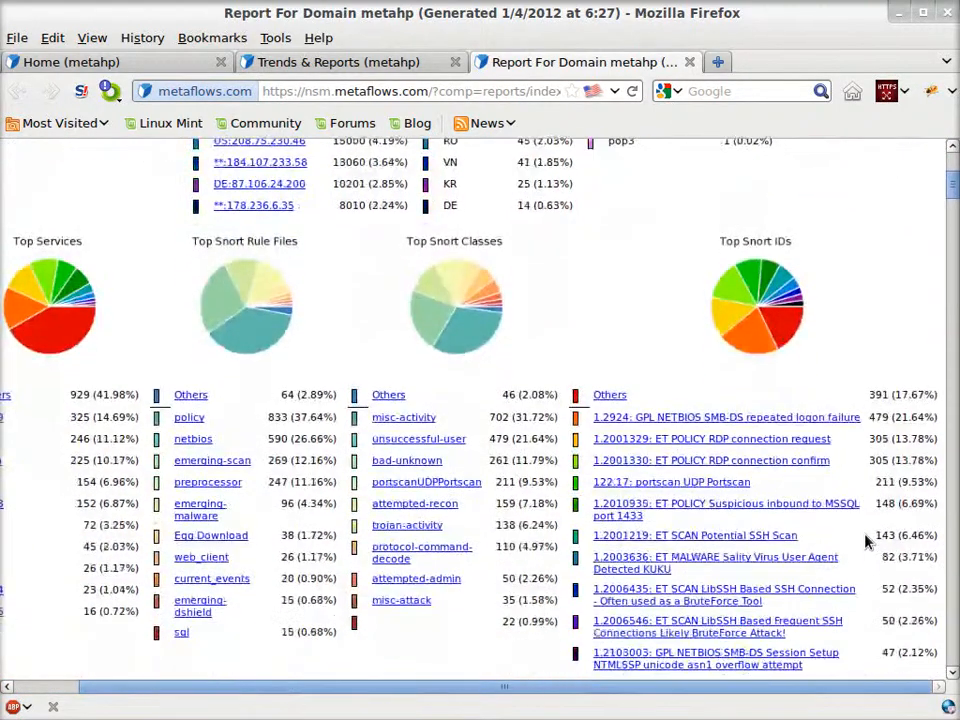
scroll(down, 3)
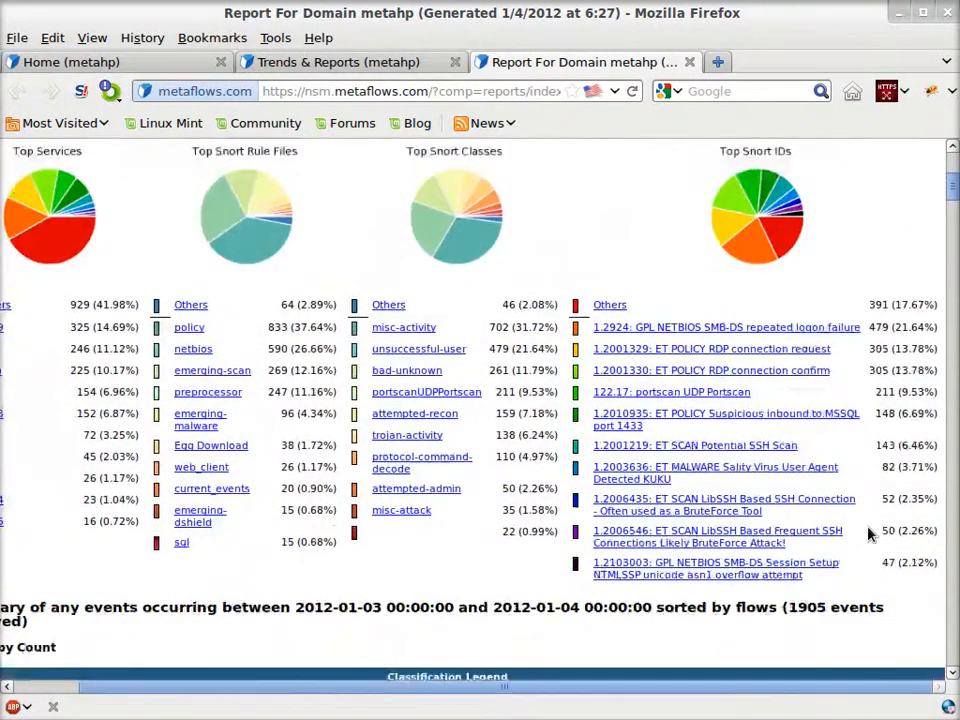
scroll(down, 3)
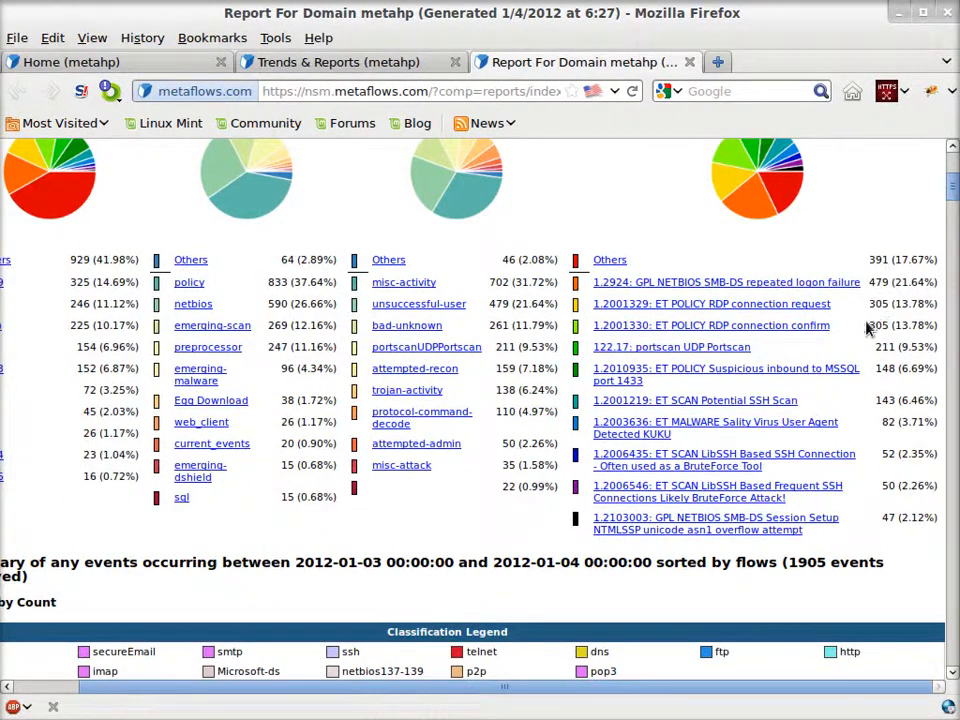
mouse_move(824, 420)
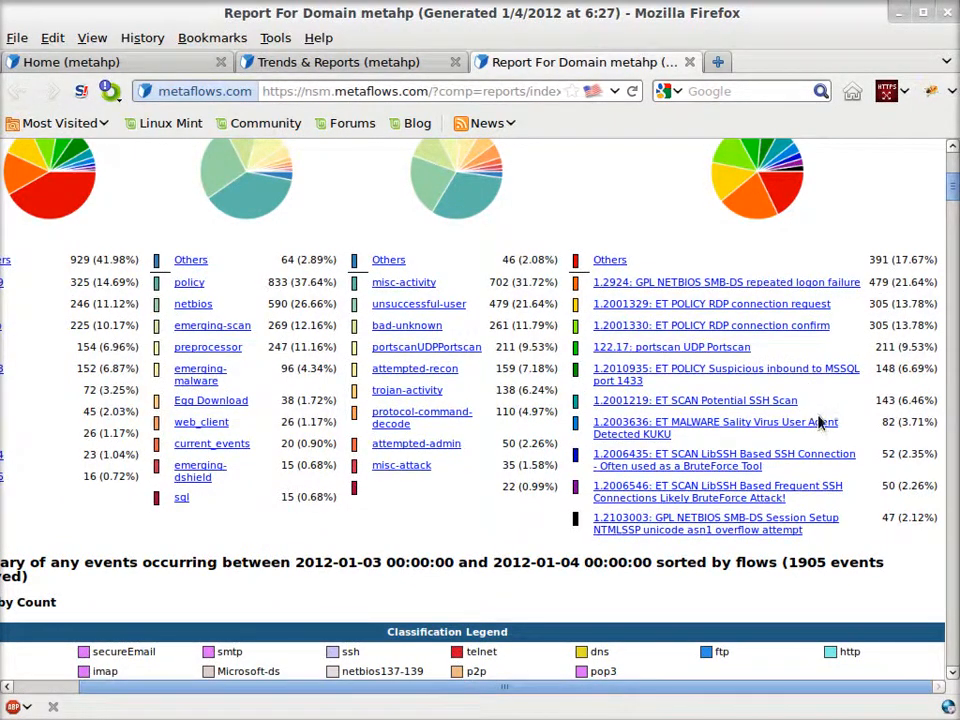
mouse_move(690, 440)
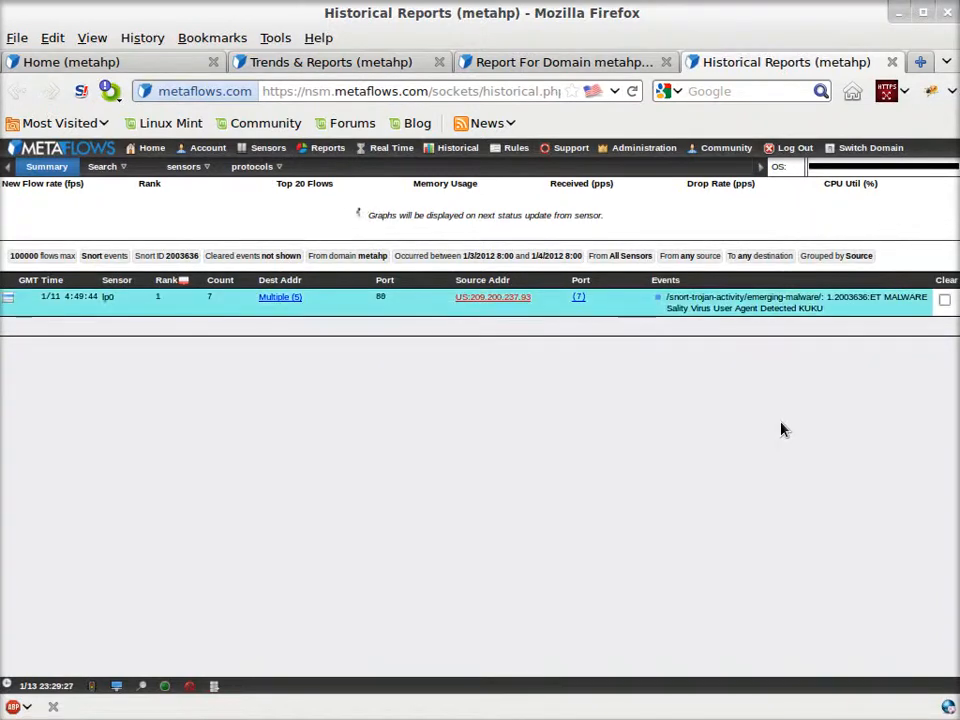
mouse_move(172, 318)
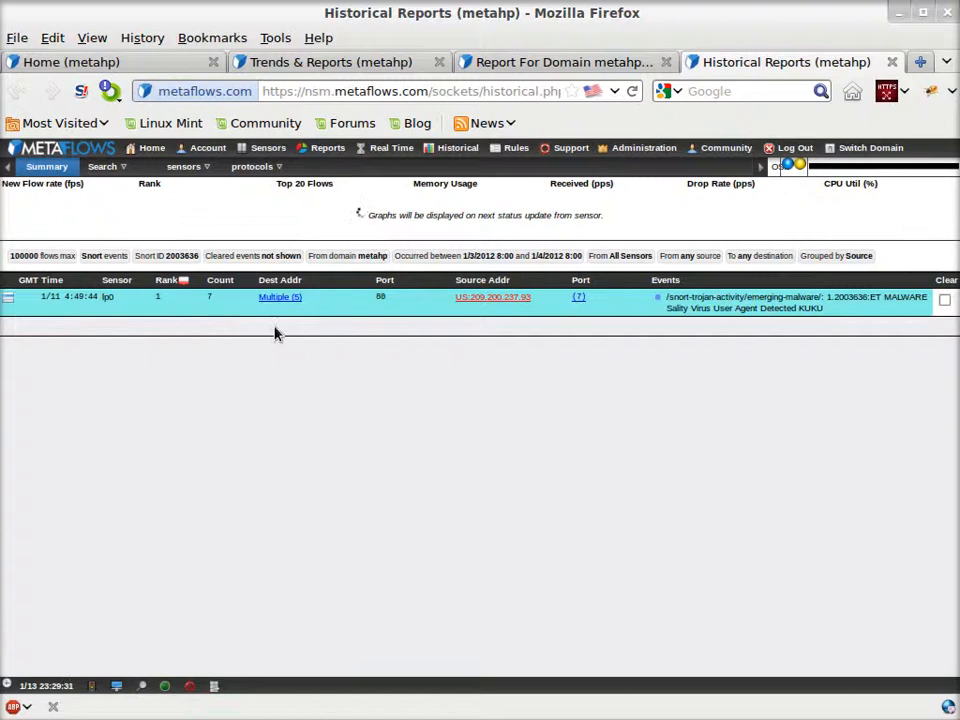
Step: Select the Sality event row, then scroll through the report's colour-coded events table sorted by flows
click(280, 296)
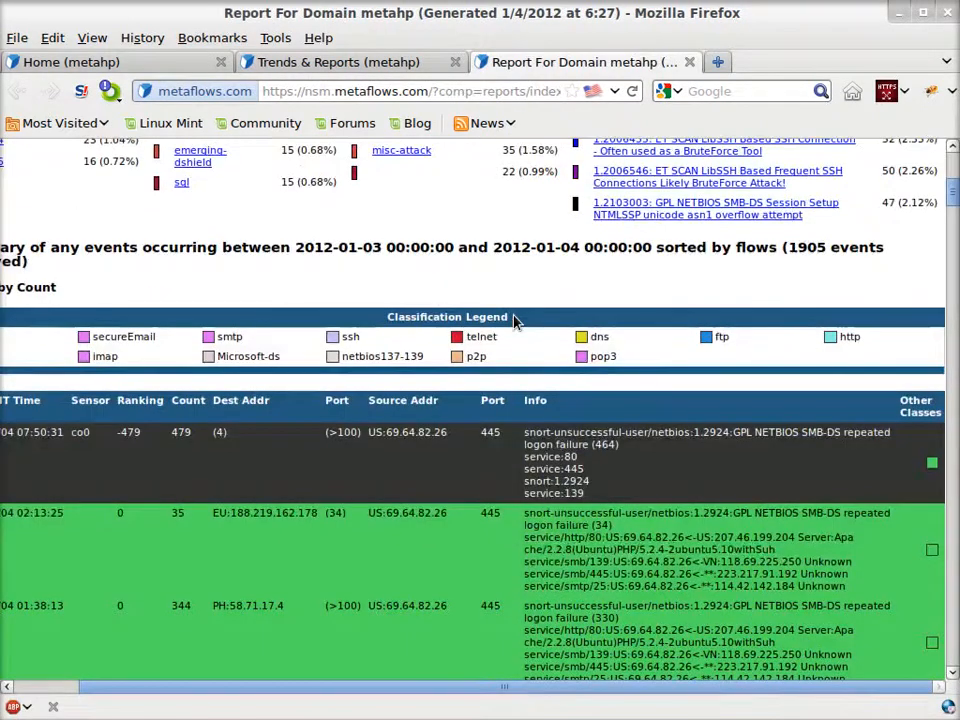
scroll(down, 3)
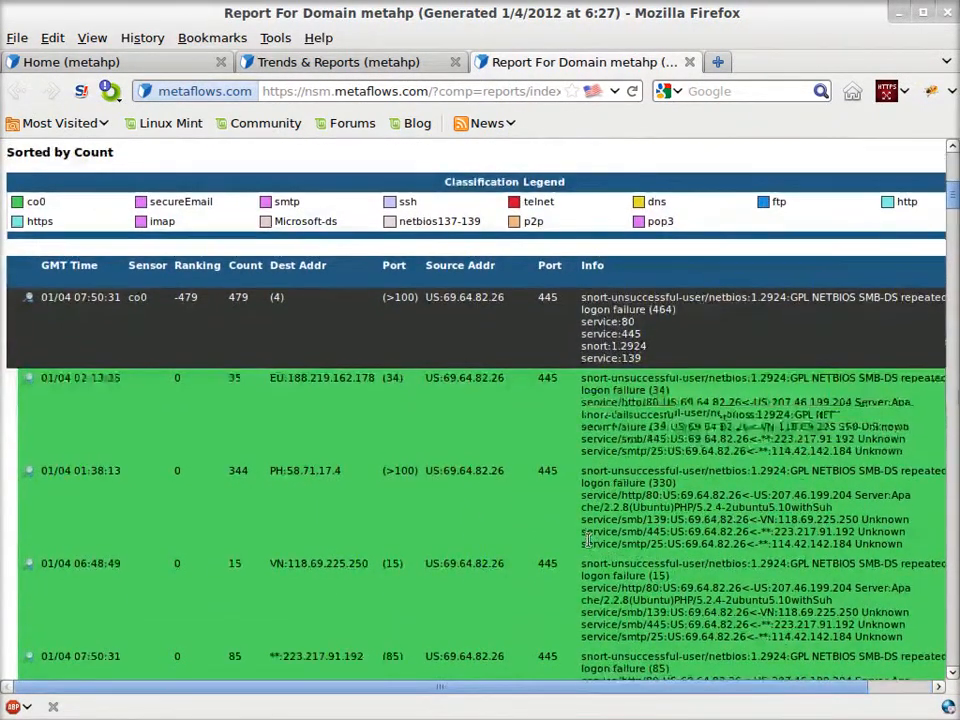
scroll(down, 3)
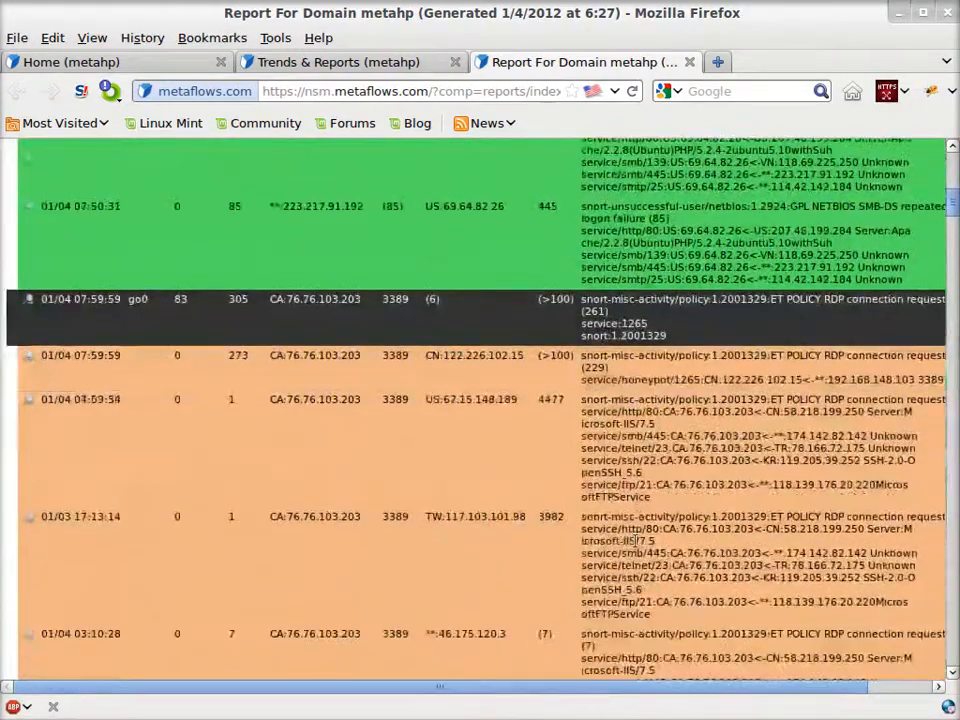
scroll(down, 3)
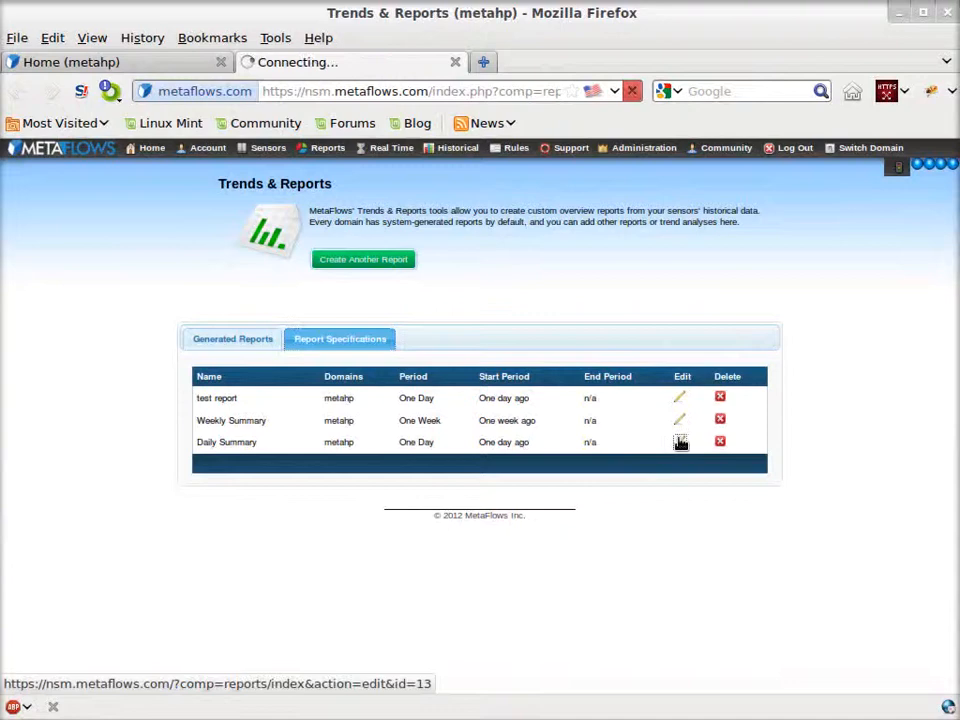
Step: Edit the Daily Summary specification, adding destination IP 76.76.103.201 with mask 255.255.255.255
click(680, 442)
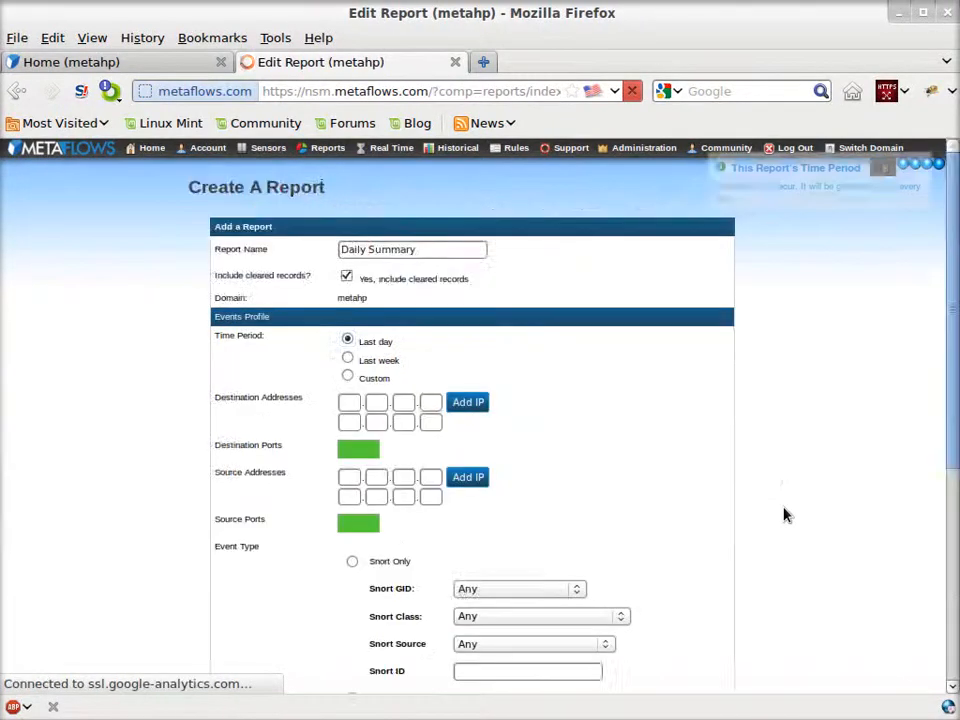
scroll(down, 3)
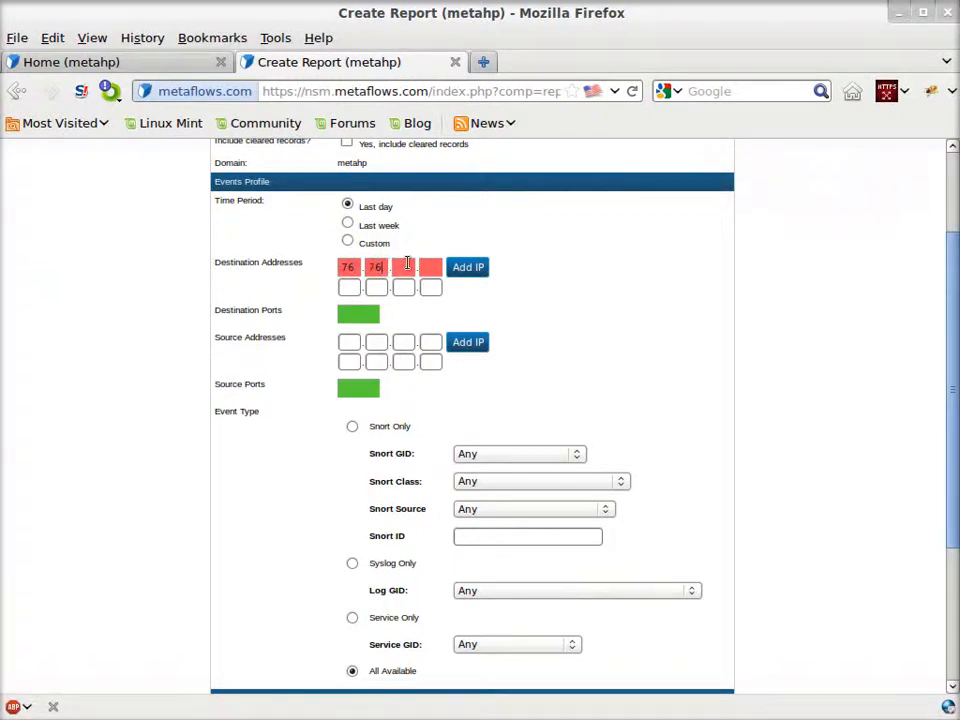
text(103)
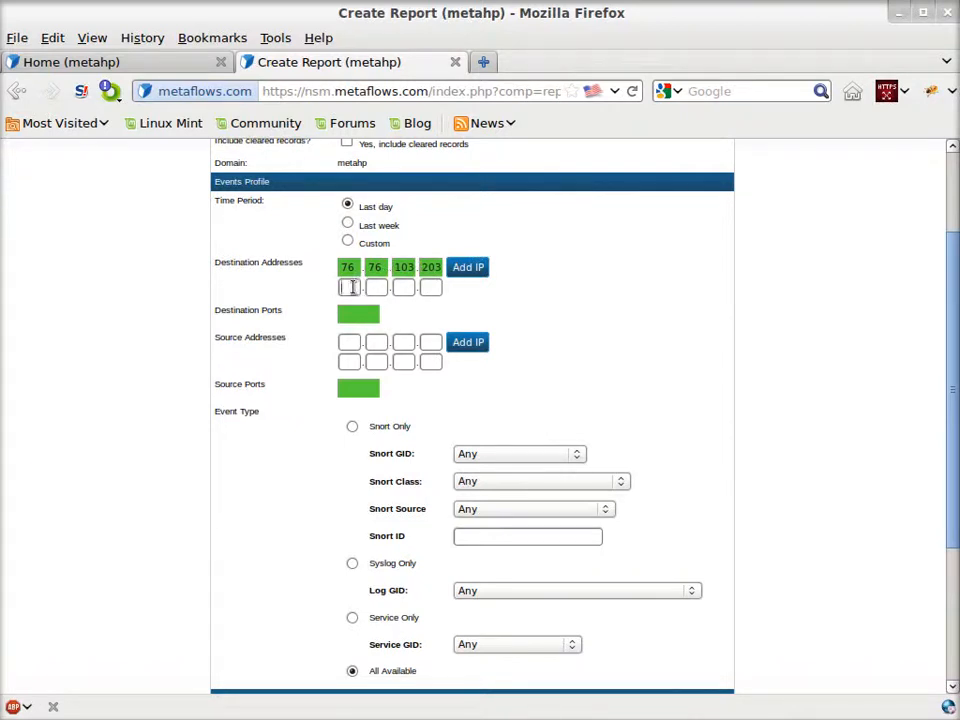
text(255)
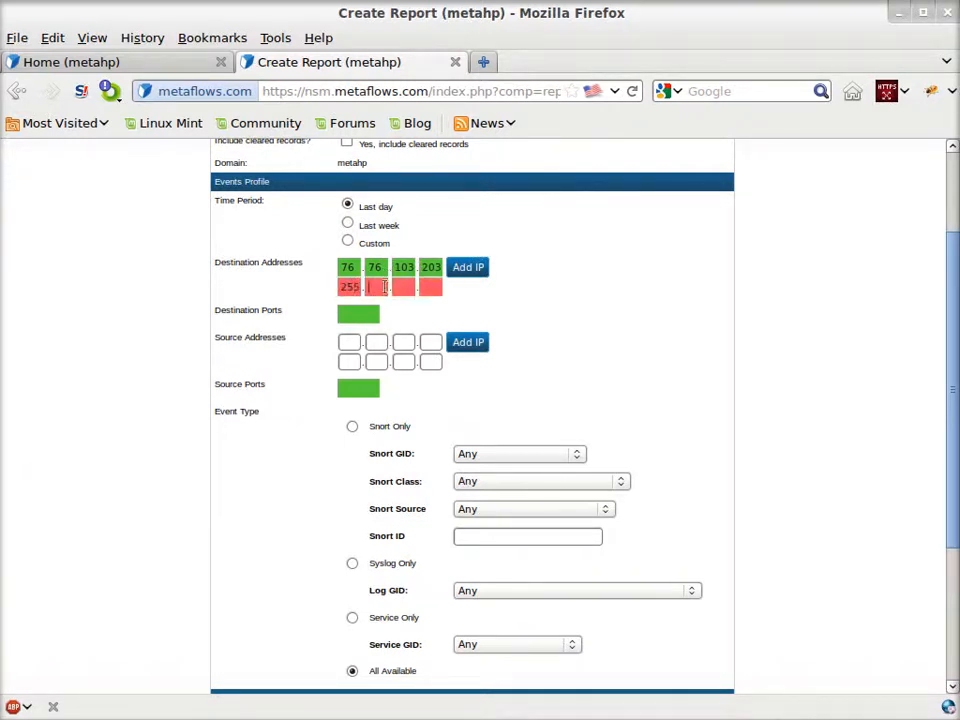
click(468, 268)
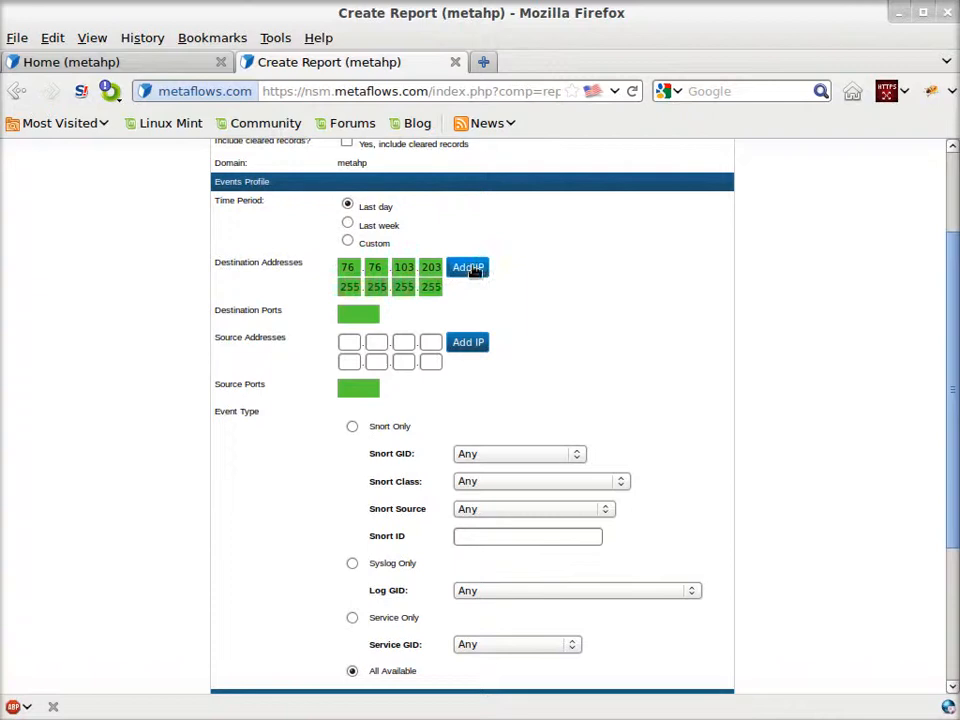
Step: Select All Available event types, keep grouping by Snort Alert, and limit detail records to 10
scroll(down, 3)
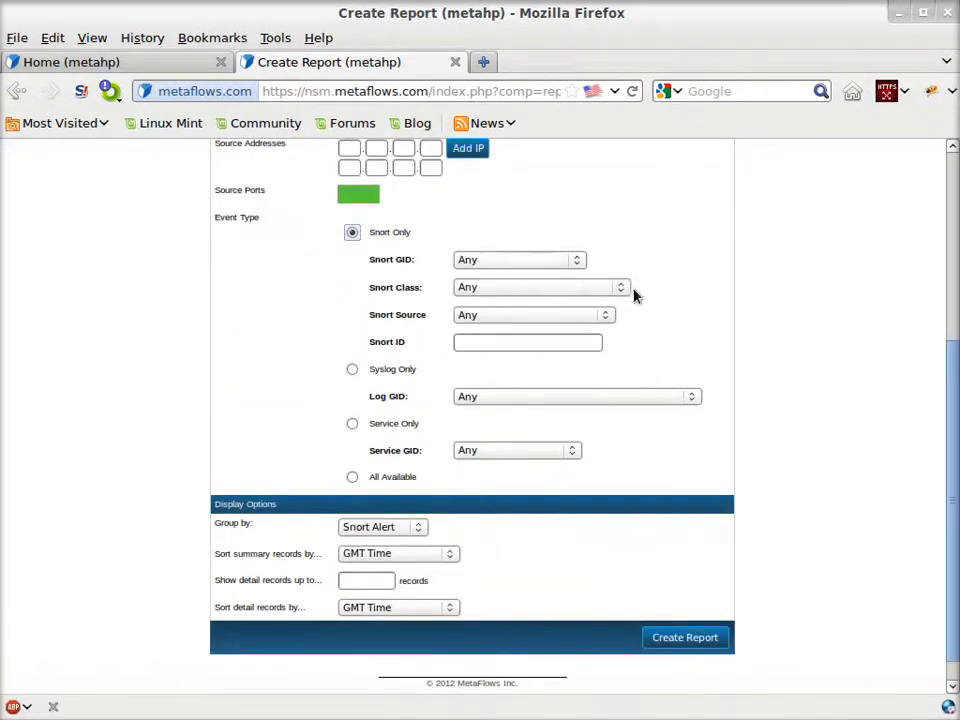
click(352, 476)
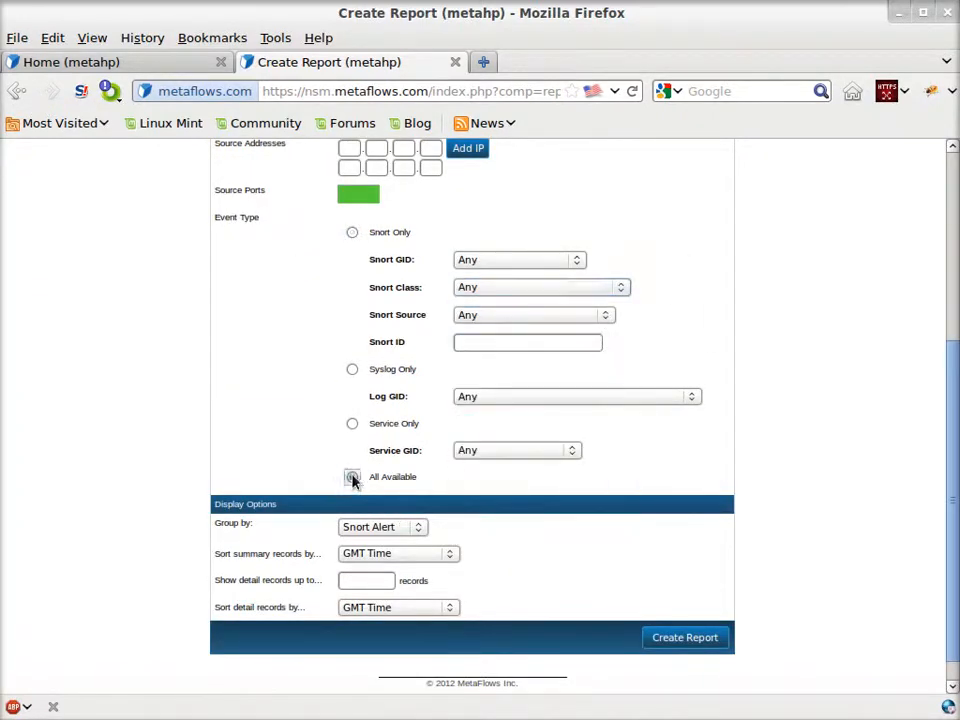
click(352, 476)
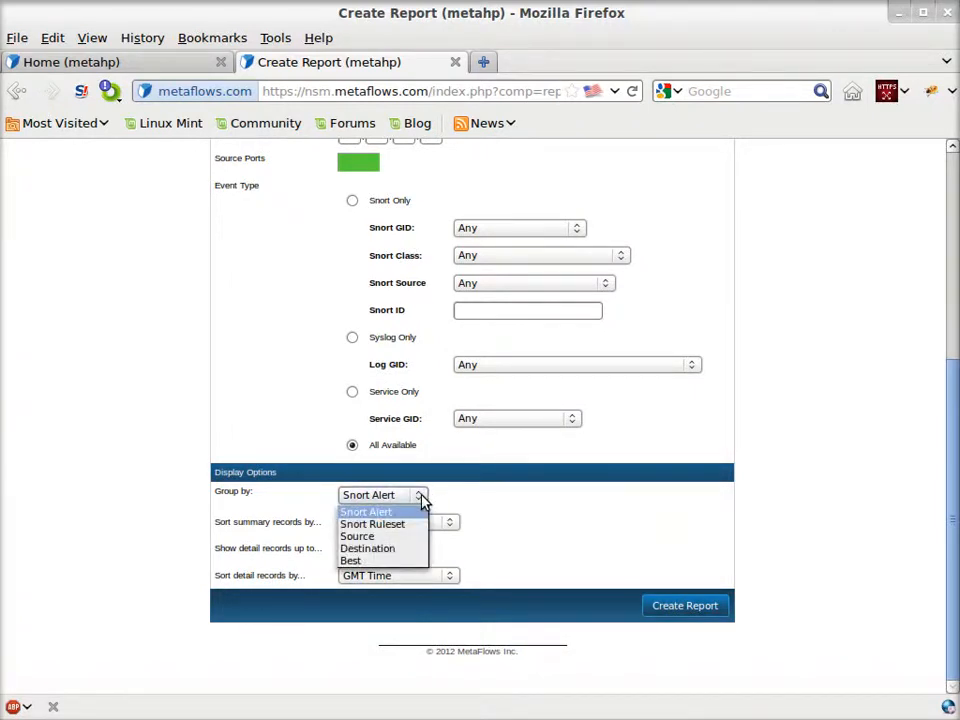
click(368, 512)
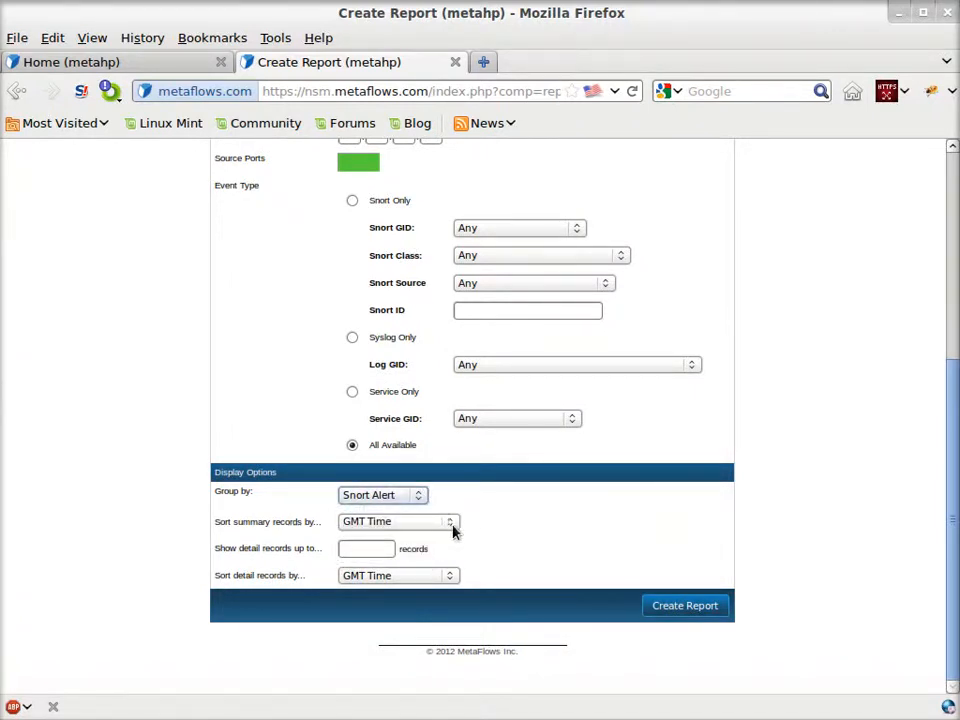
mouse_move(310, 564)
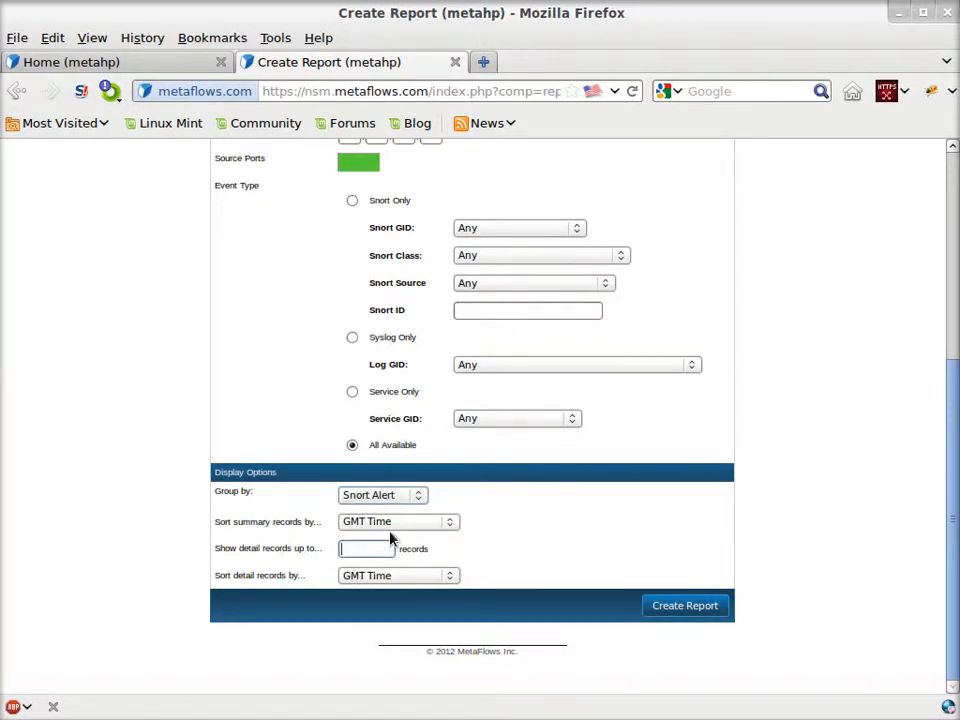
text(10)
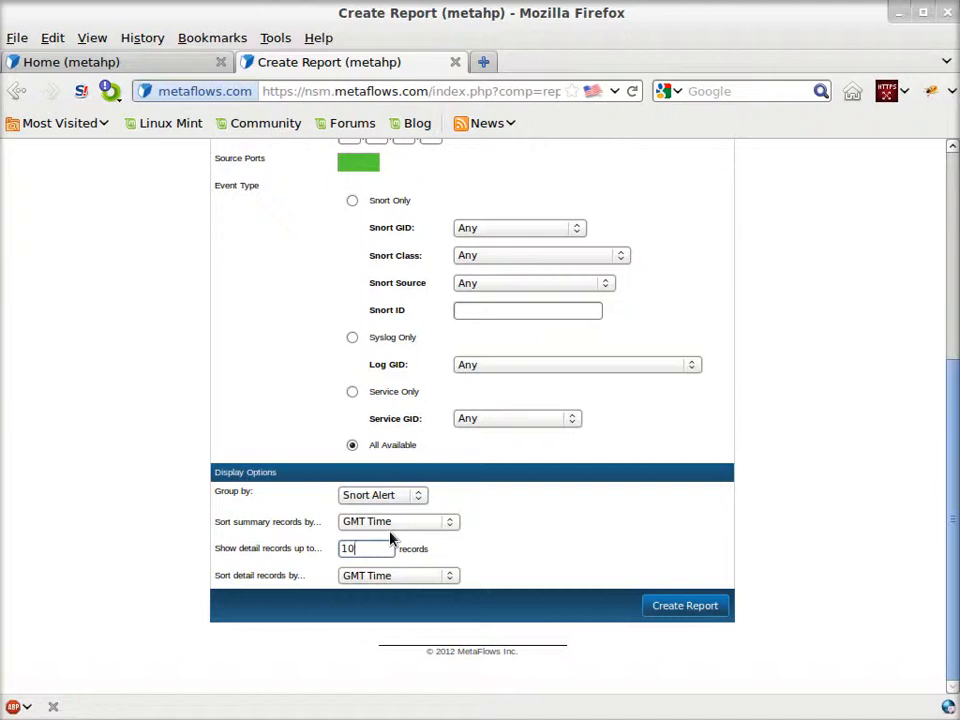
mouse_move(426, 592)
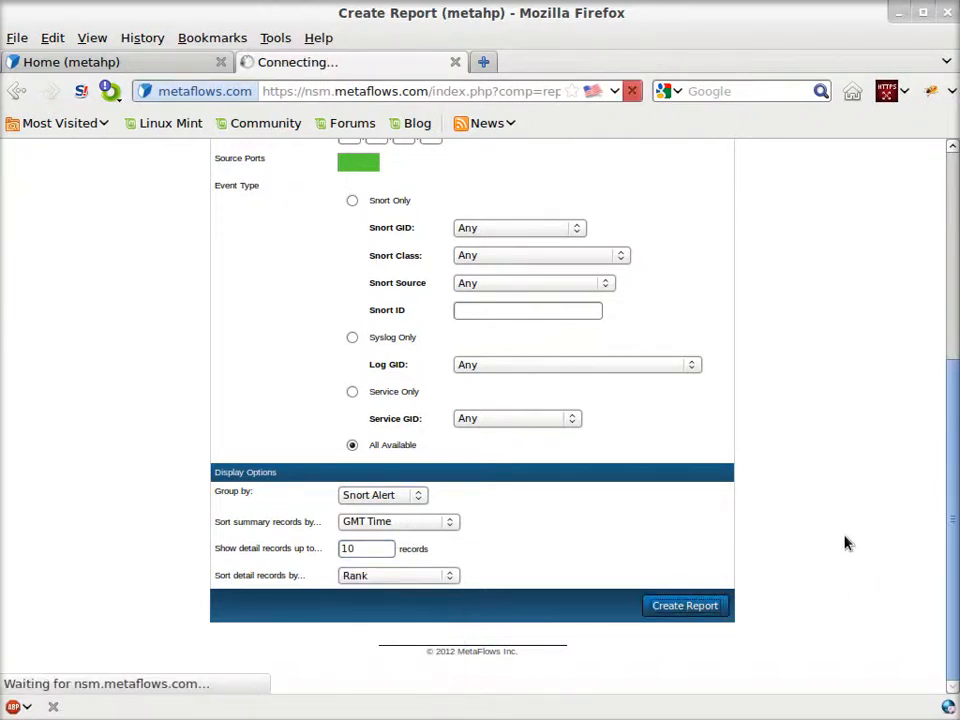
Step: Submit the report specification with Create Report and acknowledge the creation notice
click(684, 604)
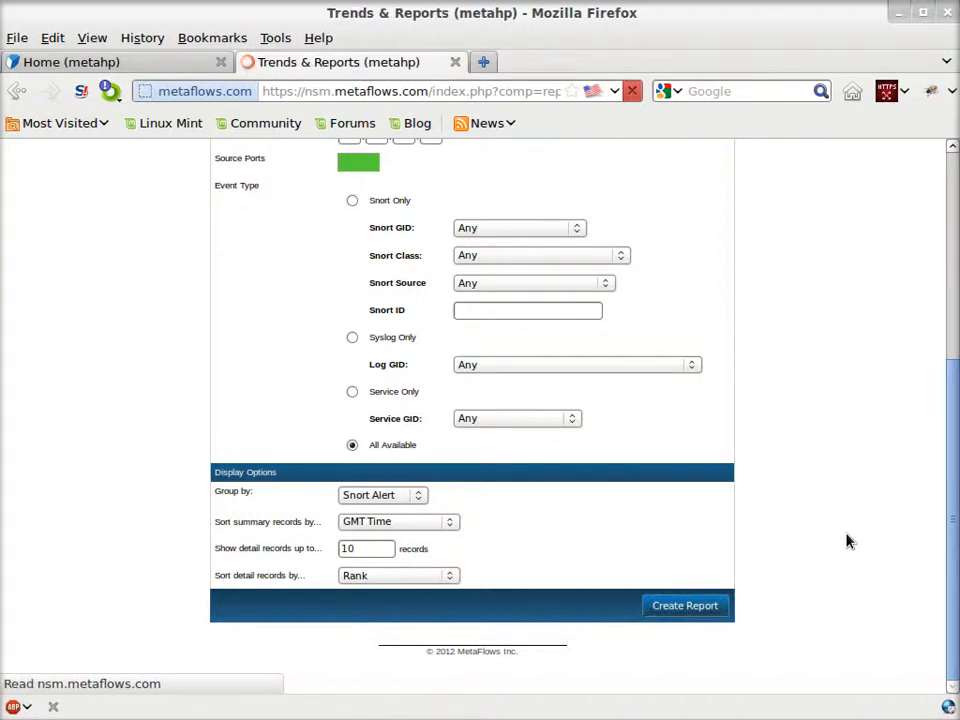
click(684, 604)
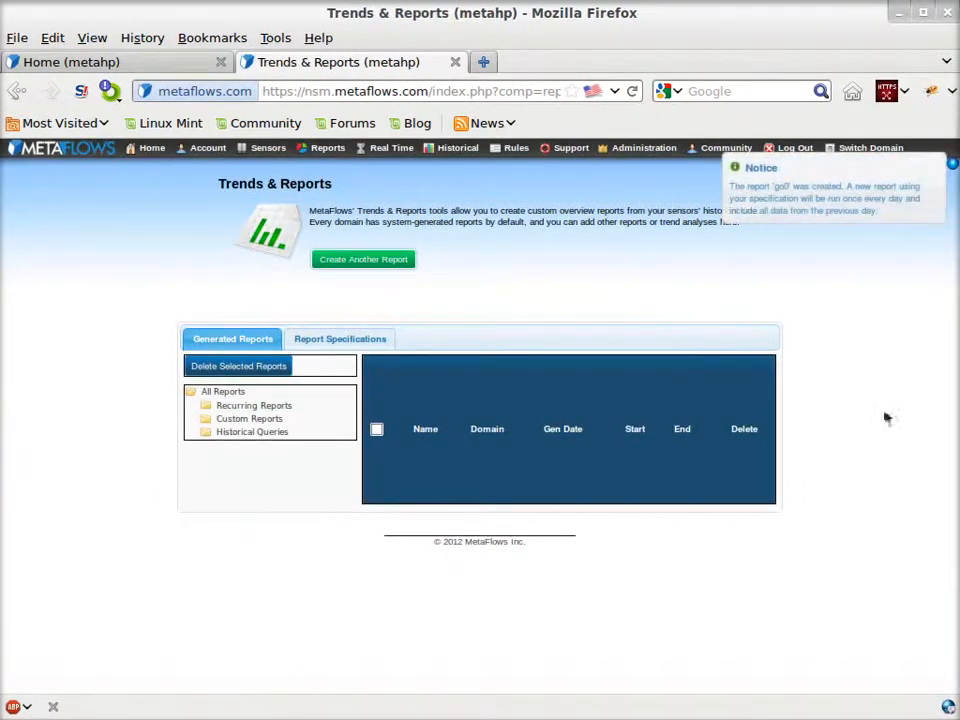
mouse_move(904, 230)
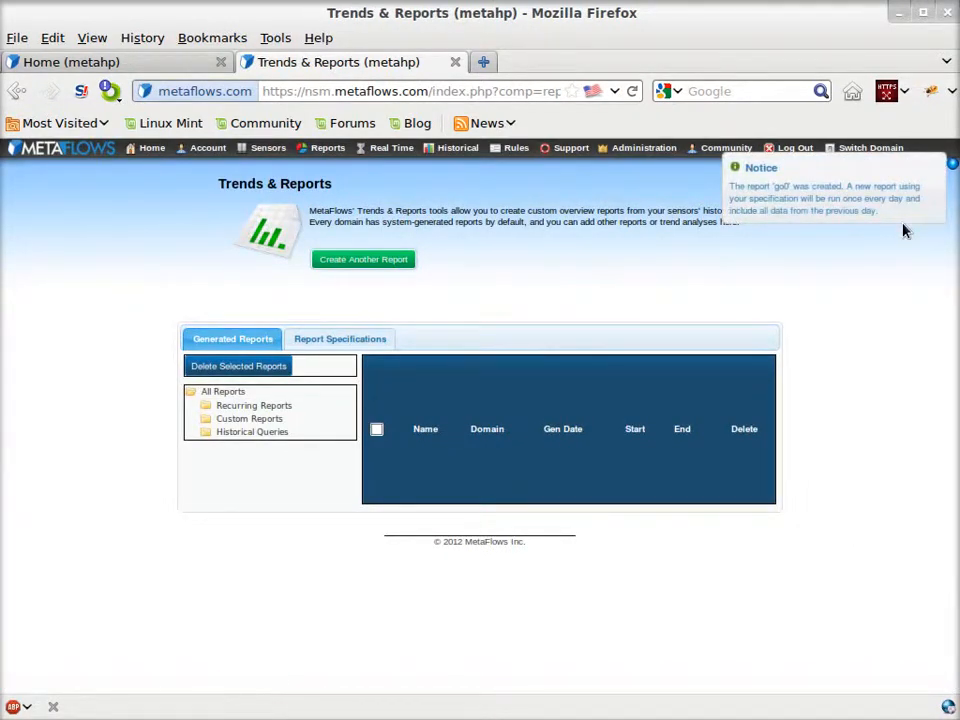